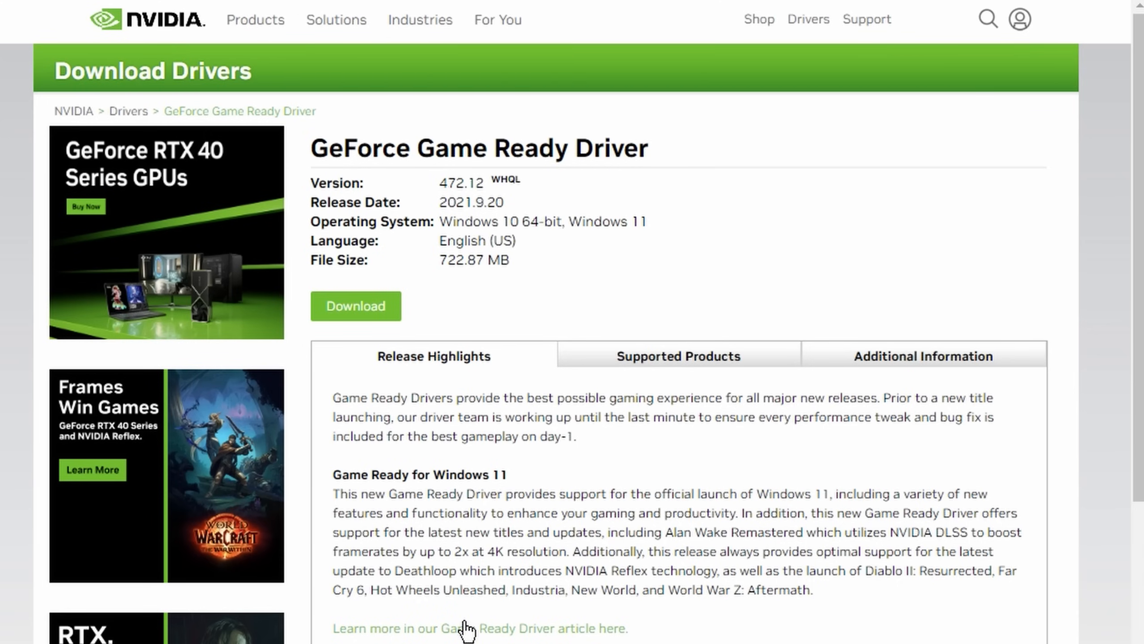
Step: Review the 472.12 GeForce Game Ready driver details on NVIDIA's Drivers site
click(922, 356)
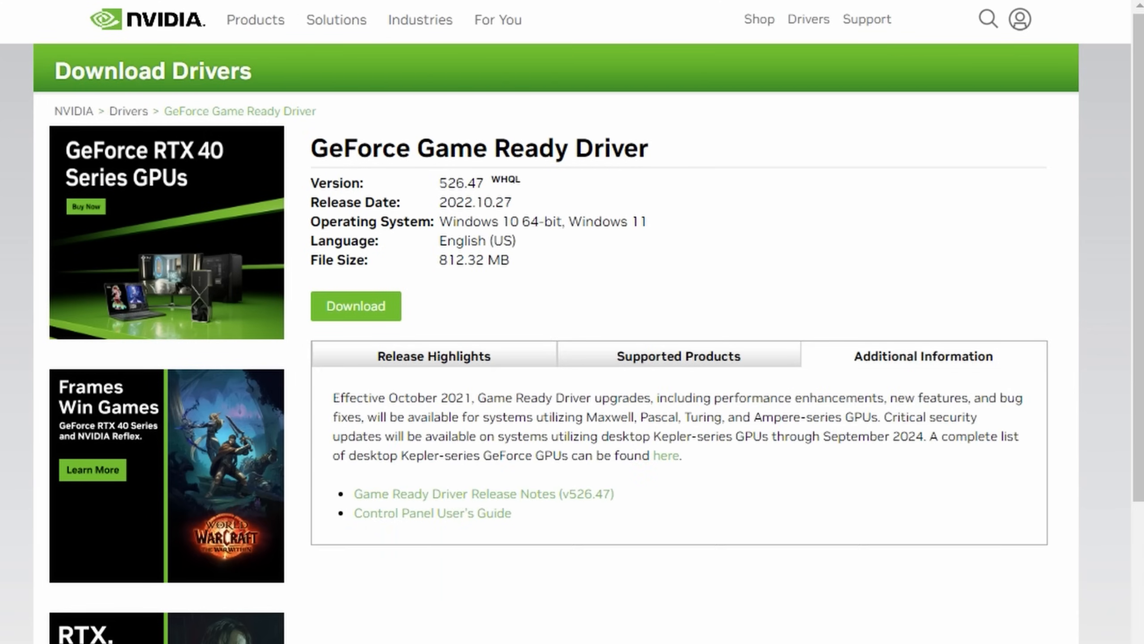
click(433, 356)
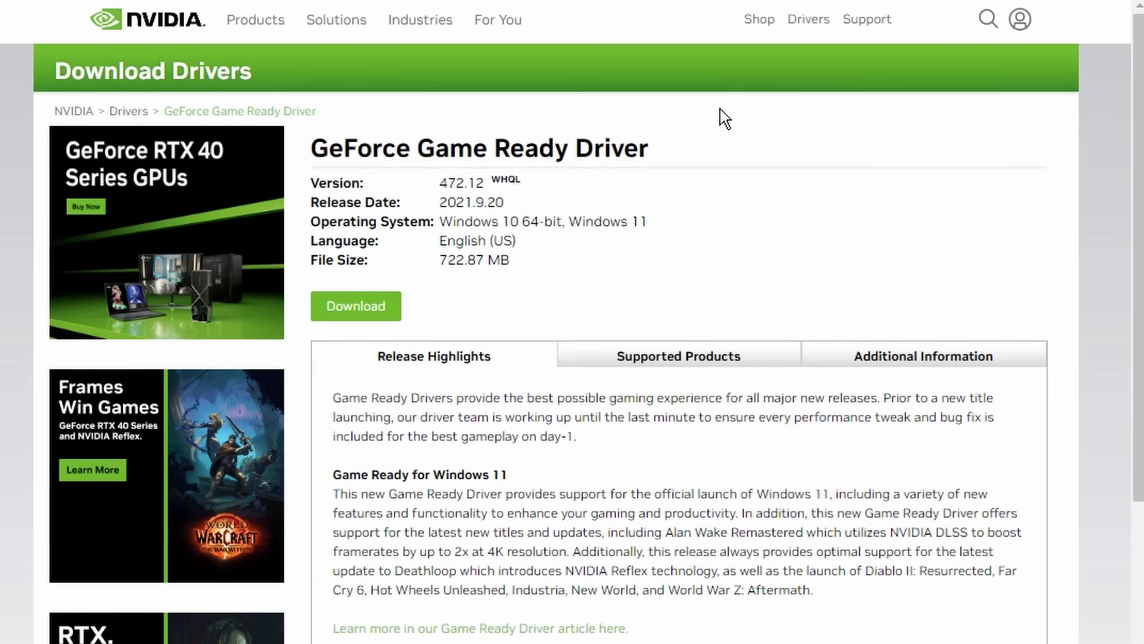
mouse_move(677, 144)
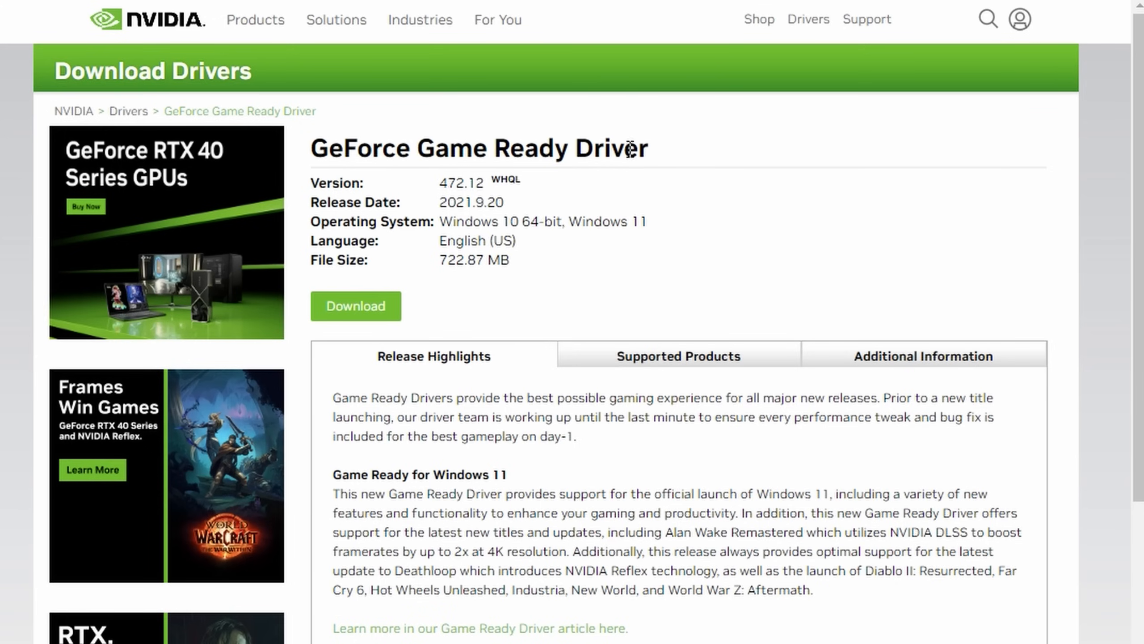
mouse_move(584, 255)
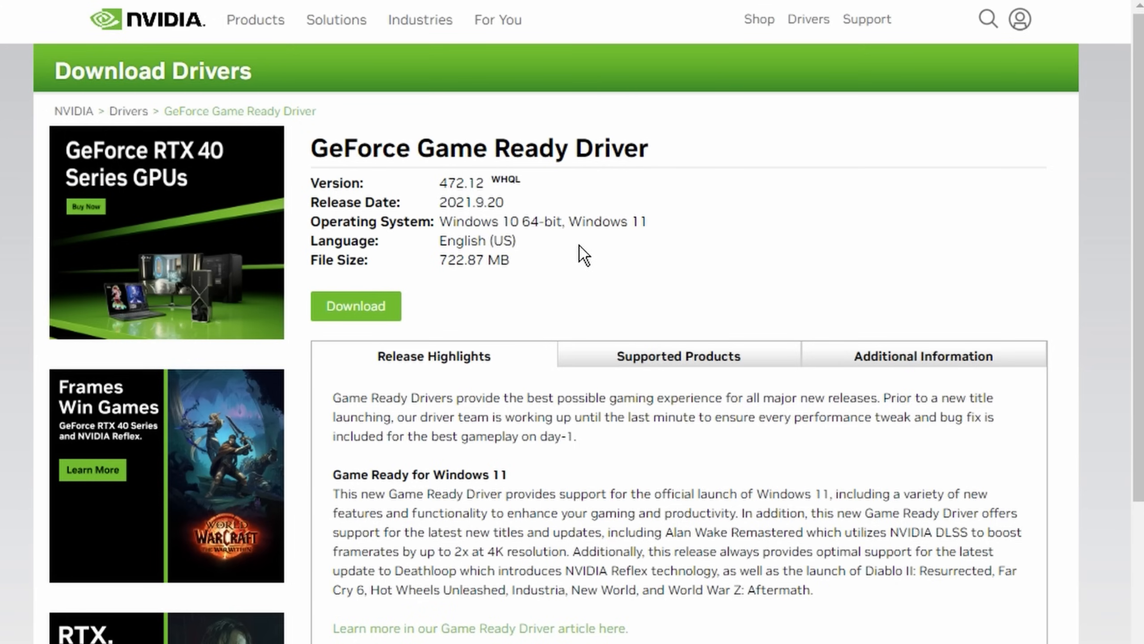
mouse_move(561, 242)
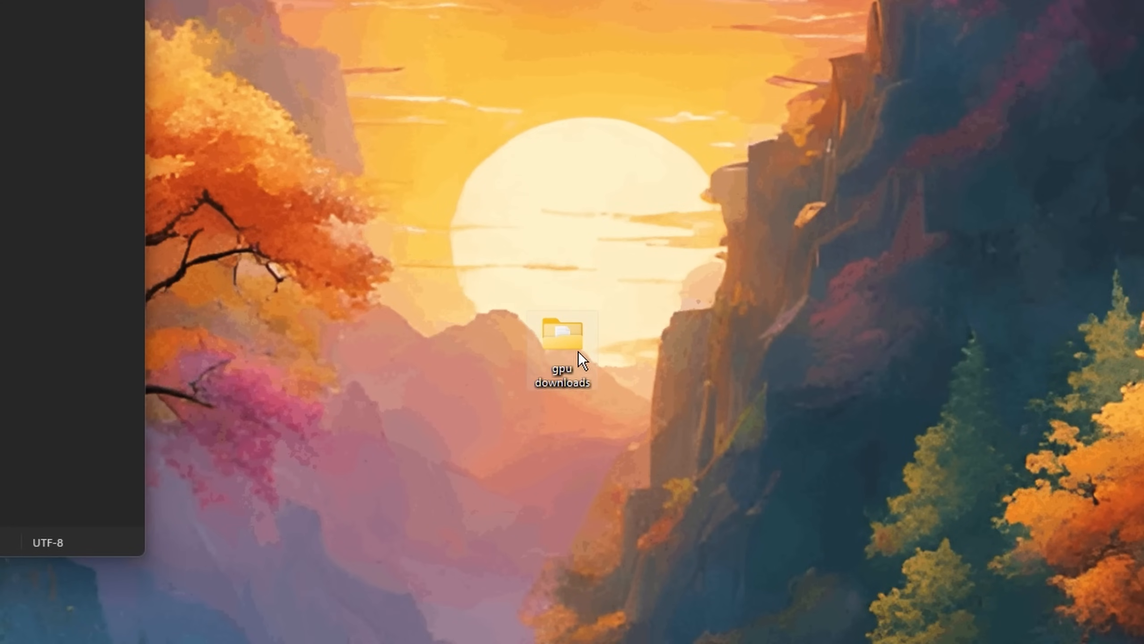
Step: Launch NVCleanstall_1.16.0.exe from the gpu downloads folder and allow the UAC prompt
double_click(562, 343)
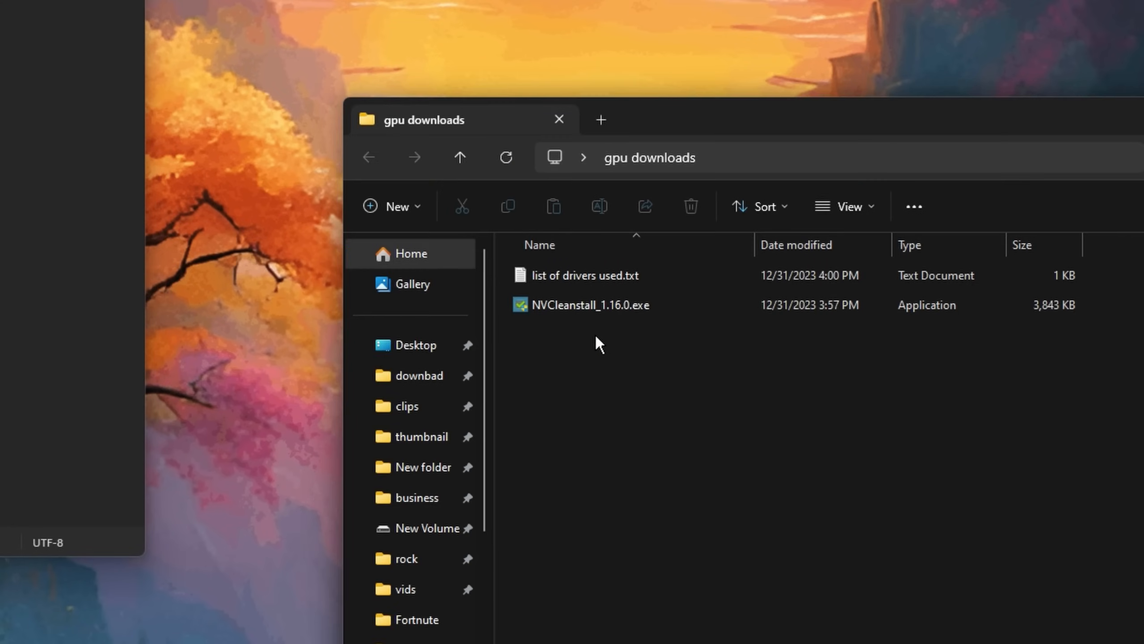
double_click(590, 304)
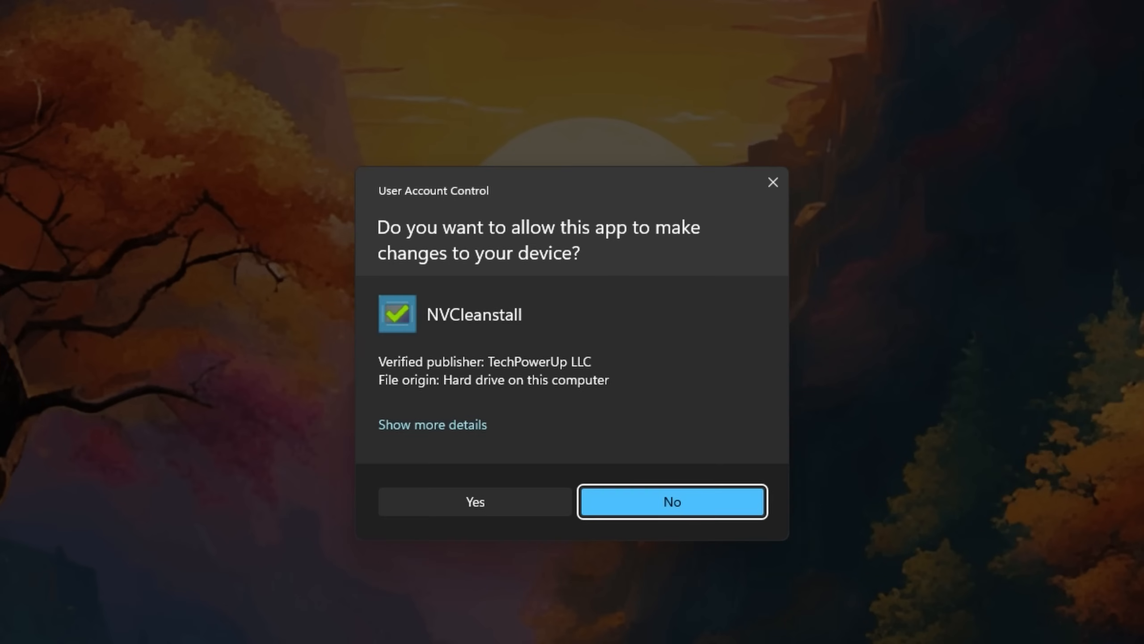
click(475, 501)
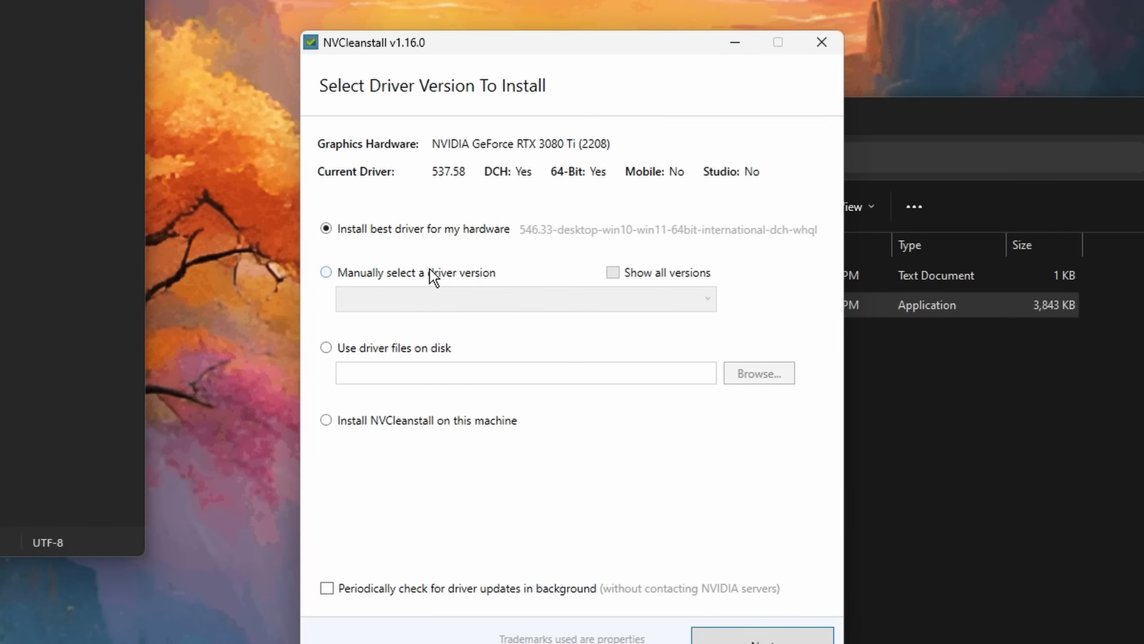
Step: Manually select the 537.58 Windows 10 64-bit Desktop DCH driver from the full version list
click(327, 272)
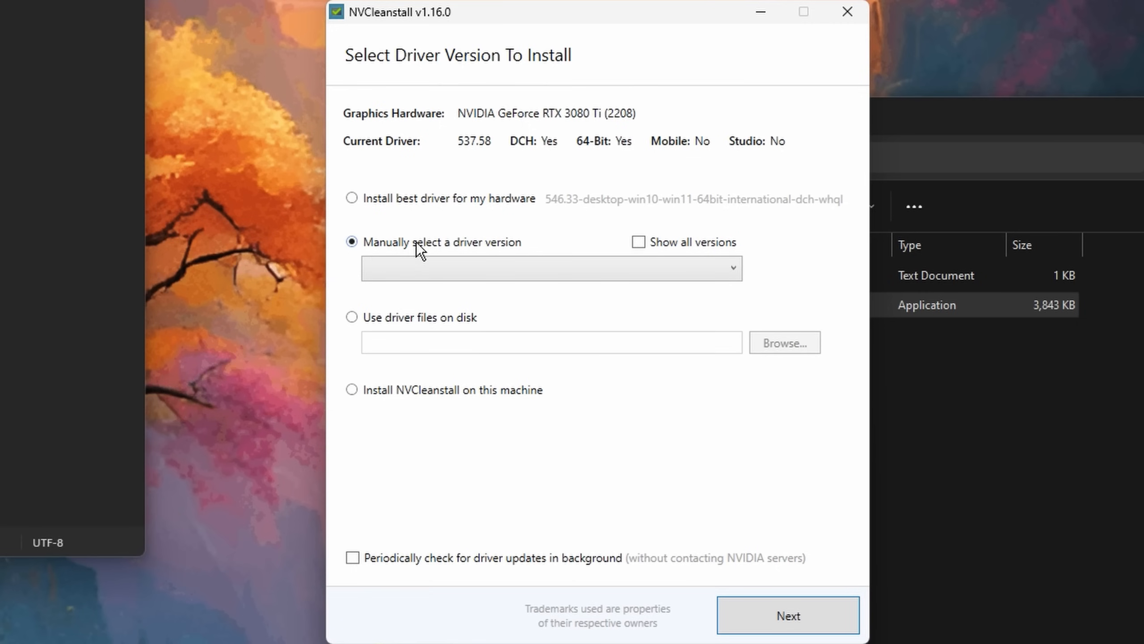
click(637, 242)
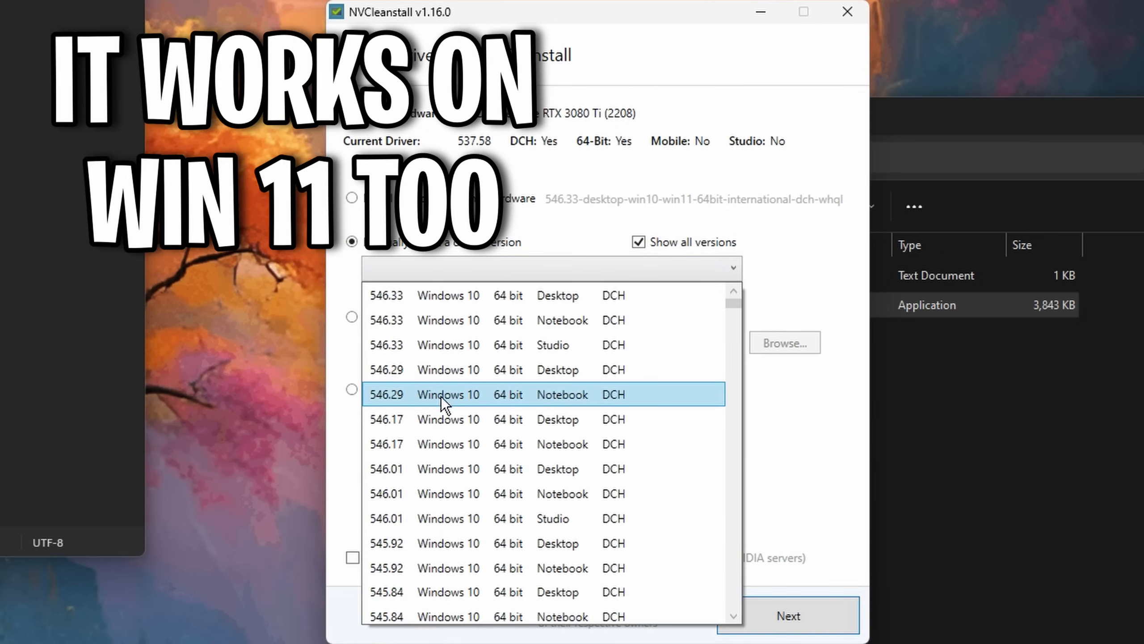
scroll(down, 3)
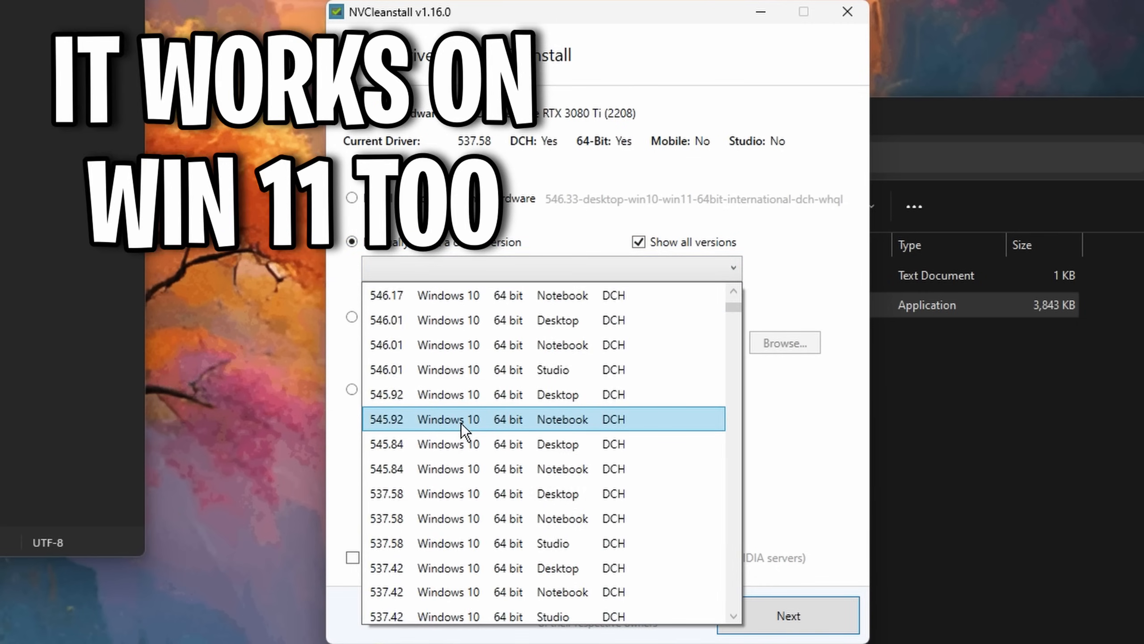
scroll(down, 3)
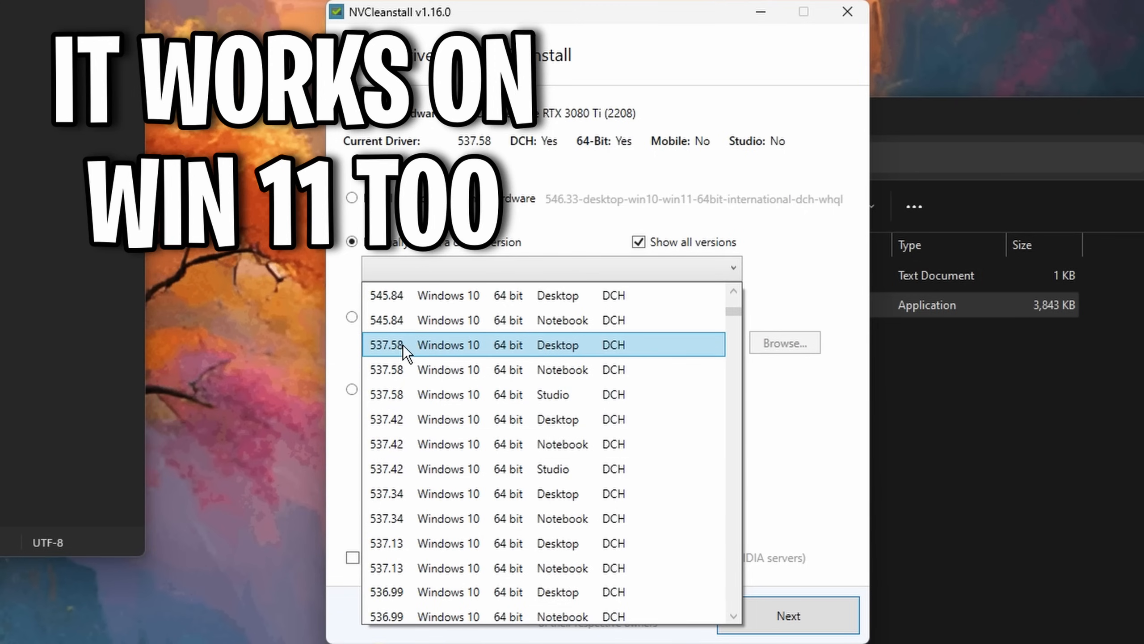
mouse_move(568, 359)
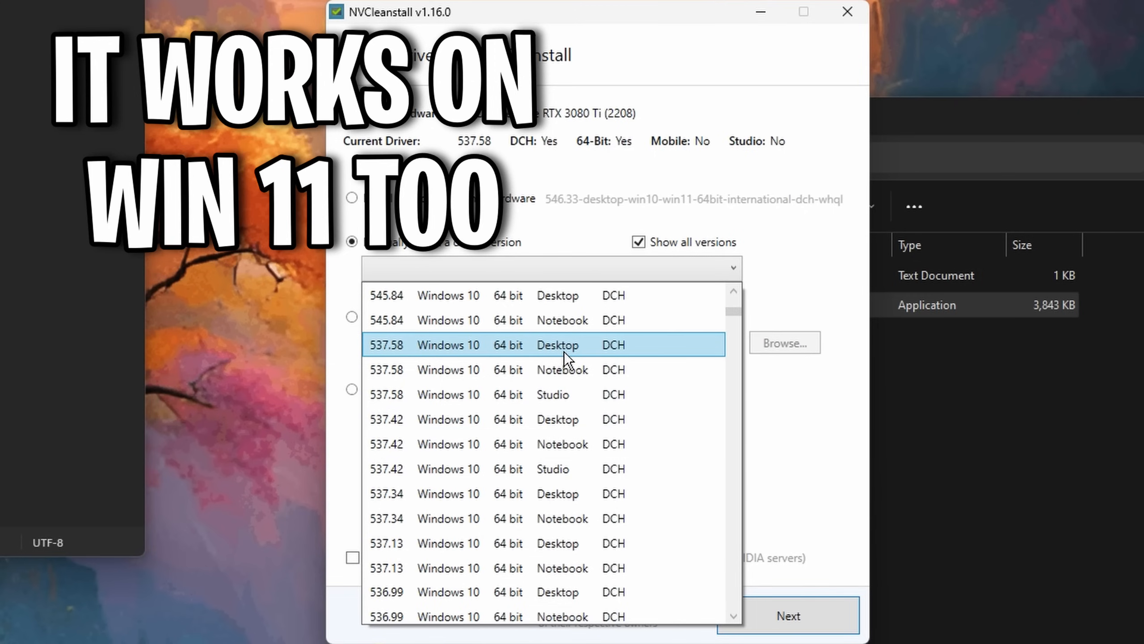
mouse_move(622, 358)
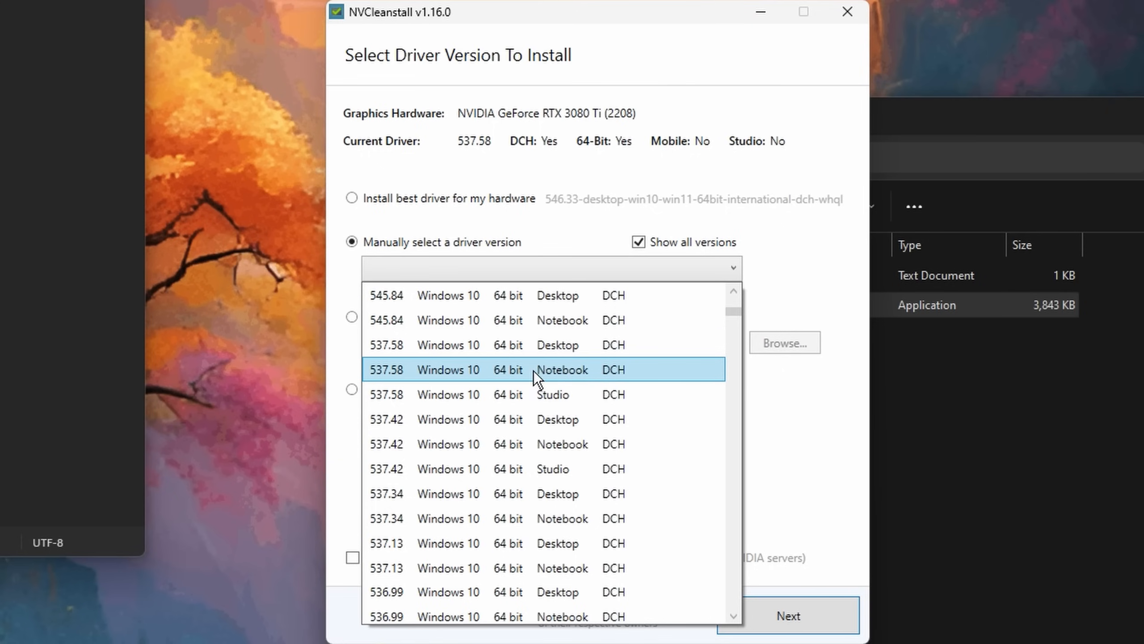
mouse_move(552, 394)
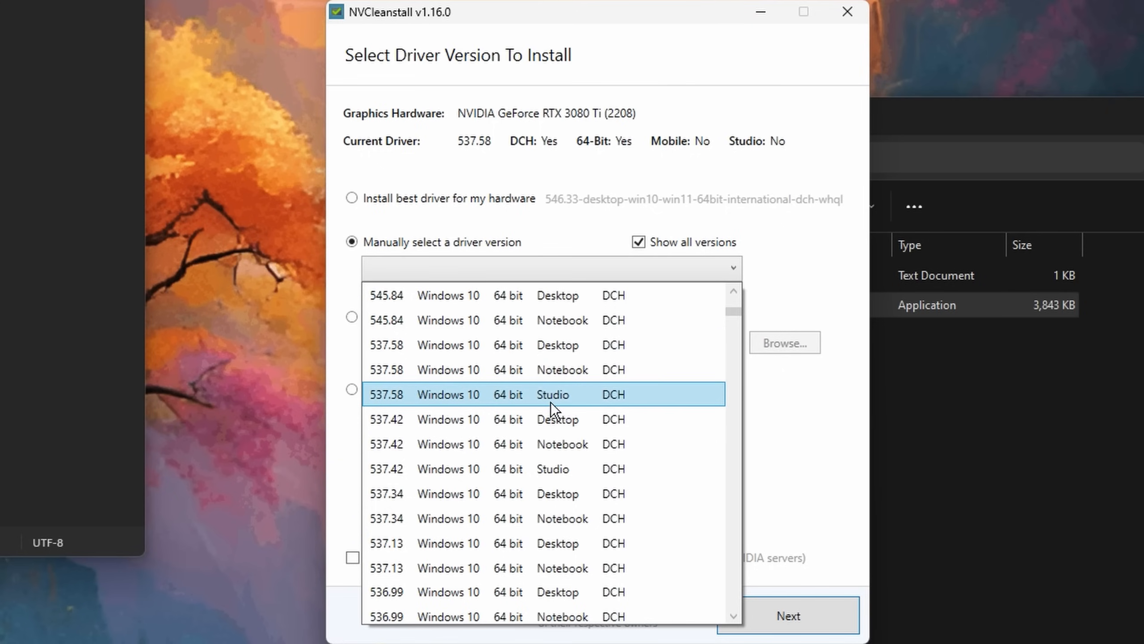
mouse_move(575, 400)
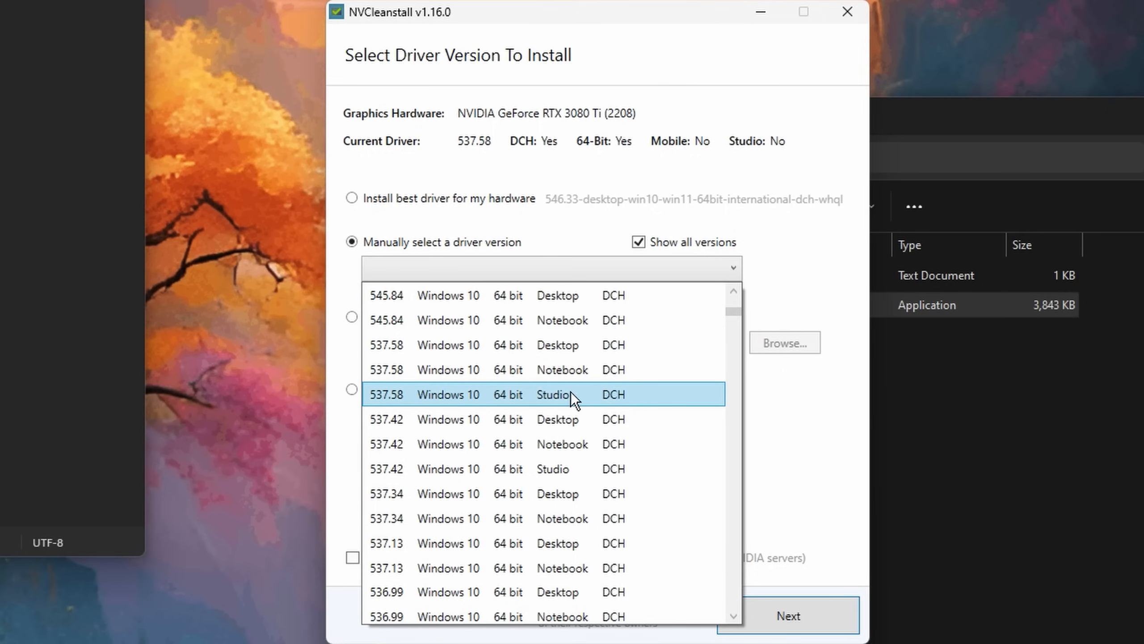
mouse_move(563, 412)
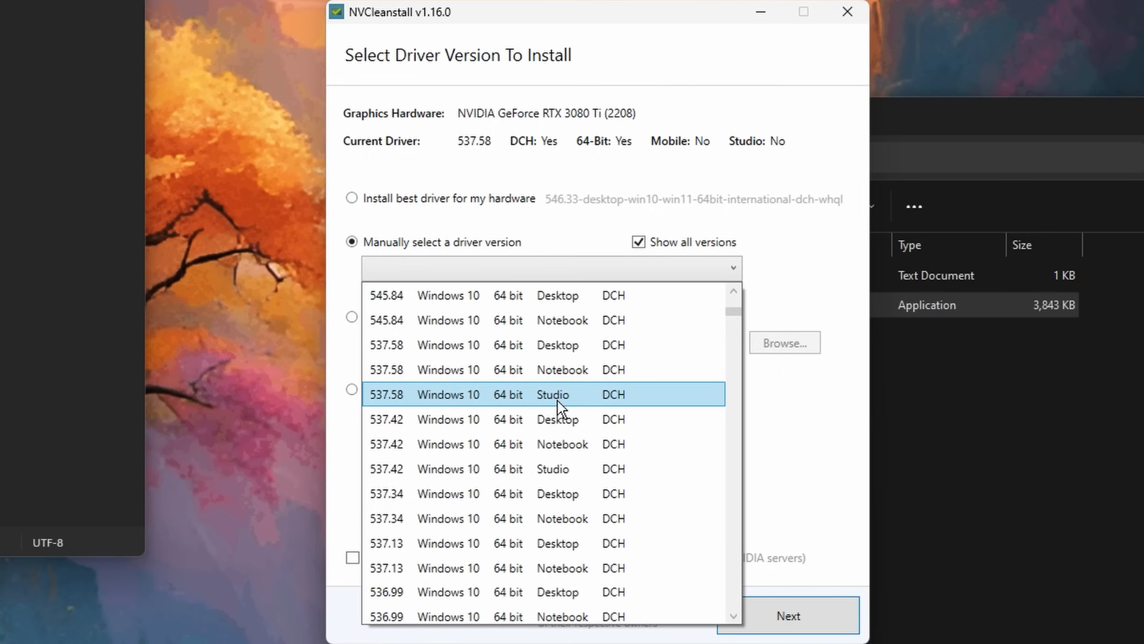
mouse_move(549, 369)
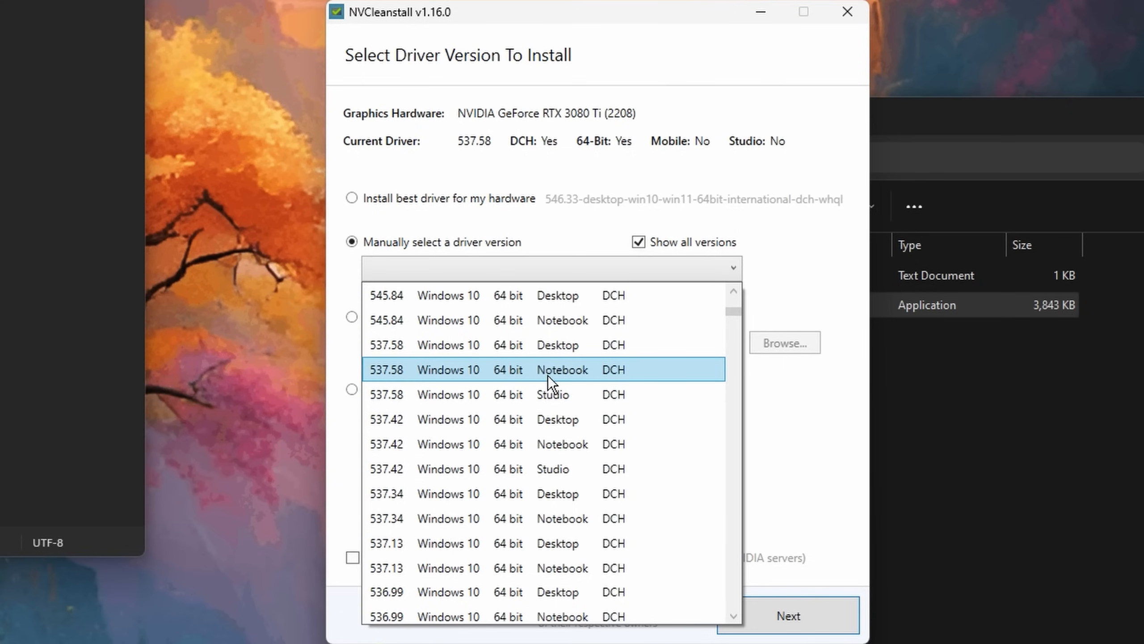
mouse_move(552, 389)
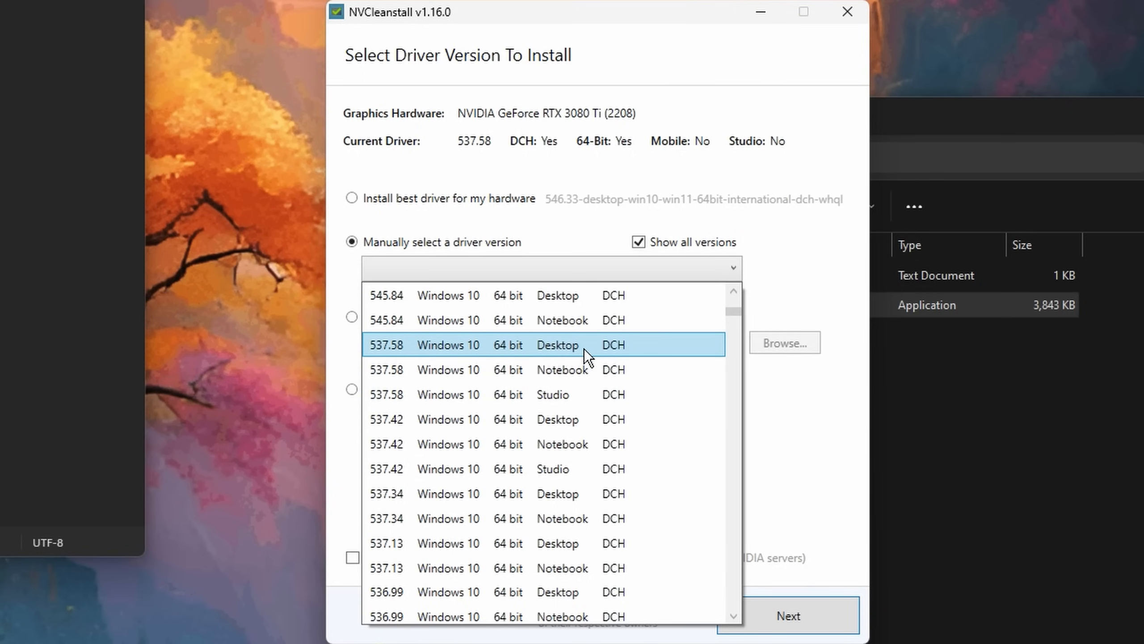
click(786, 615)
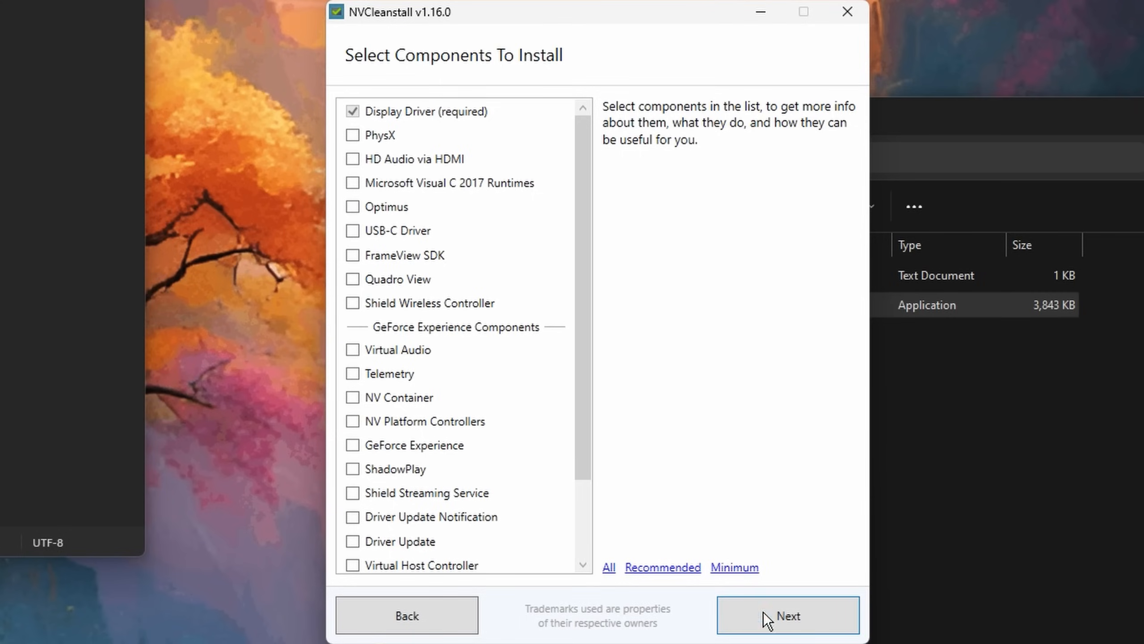
Step: Keep only Display Driver (required) checked and continue to the installation options
click(787, 615)
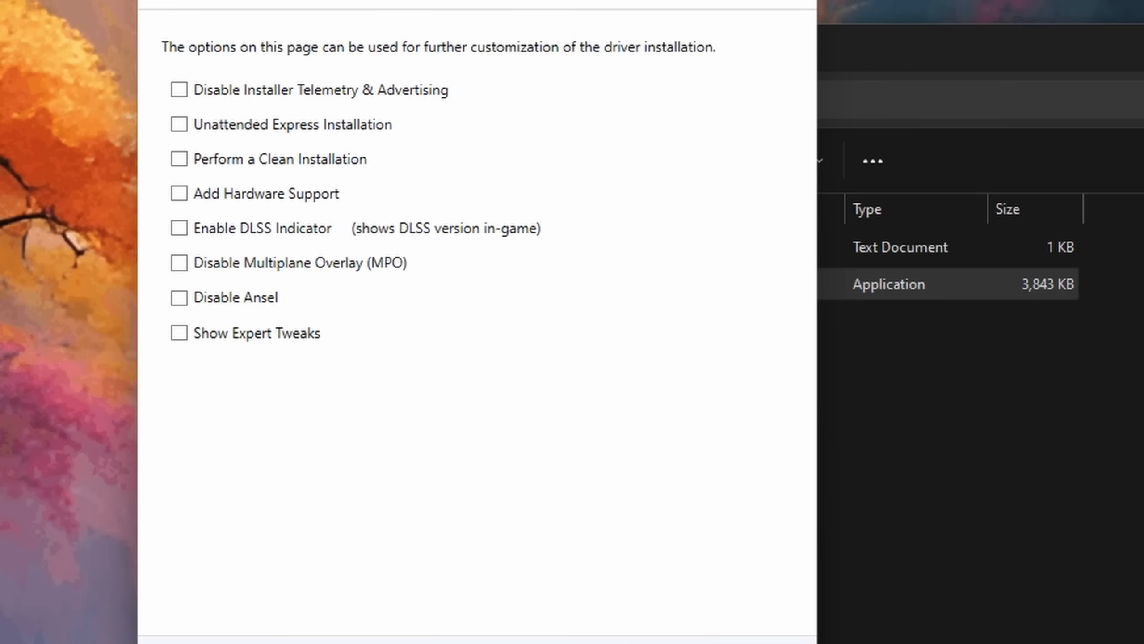
Step: Enable telemetry disabling, clean installation, MPO and Ansel disabling, and show expert tweaks
click(178, 89)
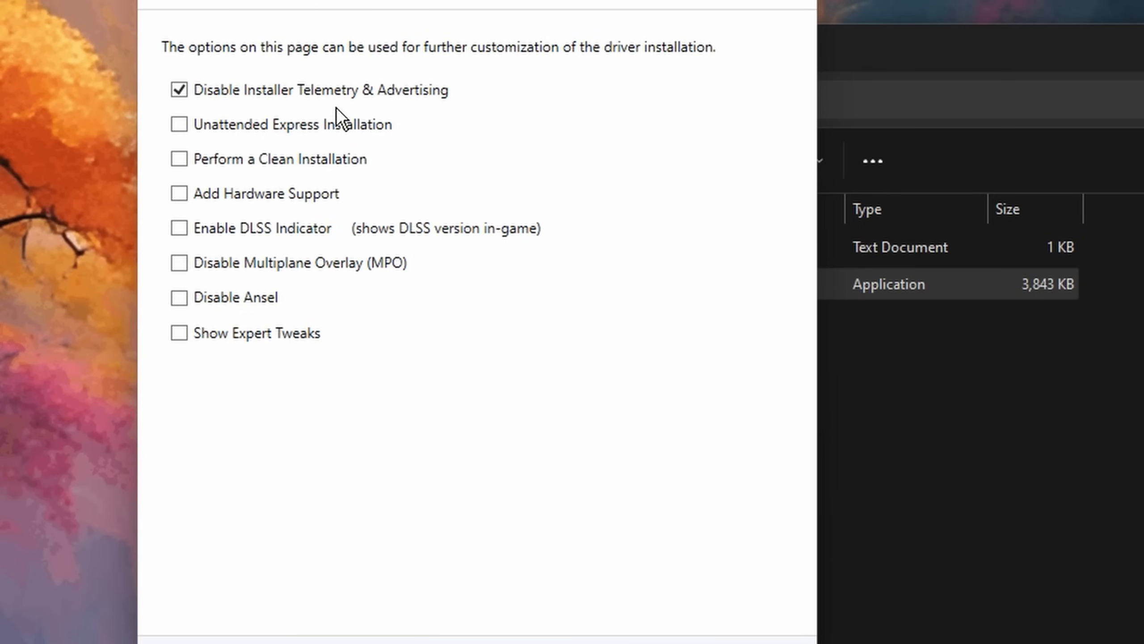
mouse_move(432, 122)
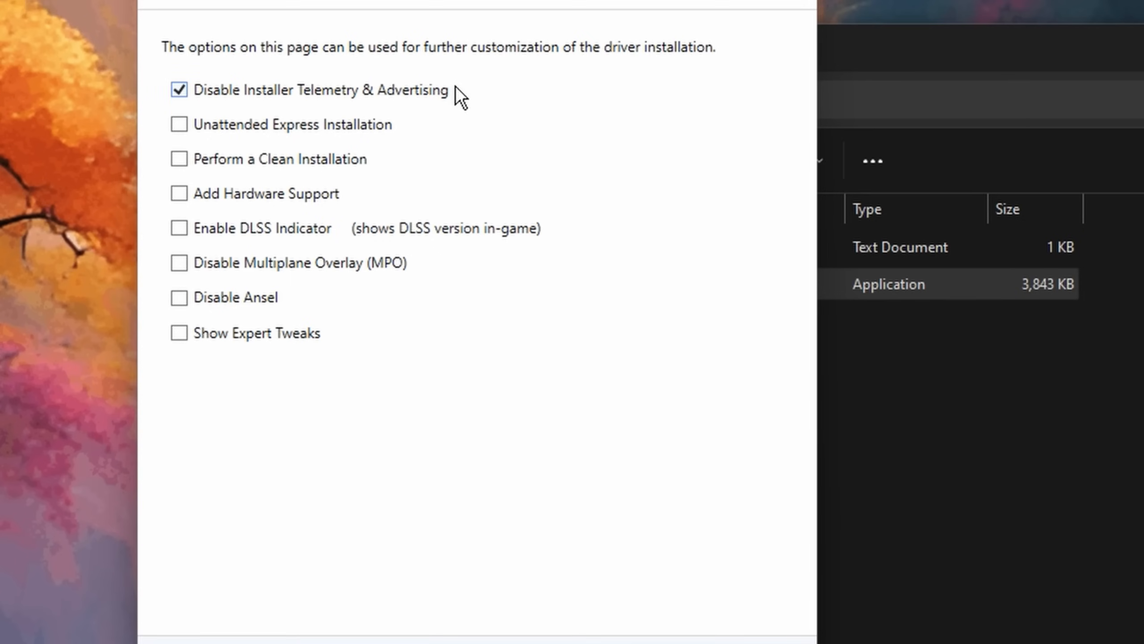
click(179, 160)
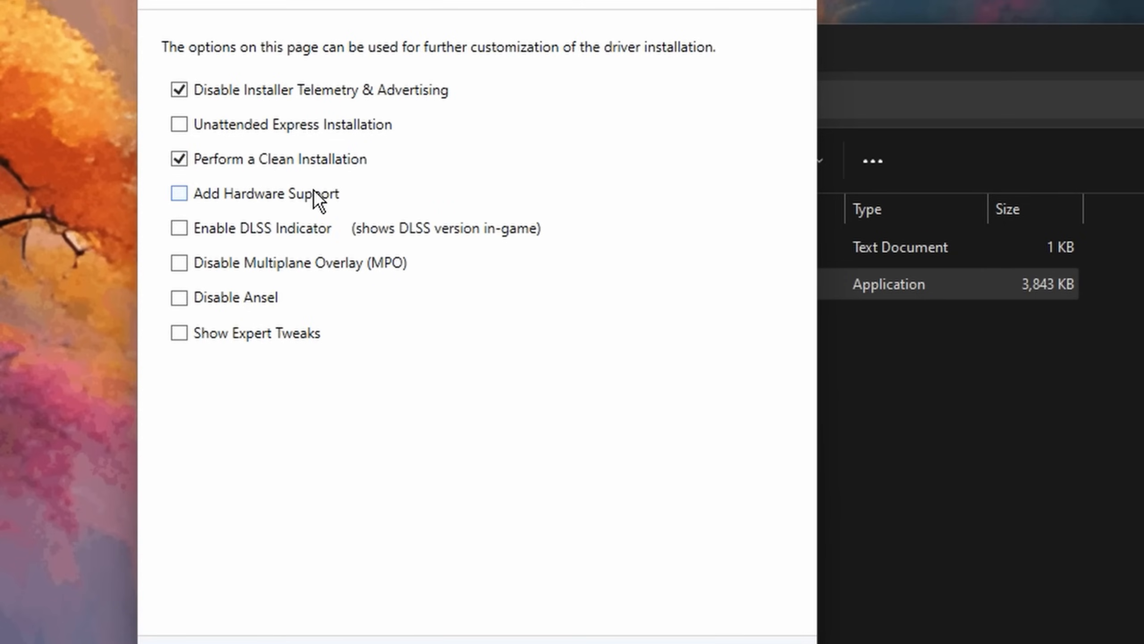
click(179, 263)
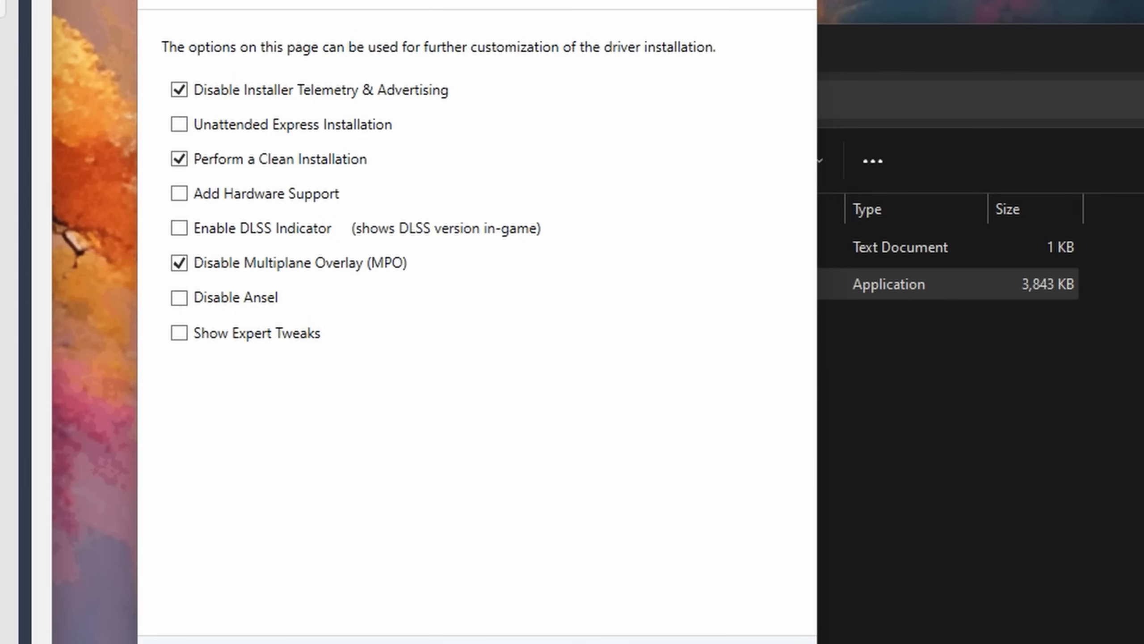
click(178, 297)
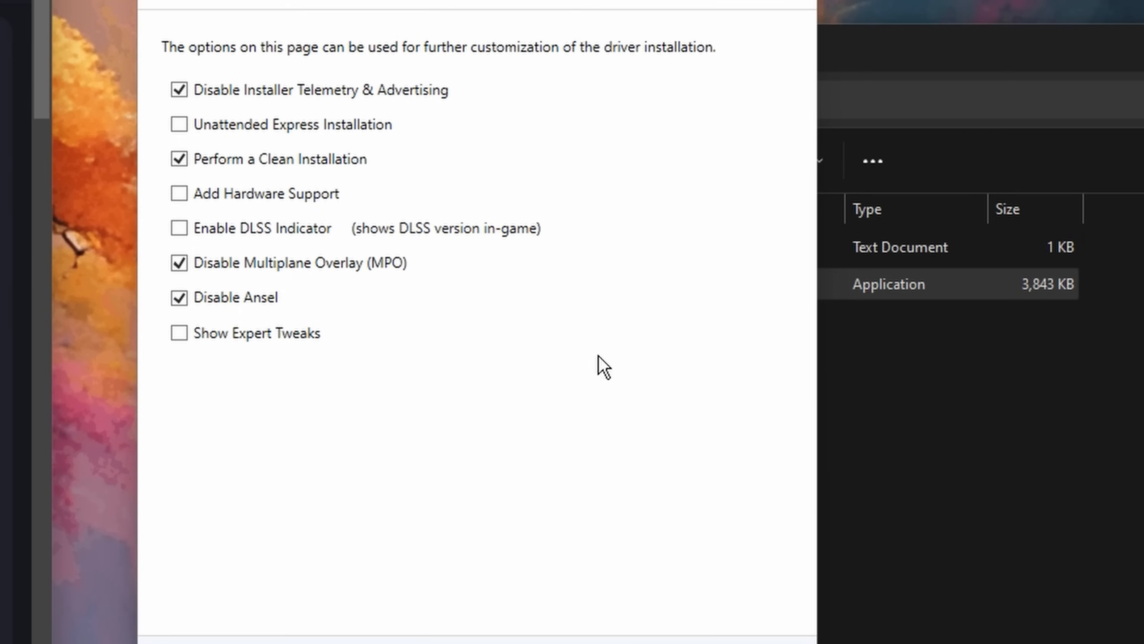
click(178, 332)
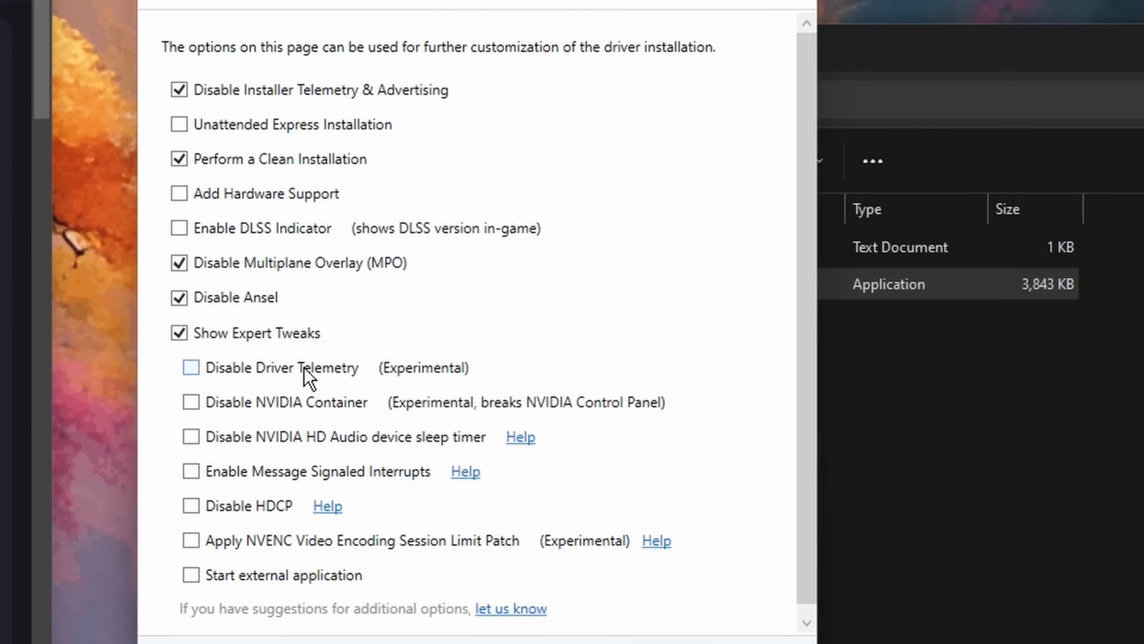
Step: Disable driver telemetry, the NVIDIA HD Audio sleep timer and HDCP
click(190, 367)
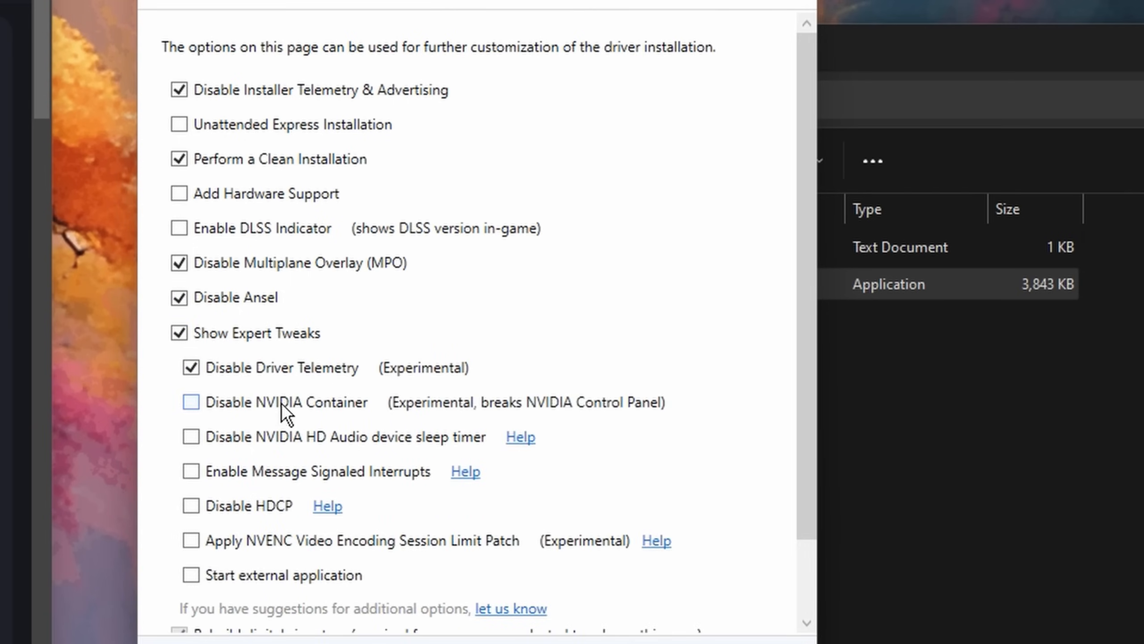
mouse_move(608, 402)
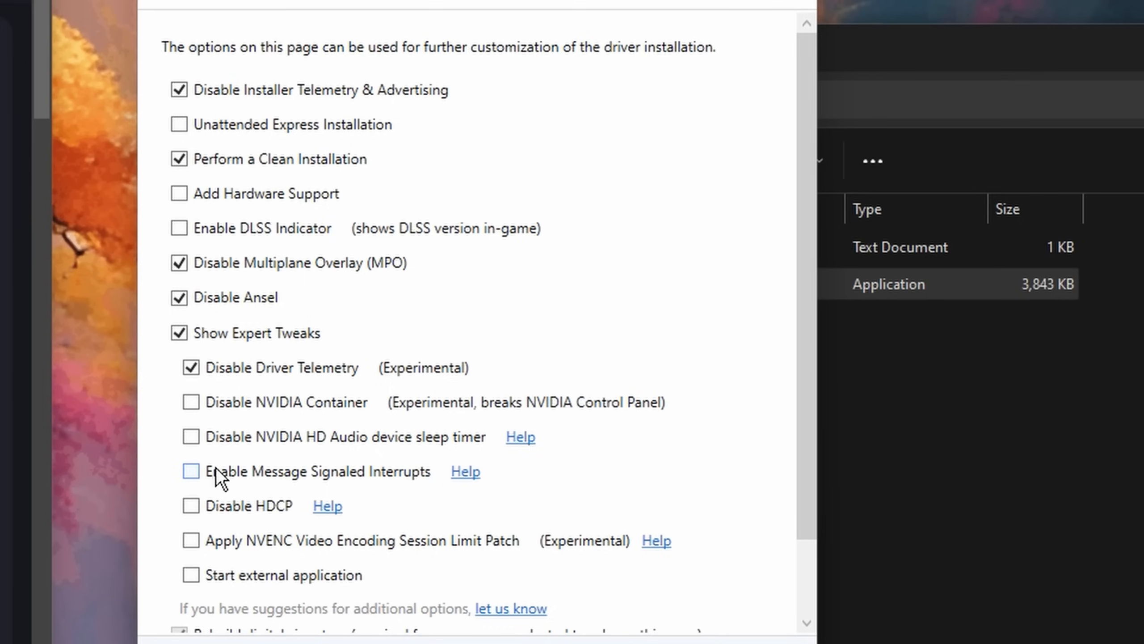
click(191, 437)
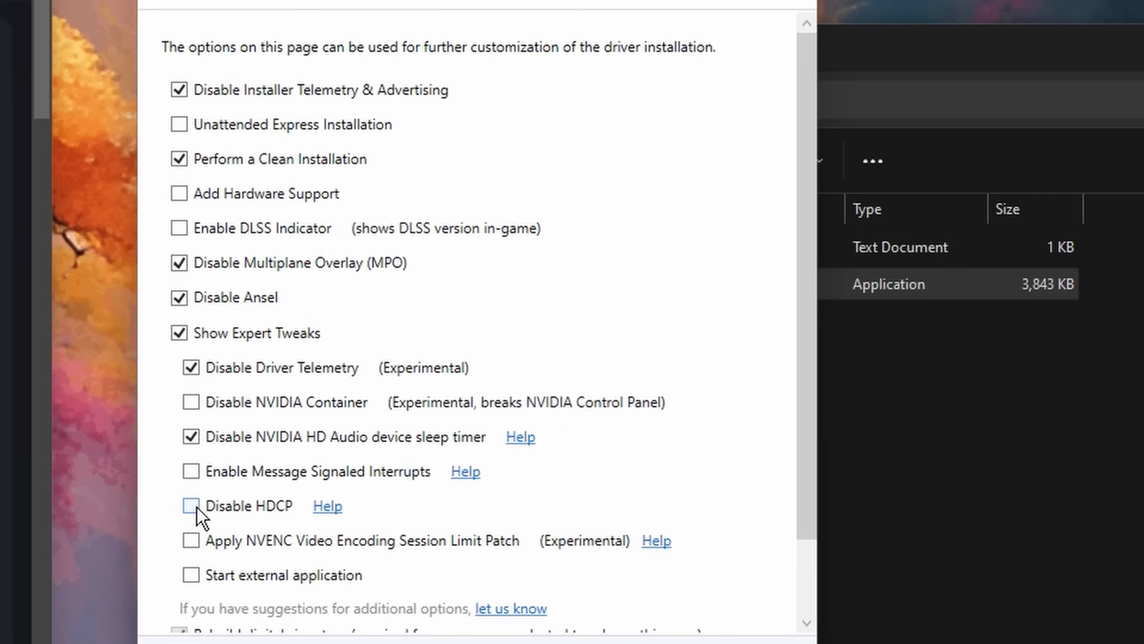
click(191, 505)
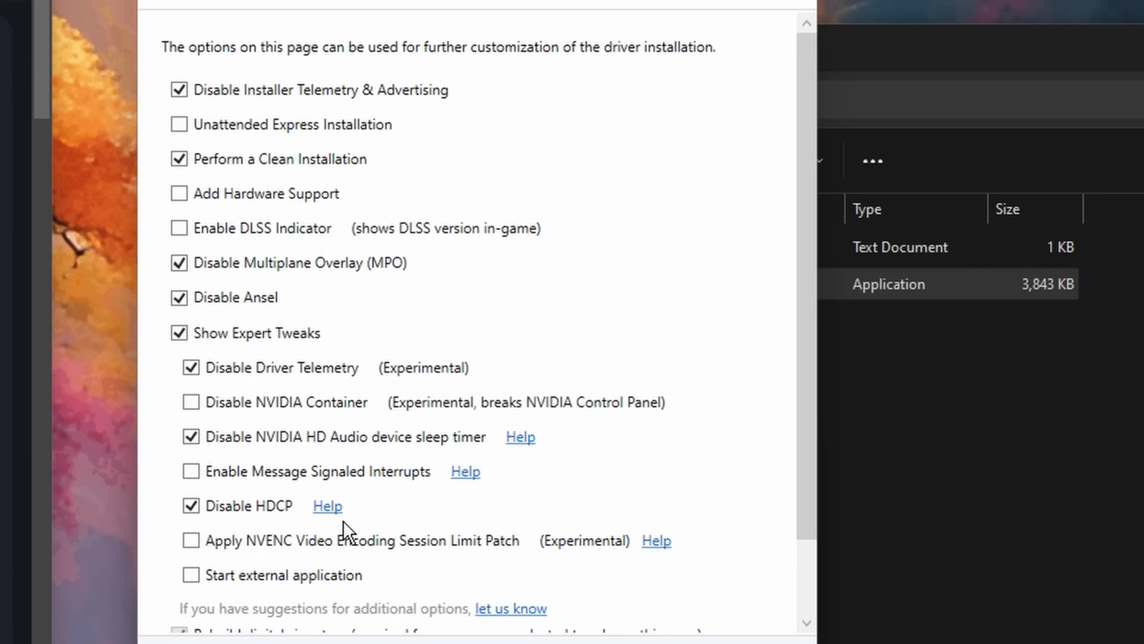
Step: Enable Message Signaled Interrupts at High priority and build the customized installer
scroll(down, 3)
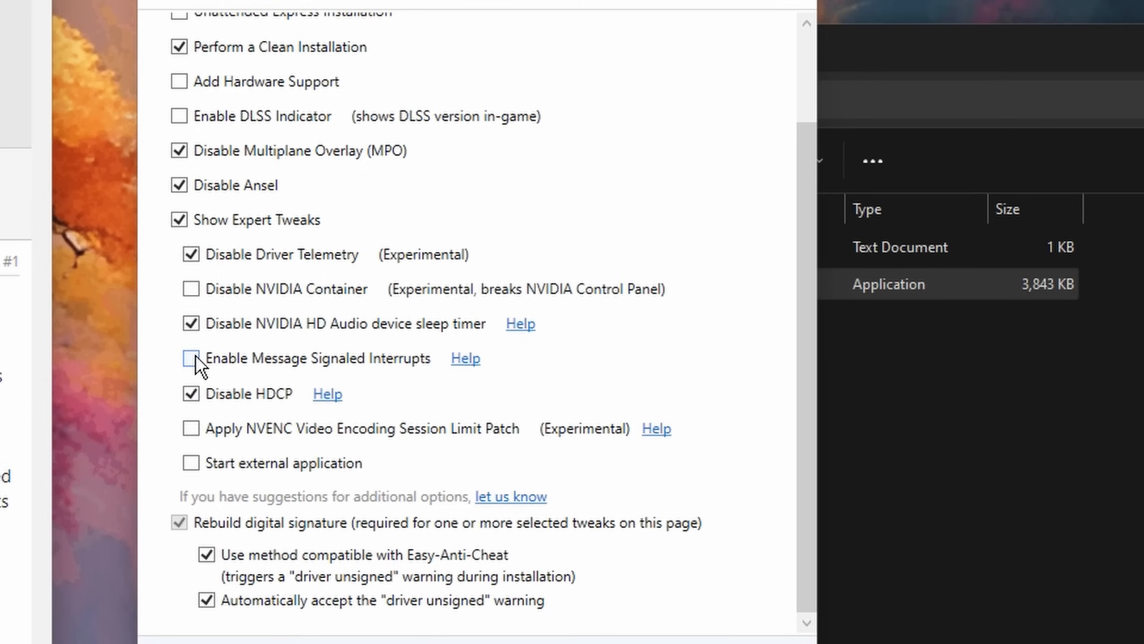
click(190, 358)
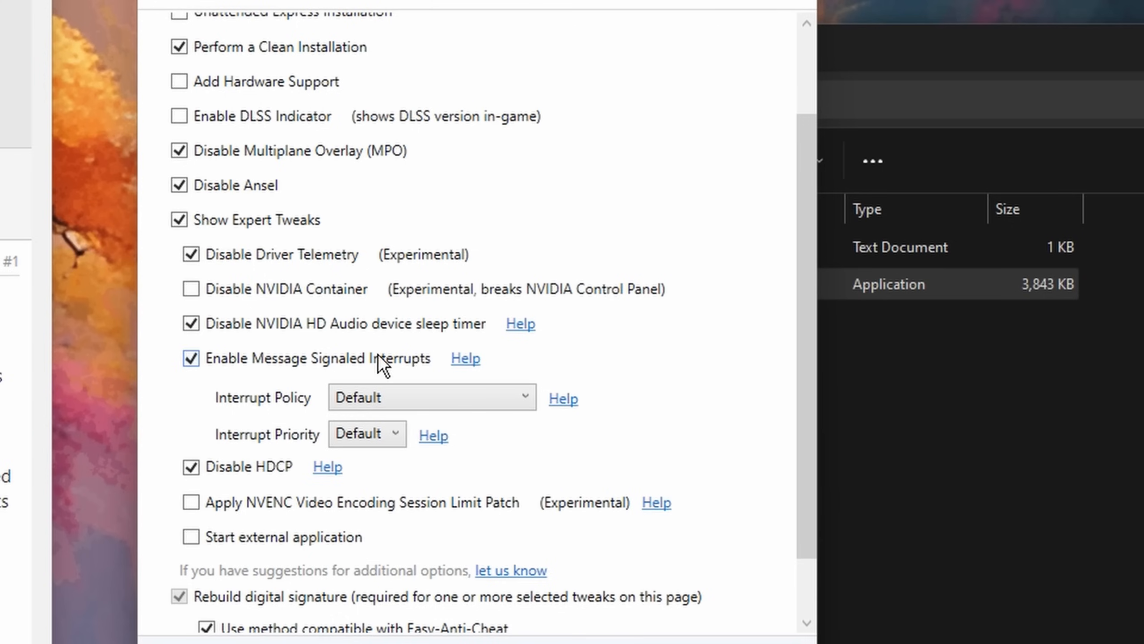
mouse_move(375, 354)
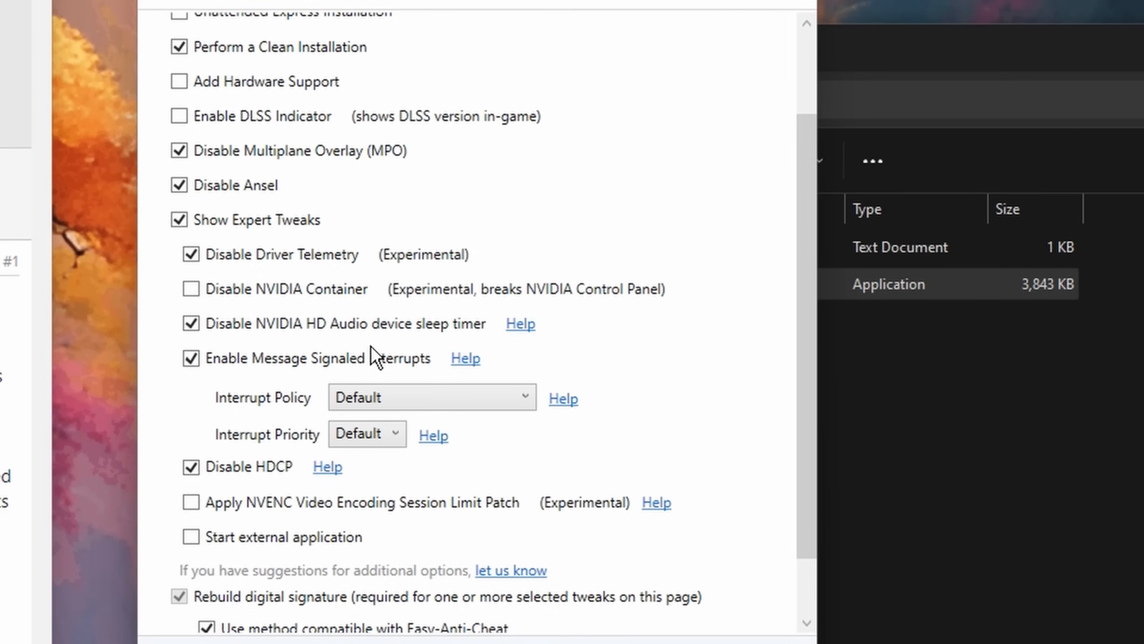
click(367, 434)
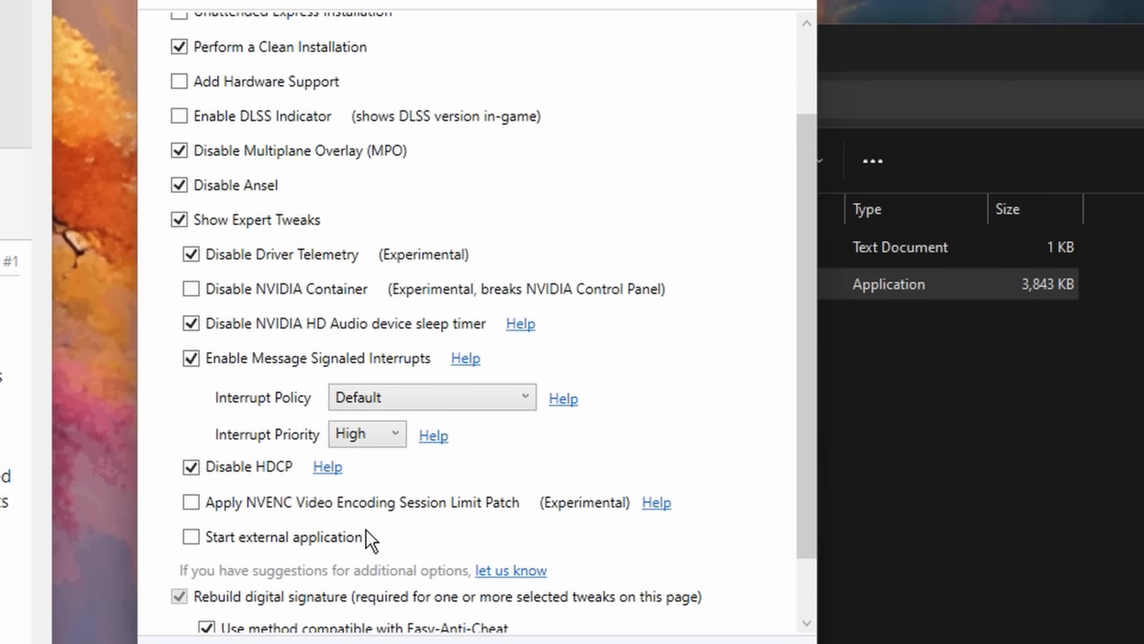
scroll(down, 3)
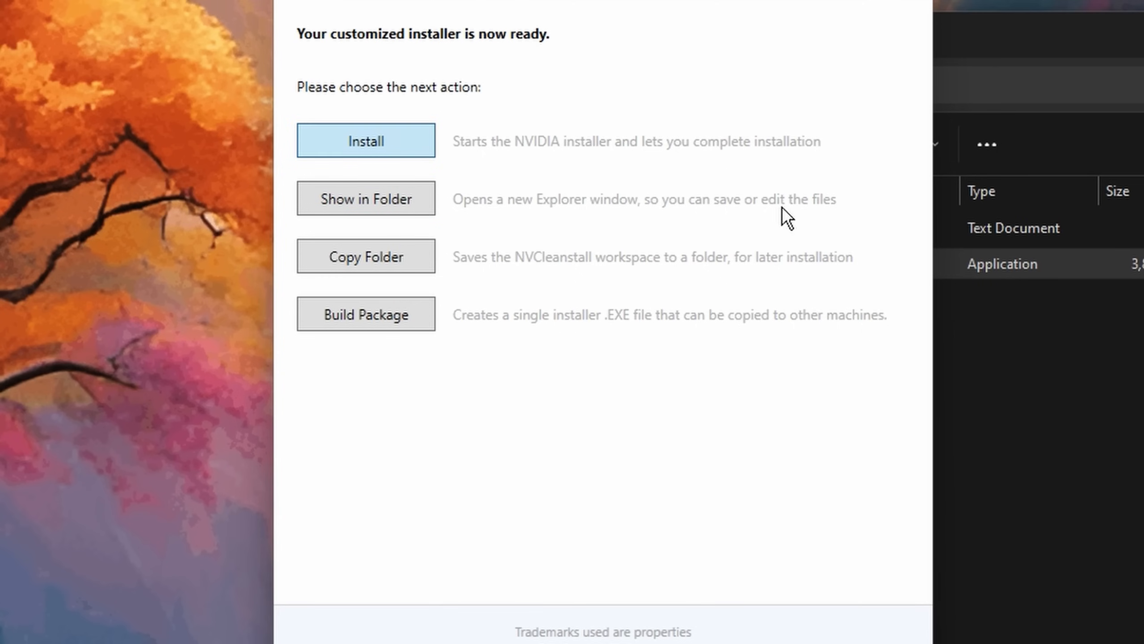
Step: Start the 537.58 installer, accept the license and proceed with a Custom clean installation
click(365, 140)
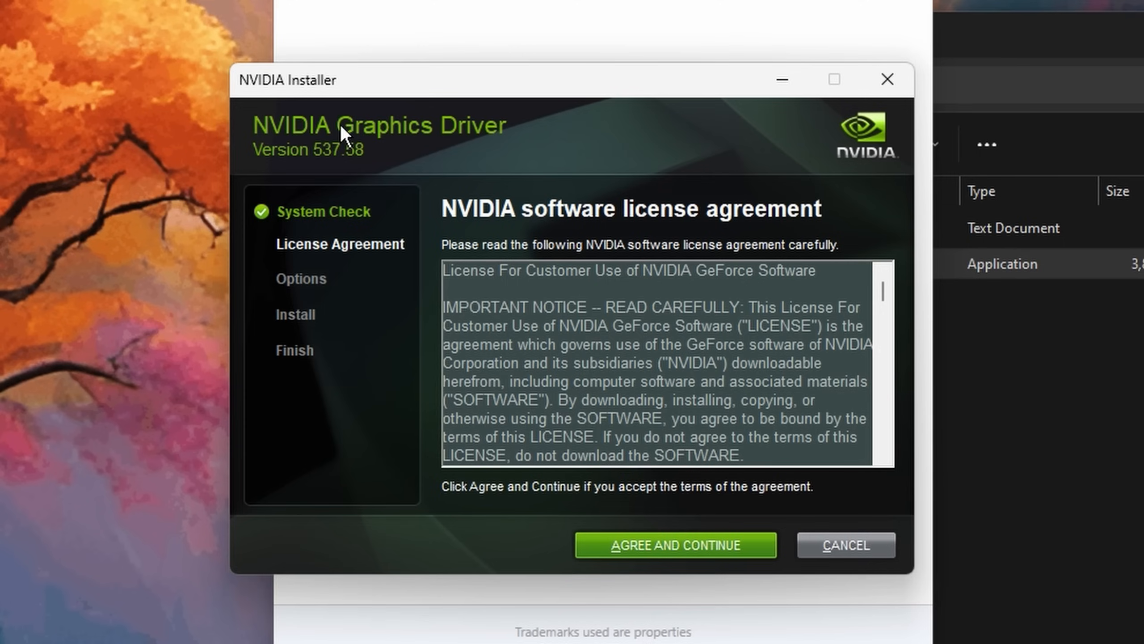
click(674, 545)
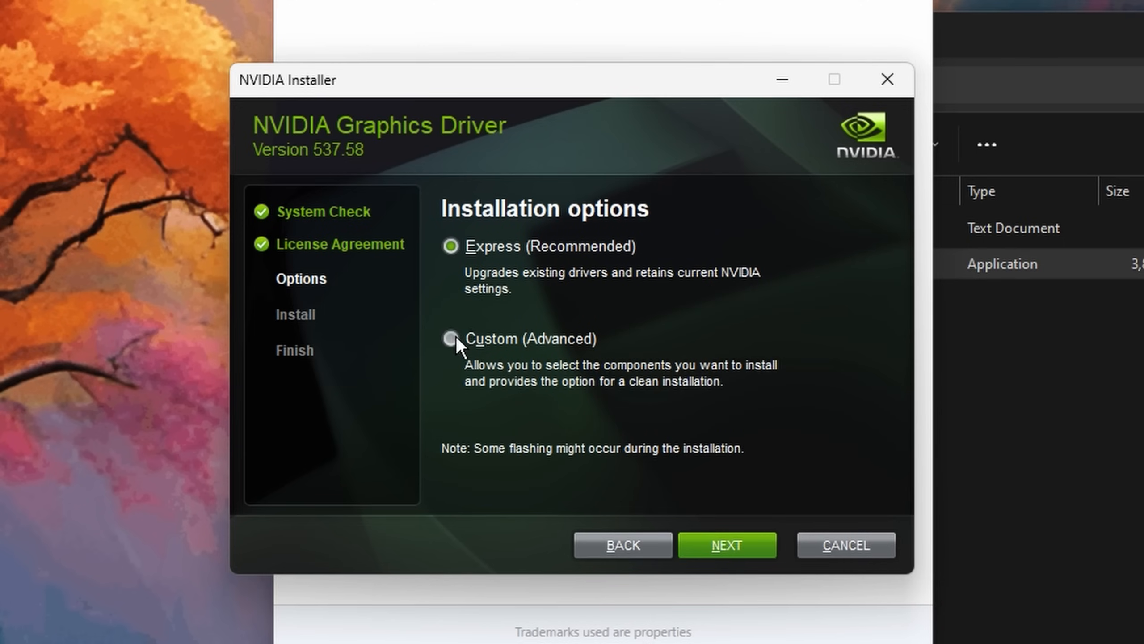
click(450, 339)
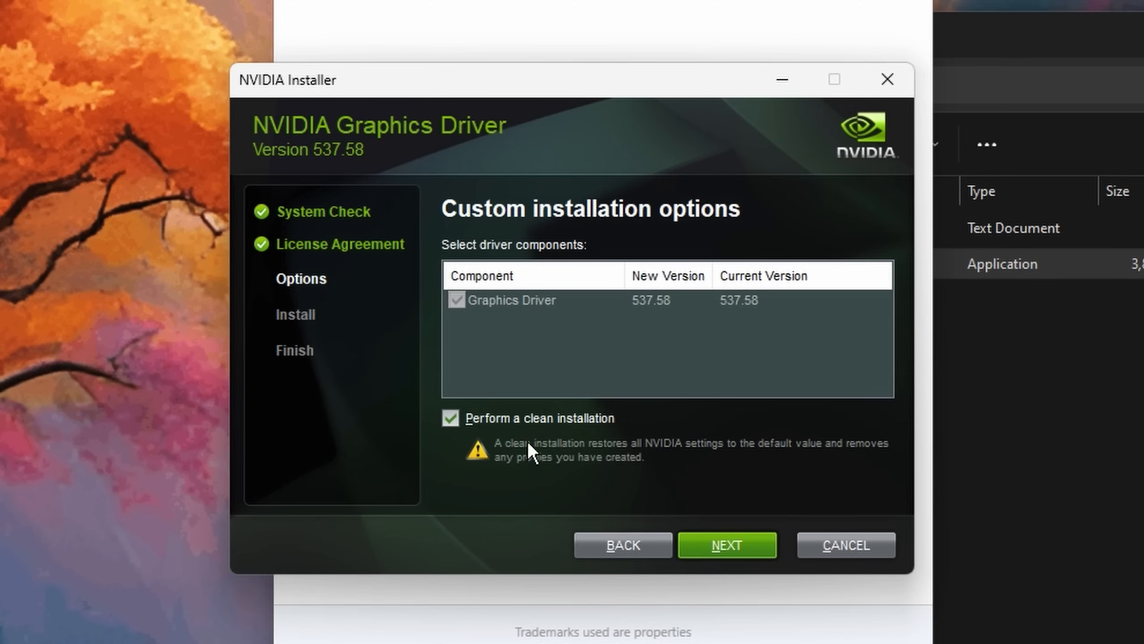
mouse_move(792, 471)
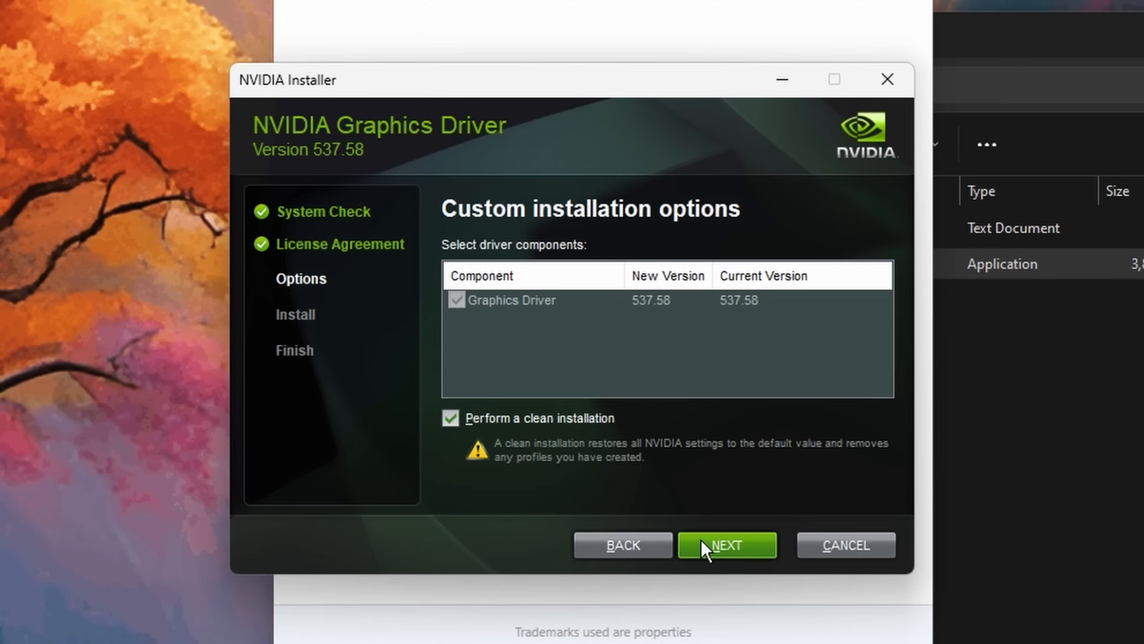
click(726, 545)
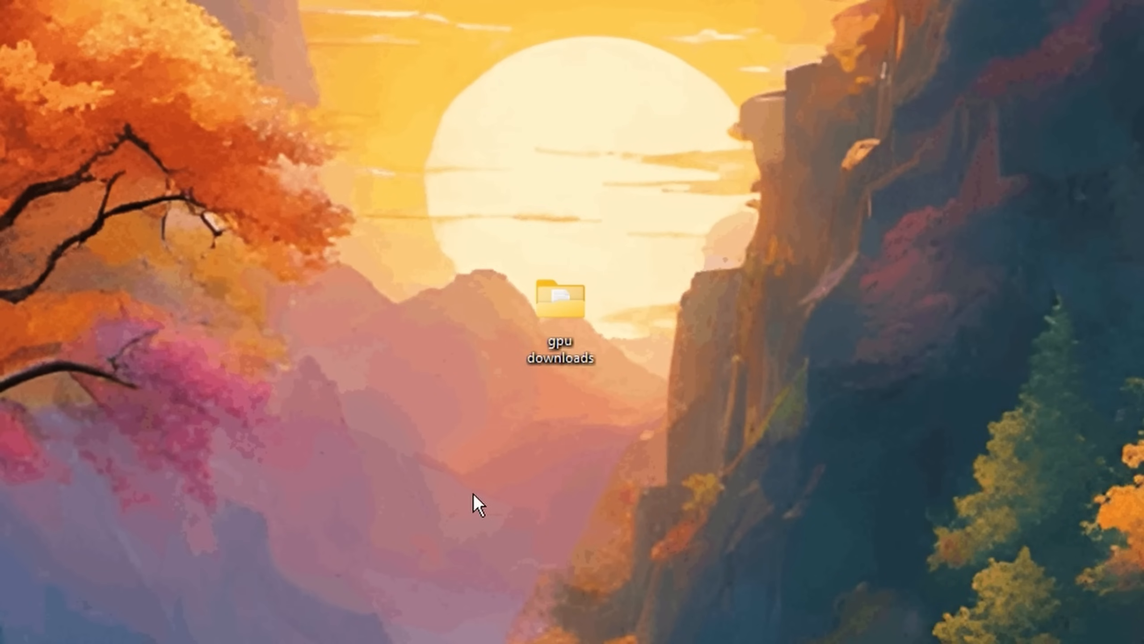
Step: Open NVIDIA Control Panel from the desktop context menu
right_click(476, 502)
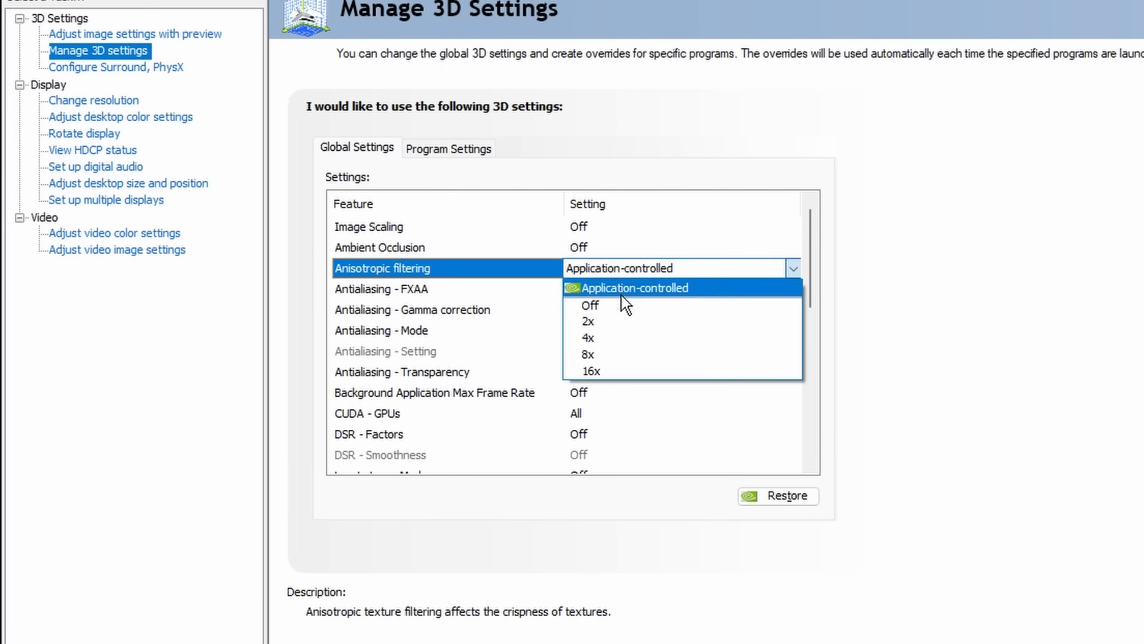
Step: Set anisotropic filtering Off and keep the Max Frame Rate cap Off in Global Settings
click(589, 304)
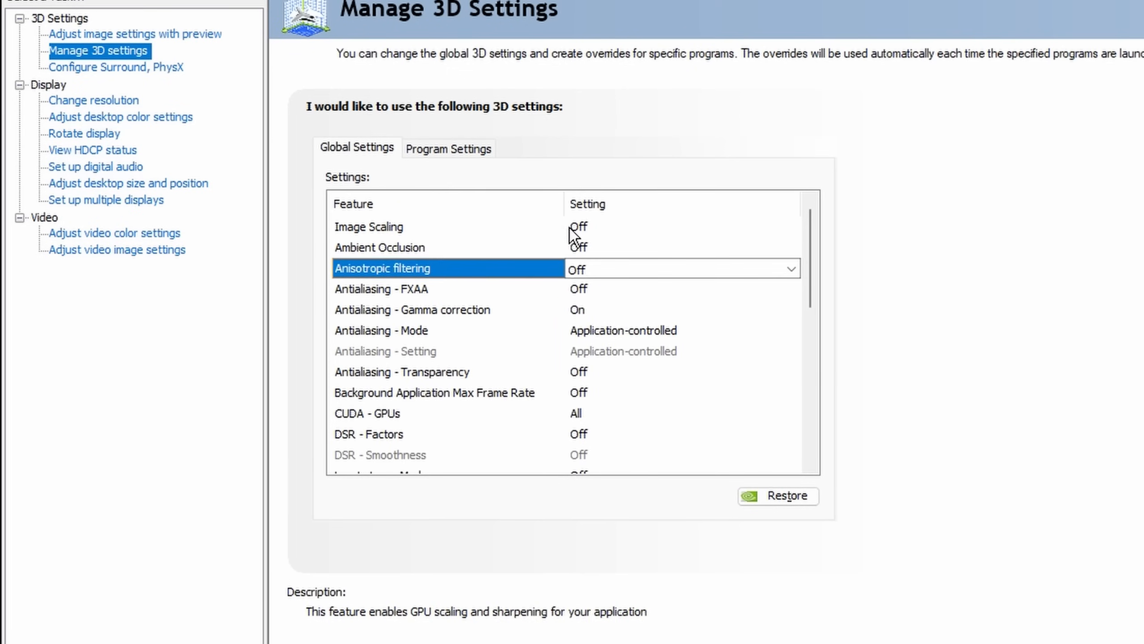
scroll(down, 3)
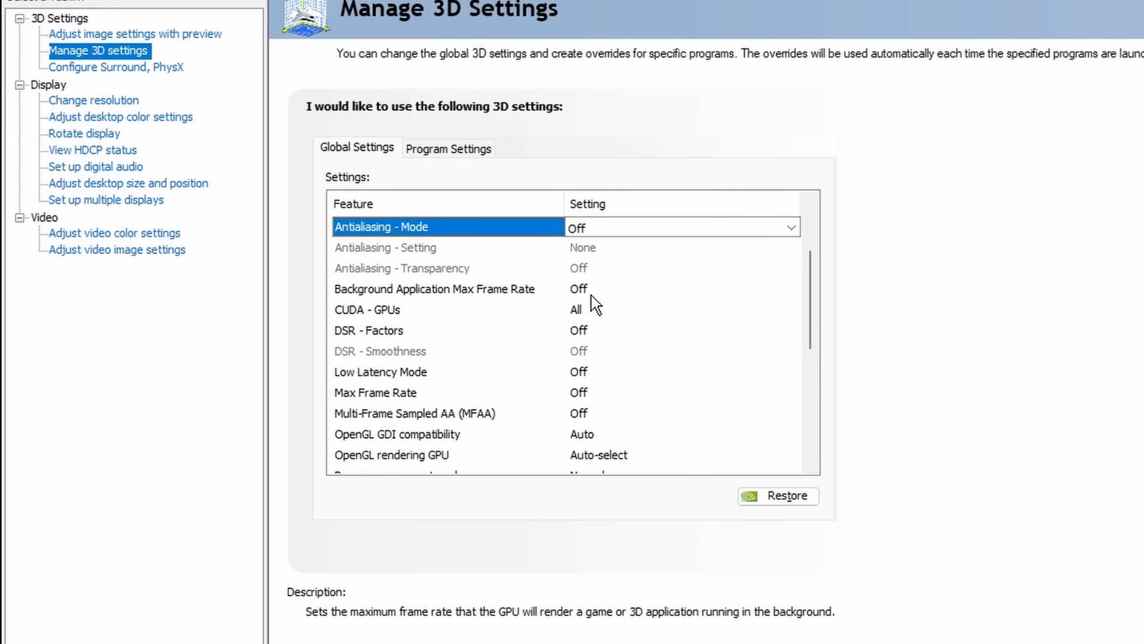
mouse_move(422, 337)
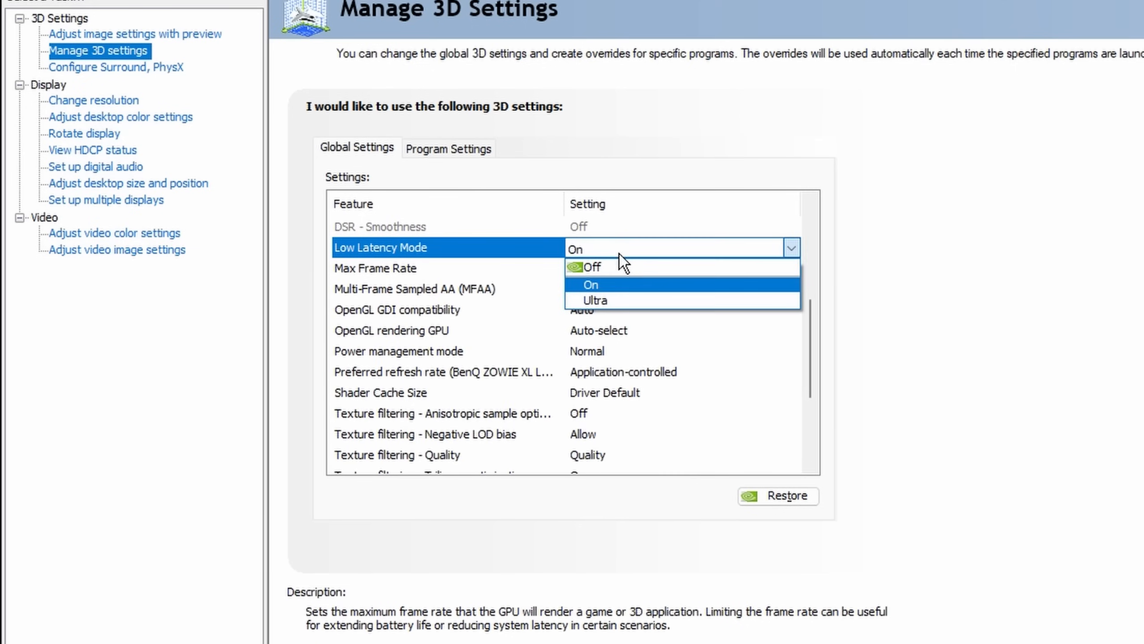
mouse_move(608, 301)
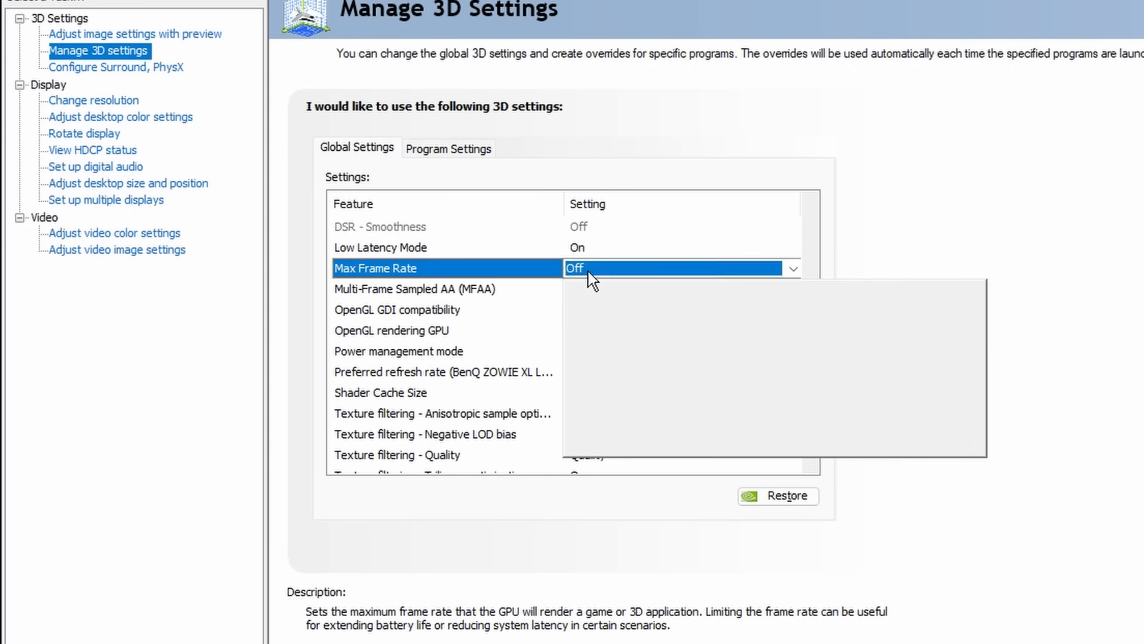
click(679, 268)
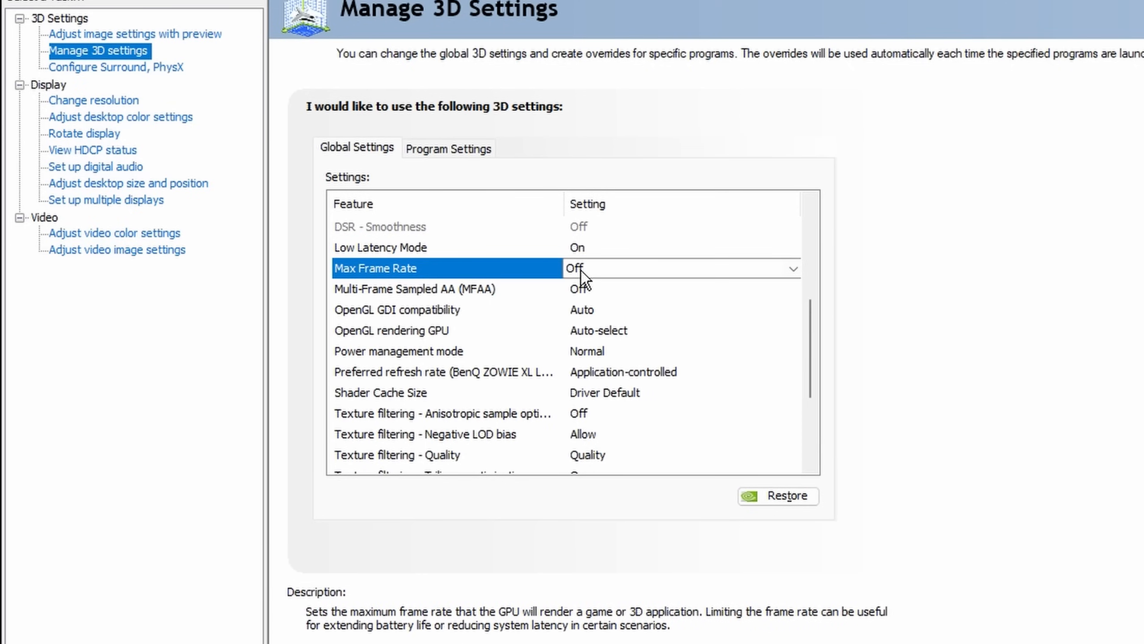
mouse_move(389, 286)
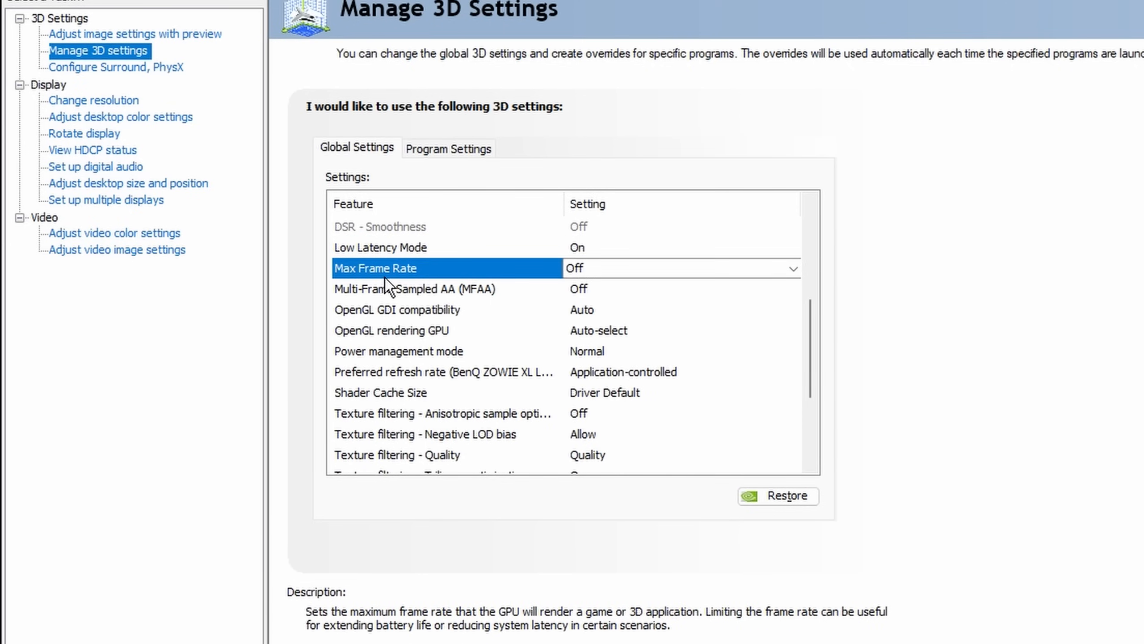
mouse_move(455, 293)
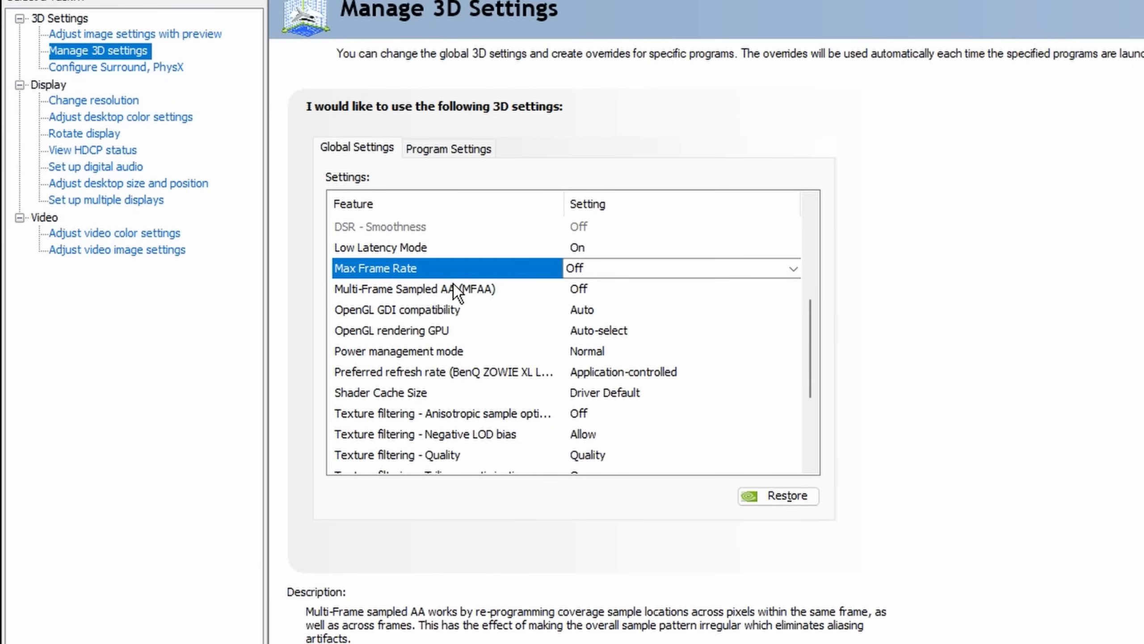
mouse_move(590, 301)
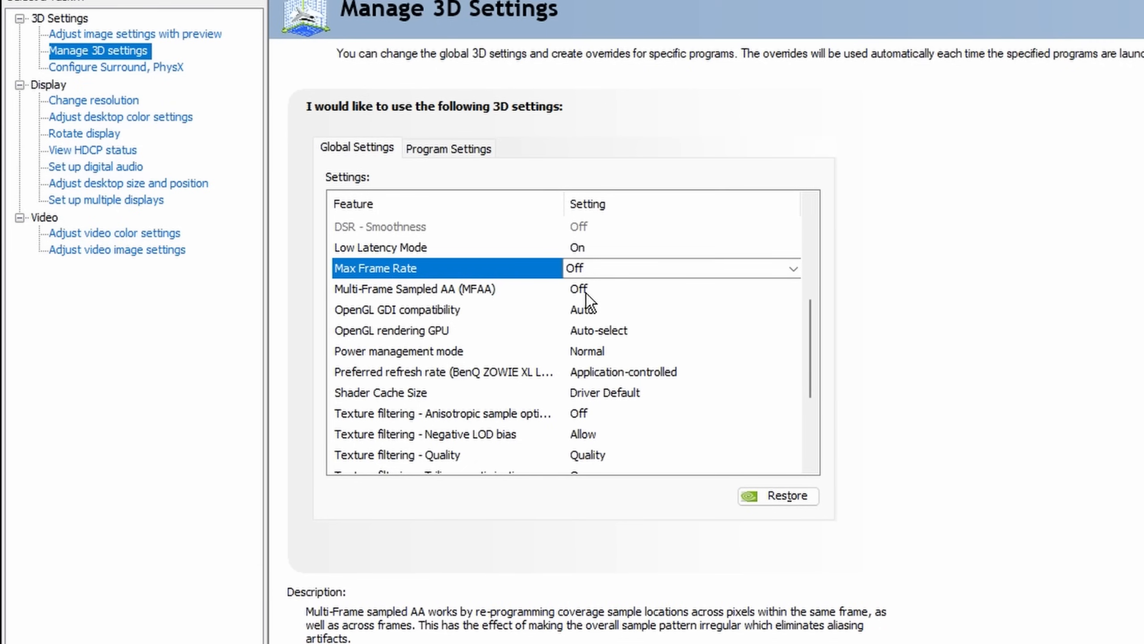
mouse_move(584, 309)
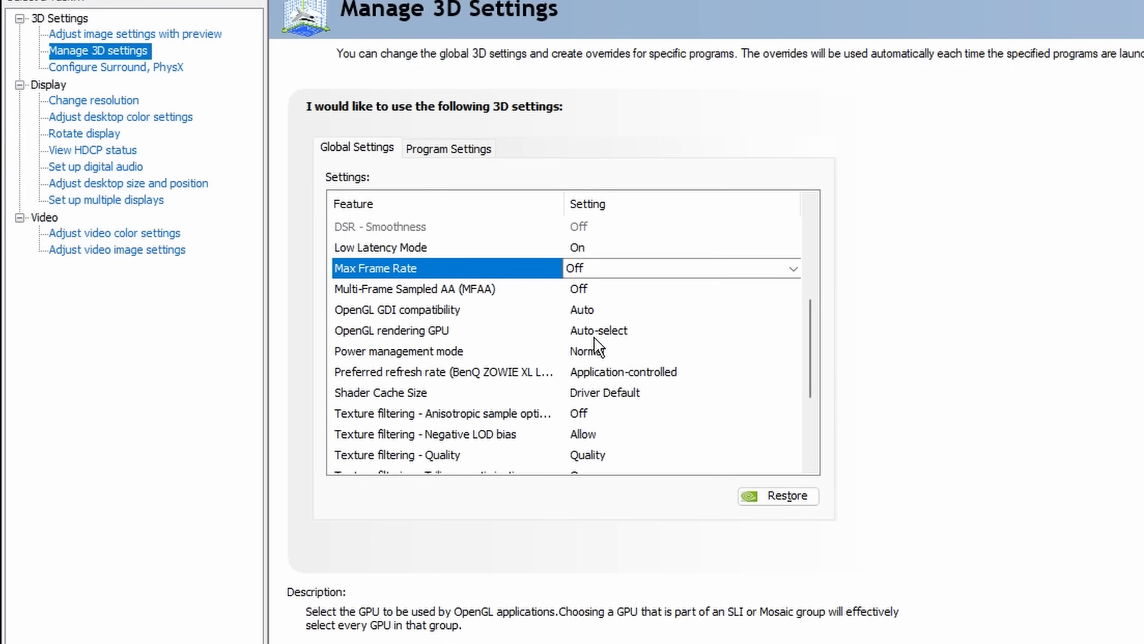
mouse_move(604, 343)
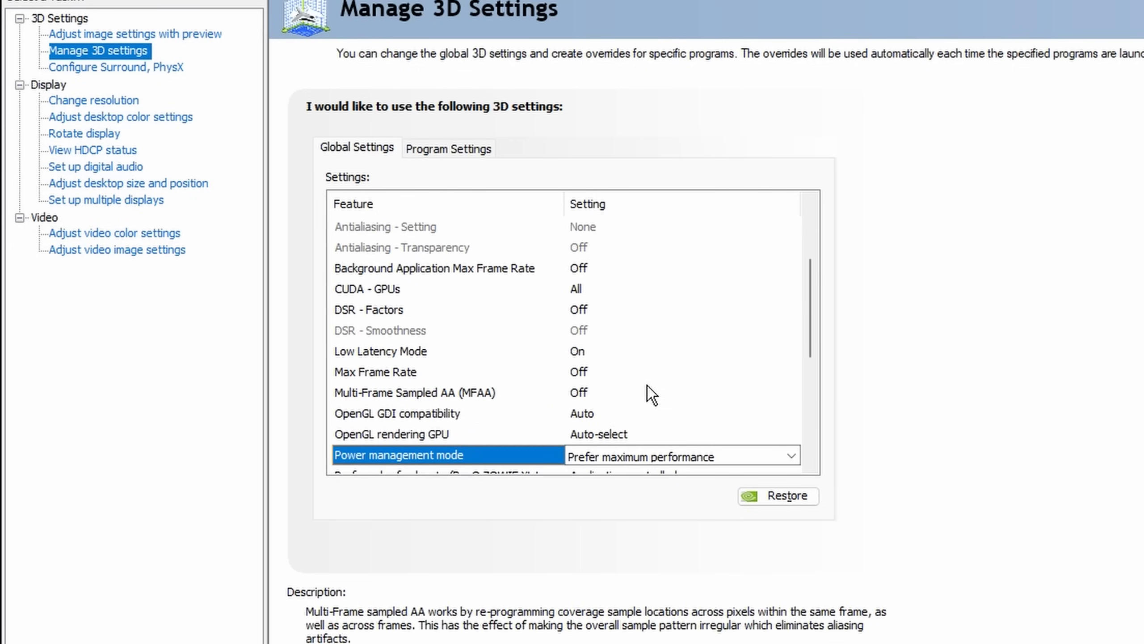
Step: Set preferred refresh rate to Highest available and shader cache size to Unlimited
scroll(down, 3)
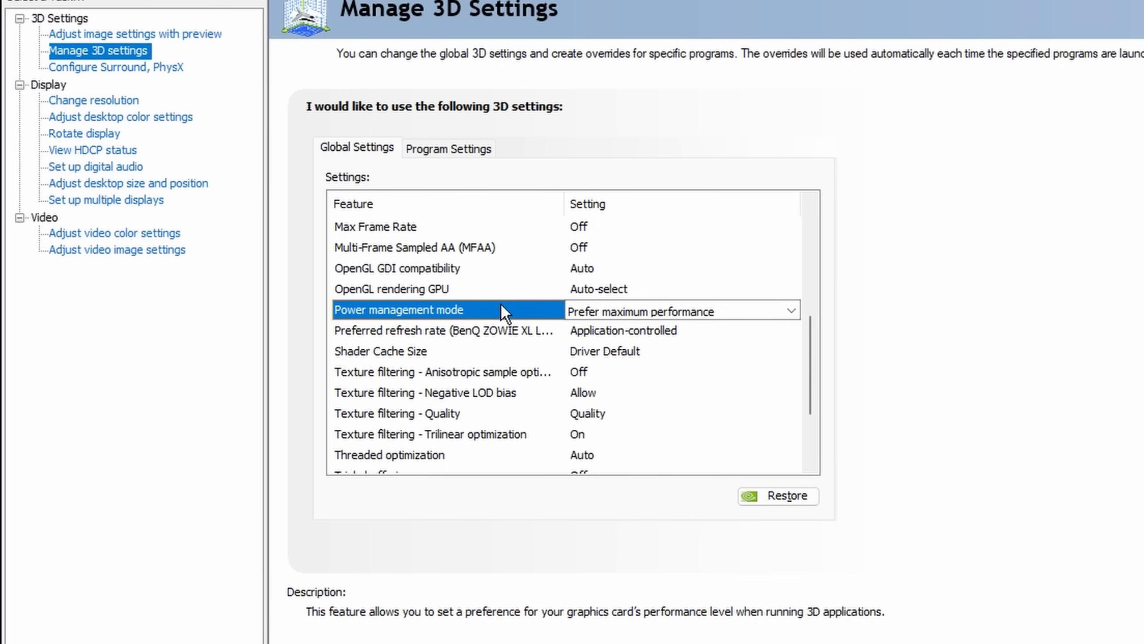
click(791, 330)
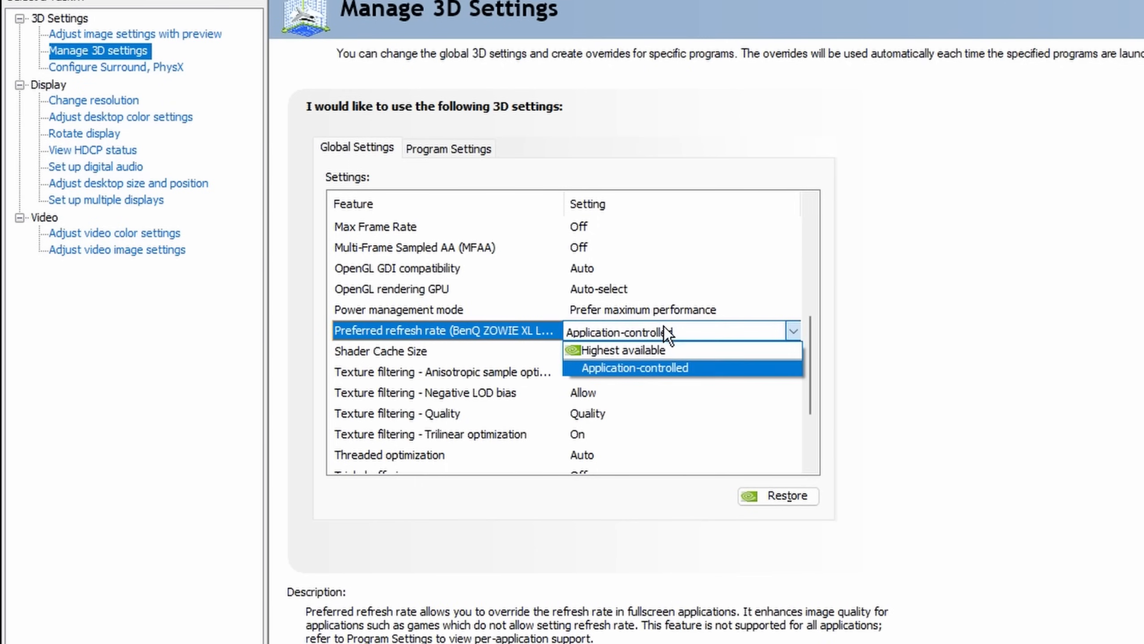
click(626, 349)
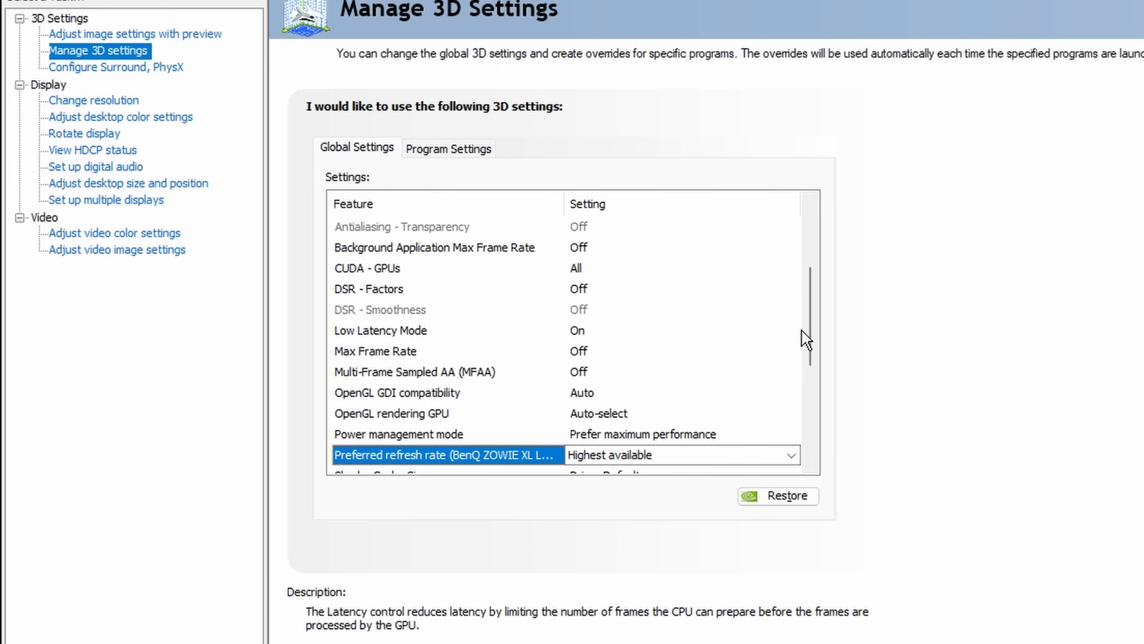
click(793, 330)
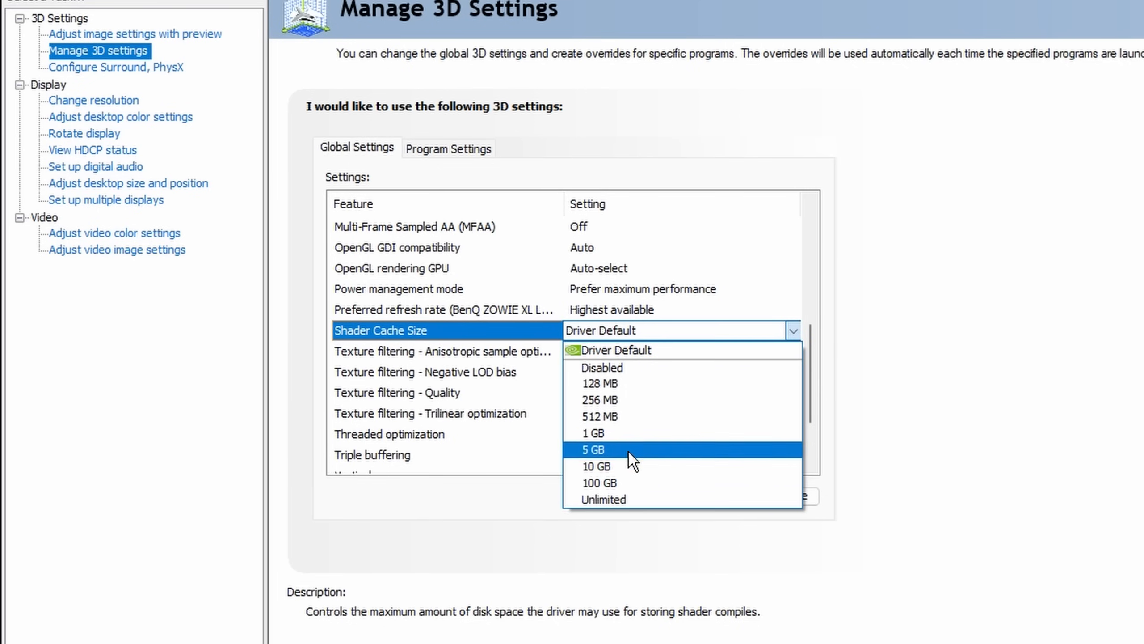
click(604, 500)
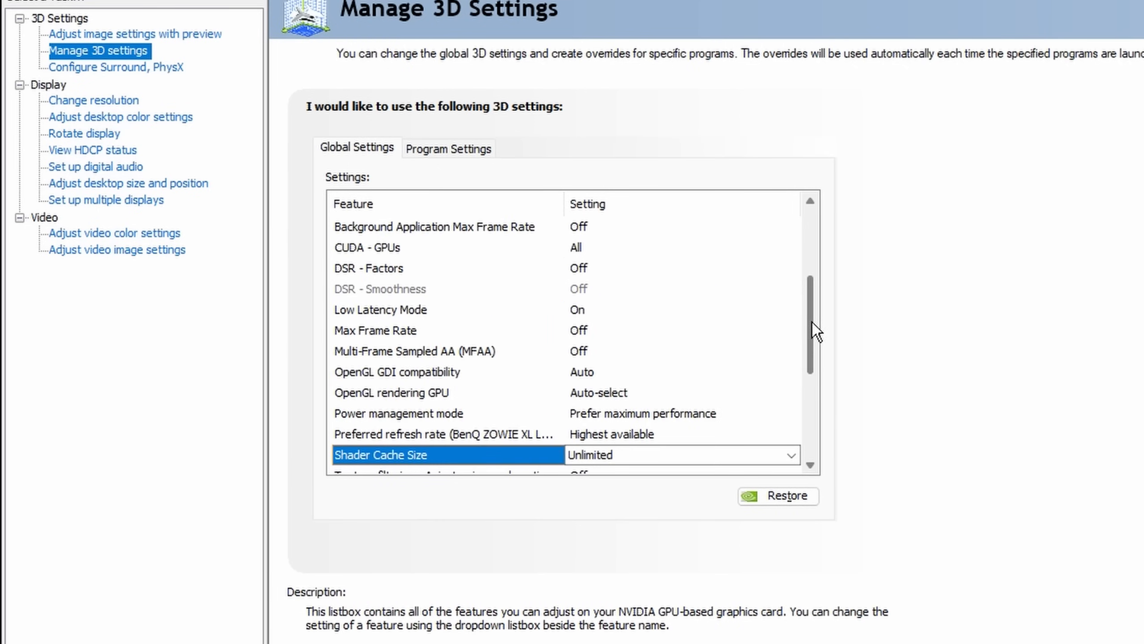
Step: Set texture filtering quality to High performance and threaded optimization Off
scroll(down, 3)
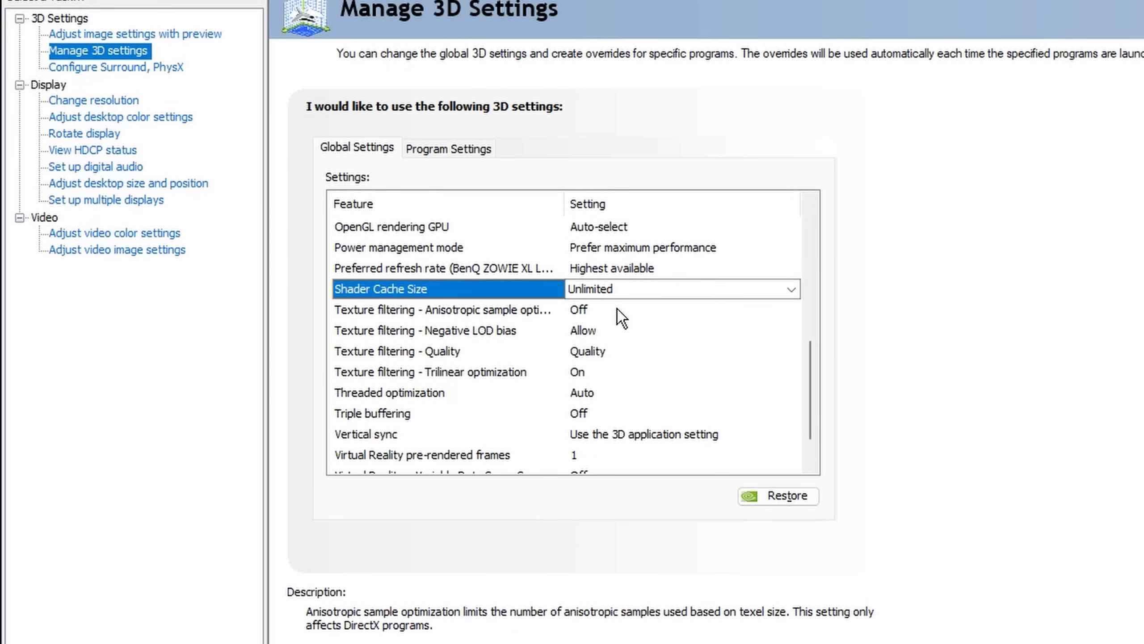
mouse_move(571, 322)
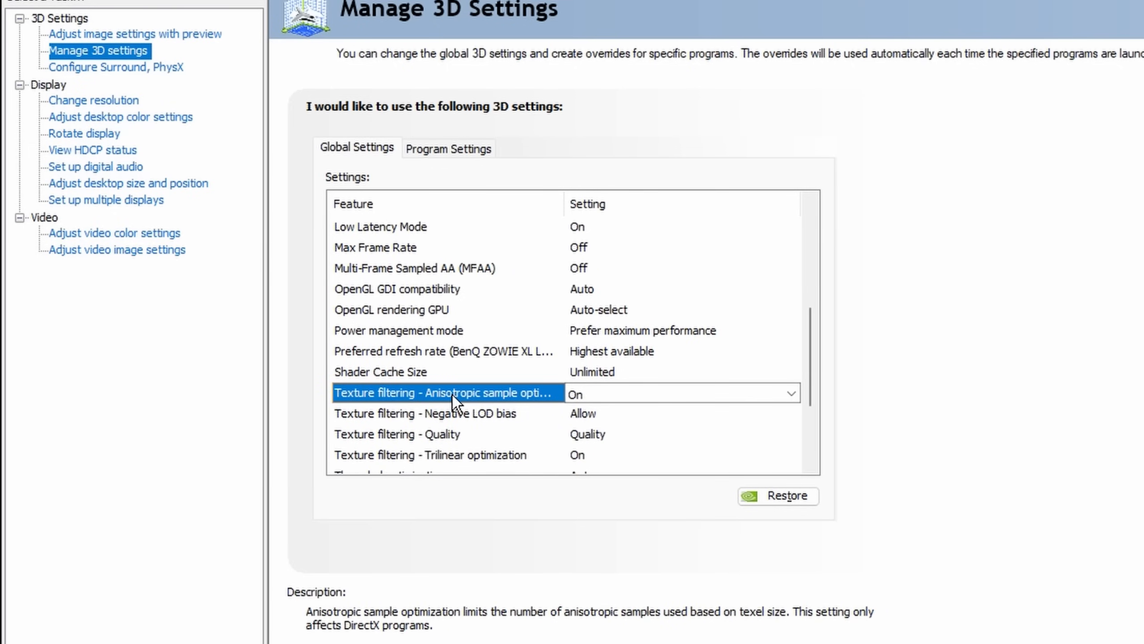
mouse_move(455, 406)
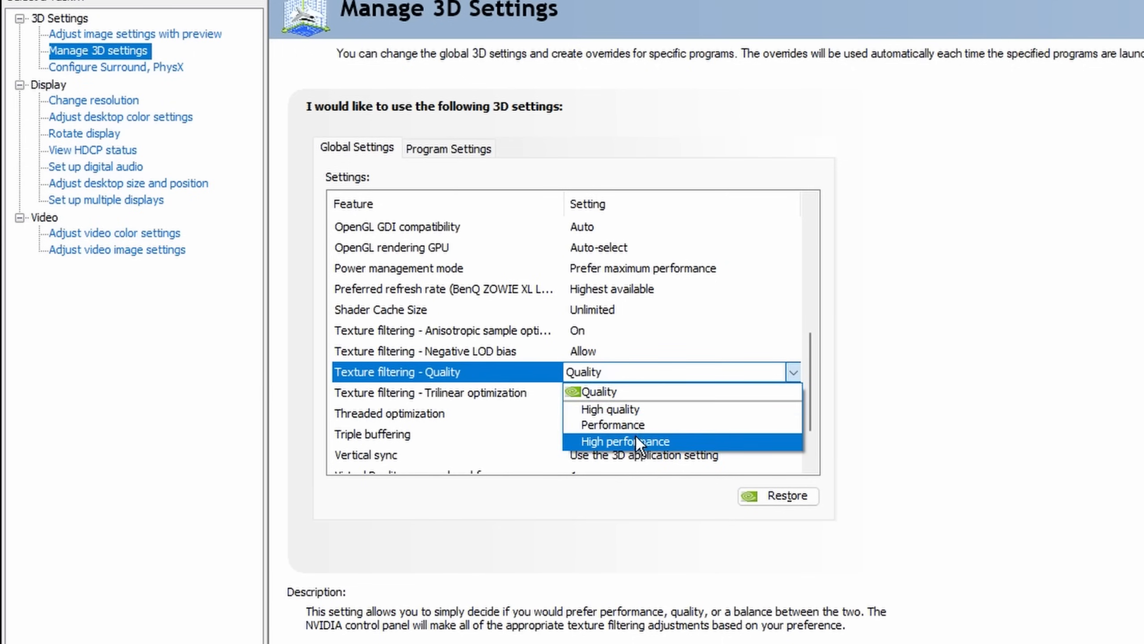
click(624, 441)
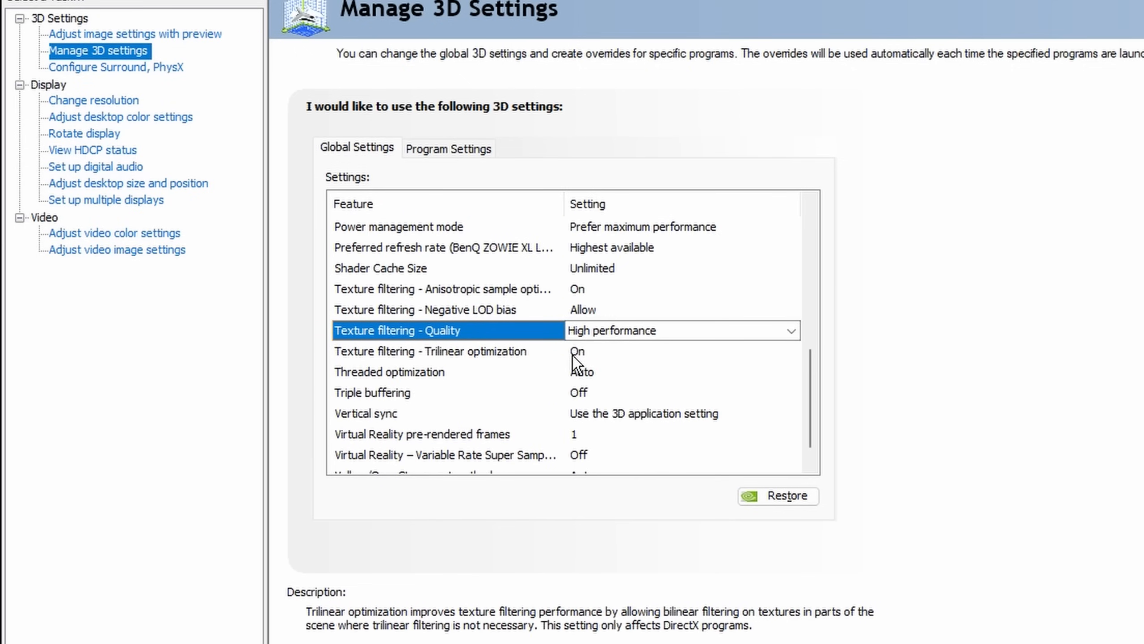
mouse_move(600, 368)
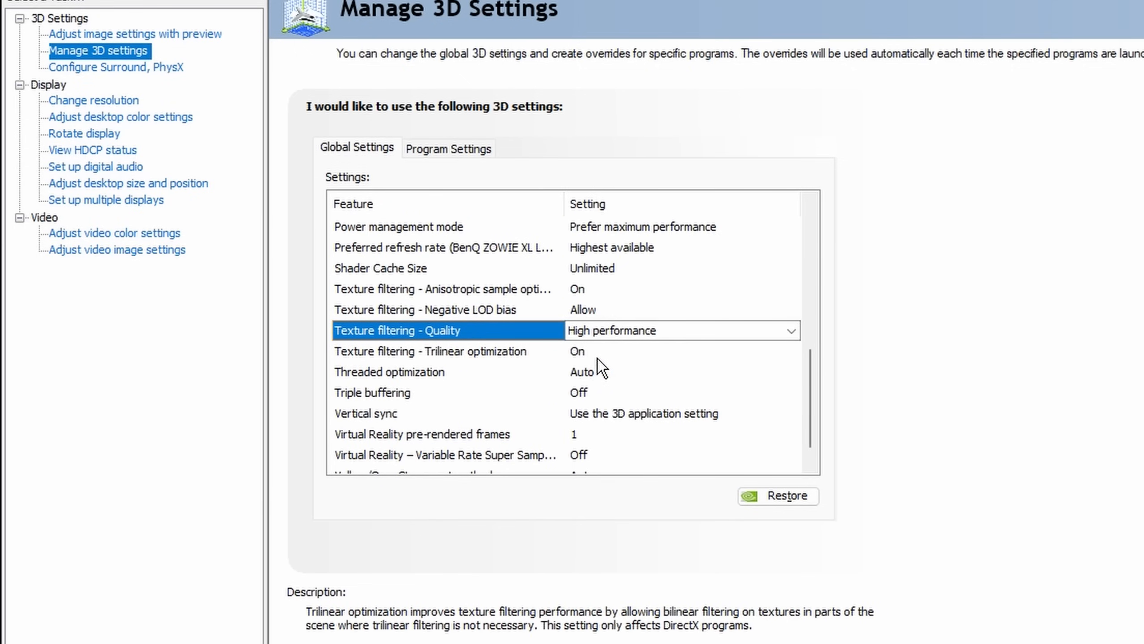
click(792, 372)
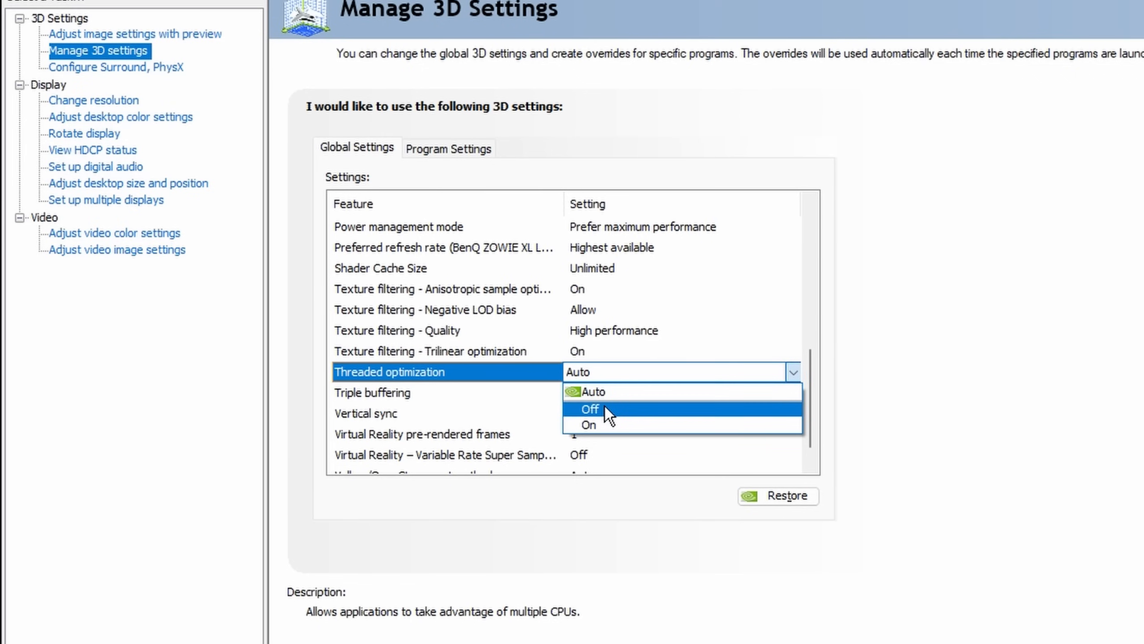
click(590, 407)
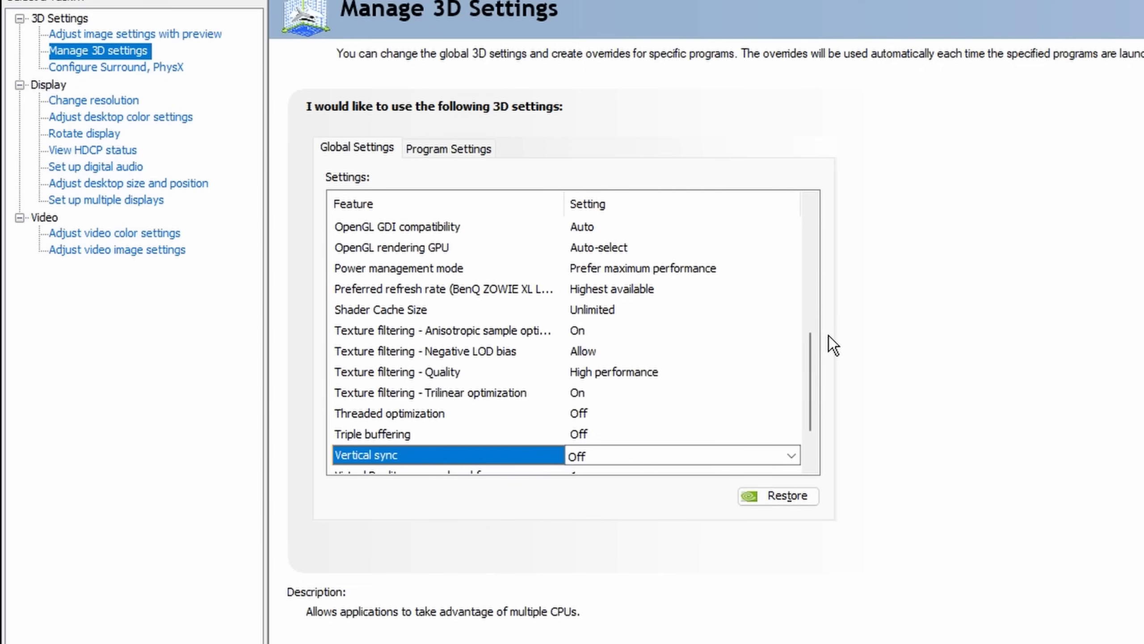
scroll(down, 3)
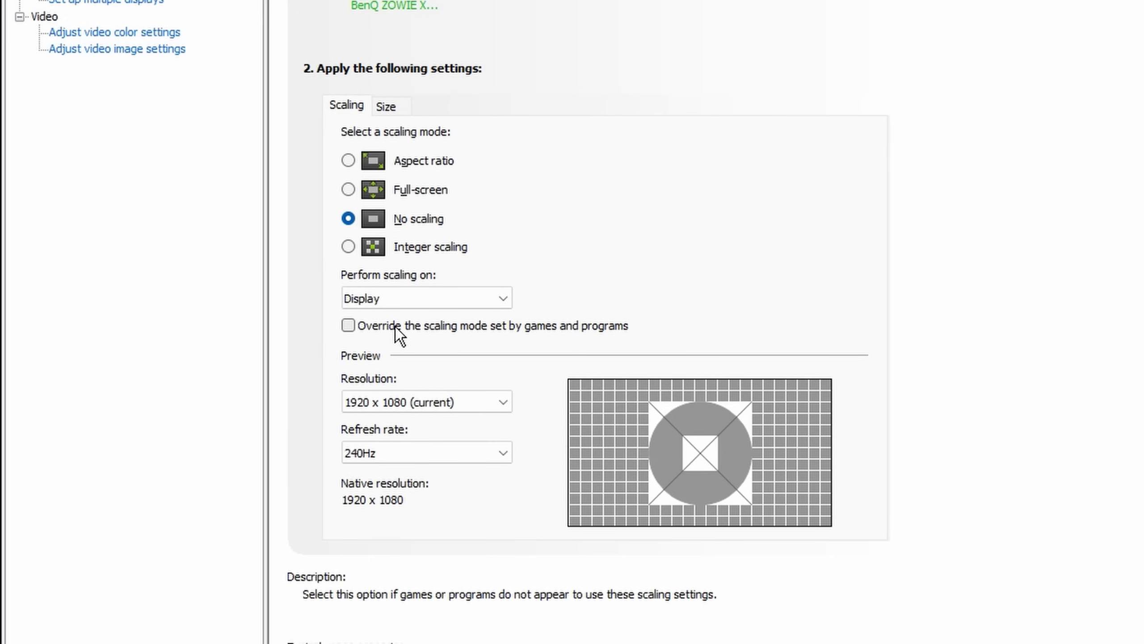
mouse_move(364, 347)
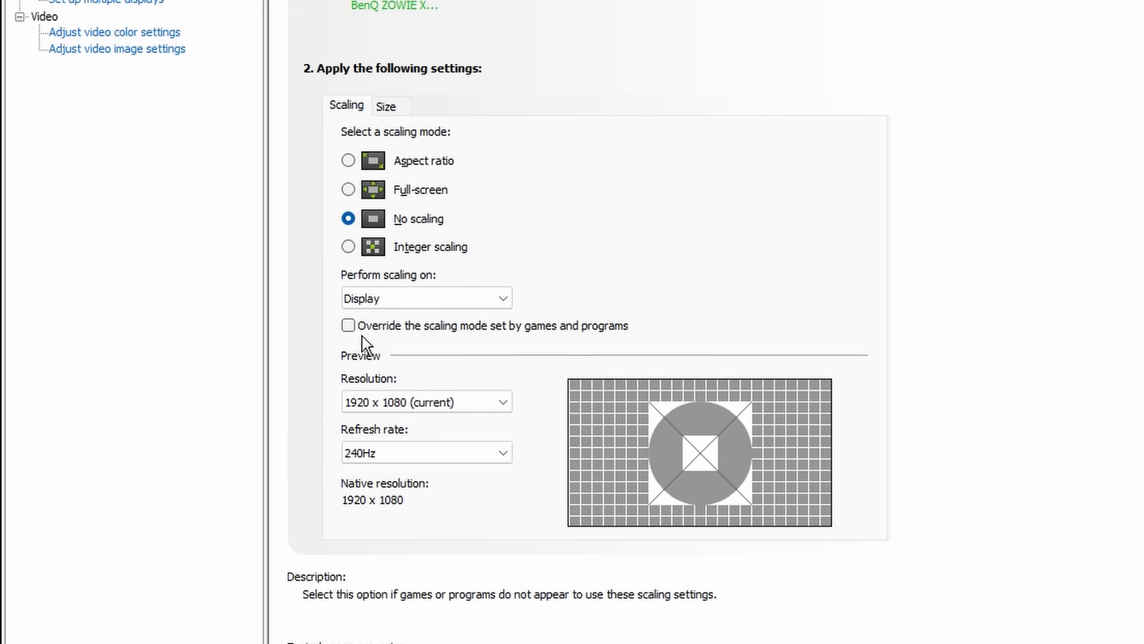
Step: Enable 'Override the scaling mode set by games and programs' and apply it
click(348, 325)
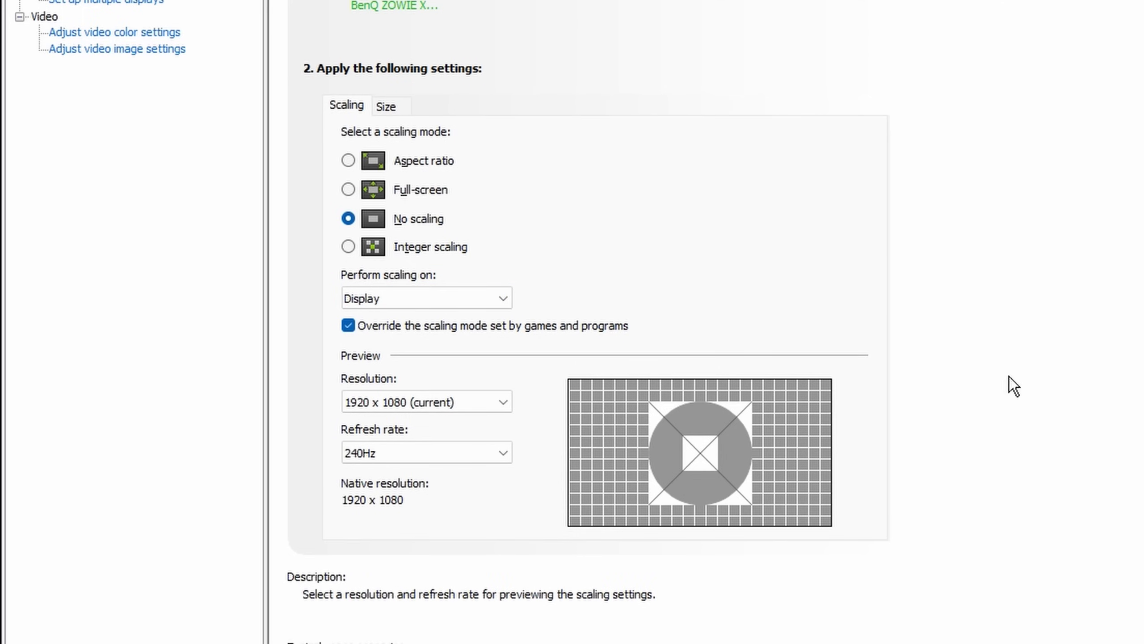
click(427, 452)
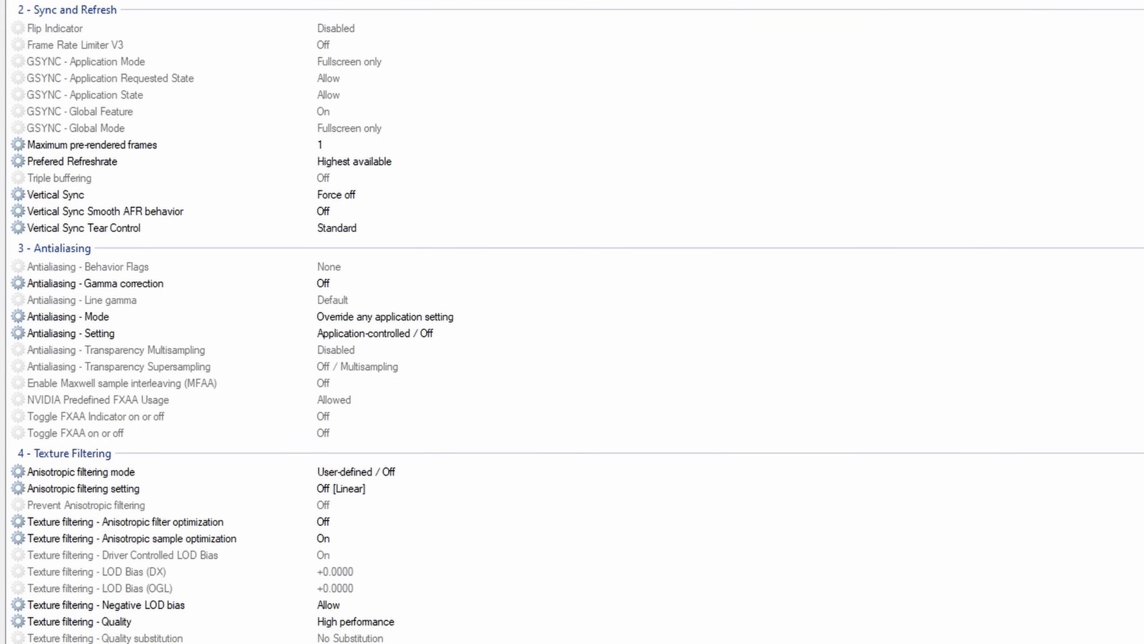
mouse_move(291, 92)
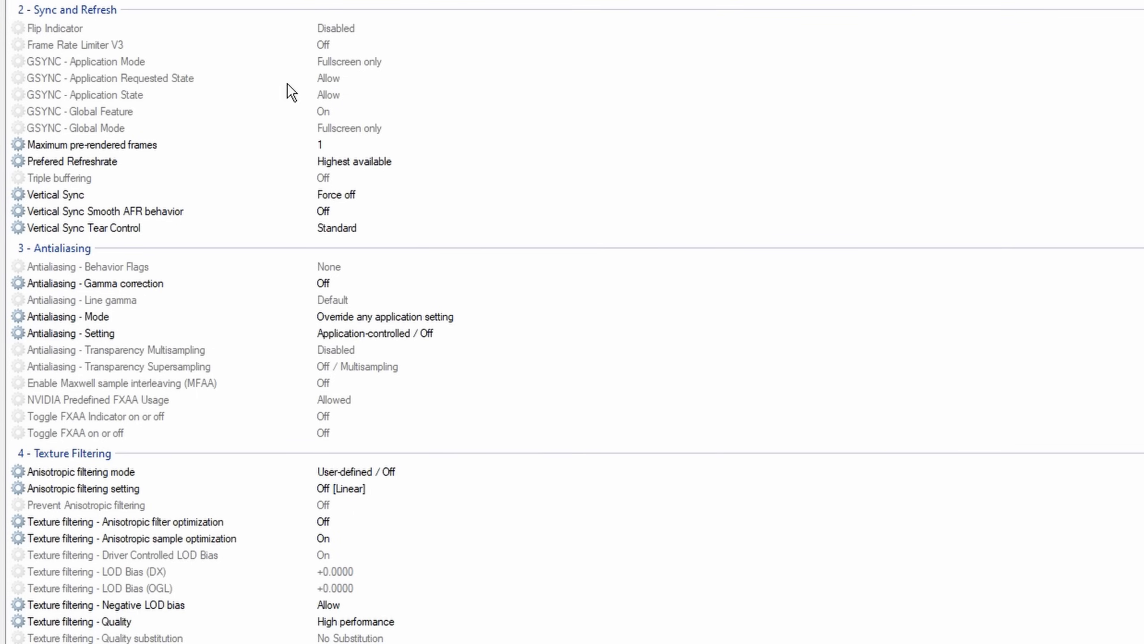
Step: Set GSYNC application mode Off, requested state Disallow, and predefined FXAA usage Disallowed
click(109, 61)
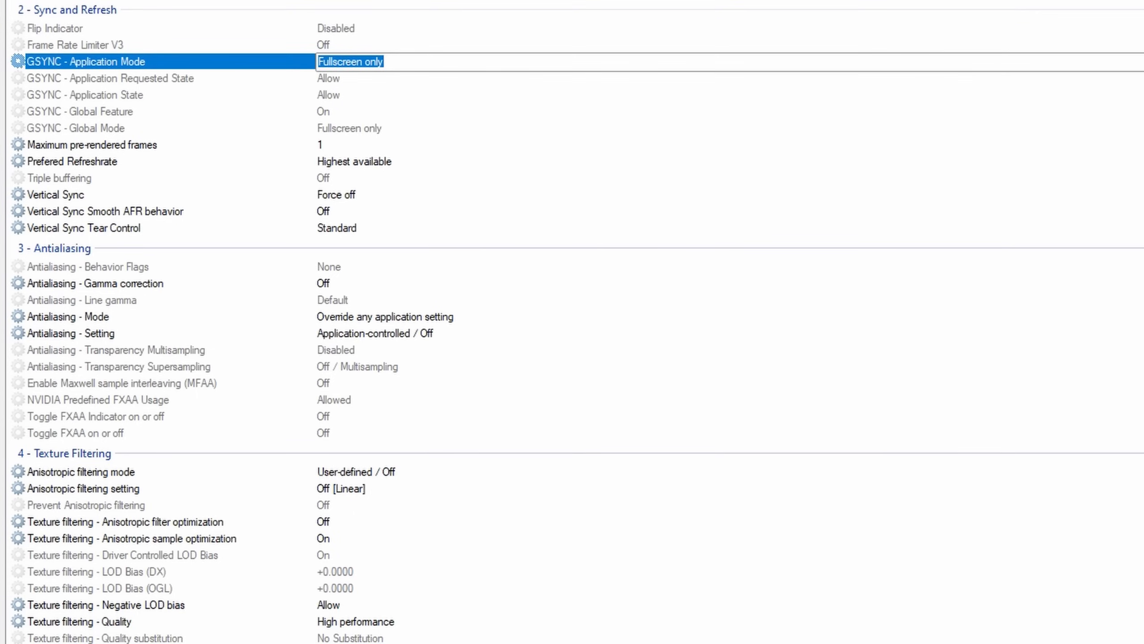
click(349, 61)
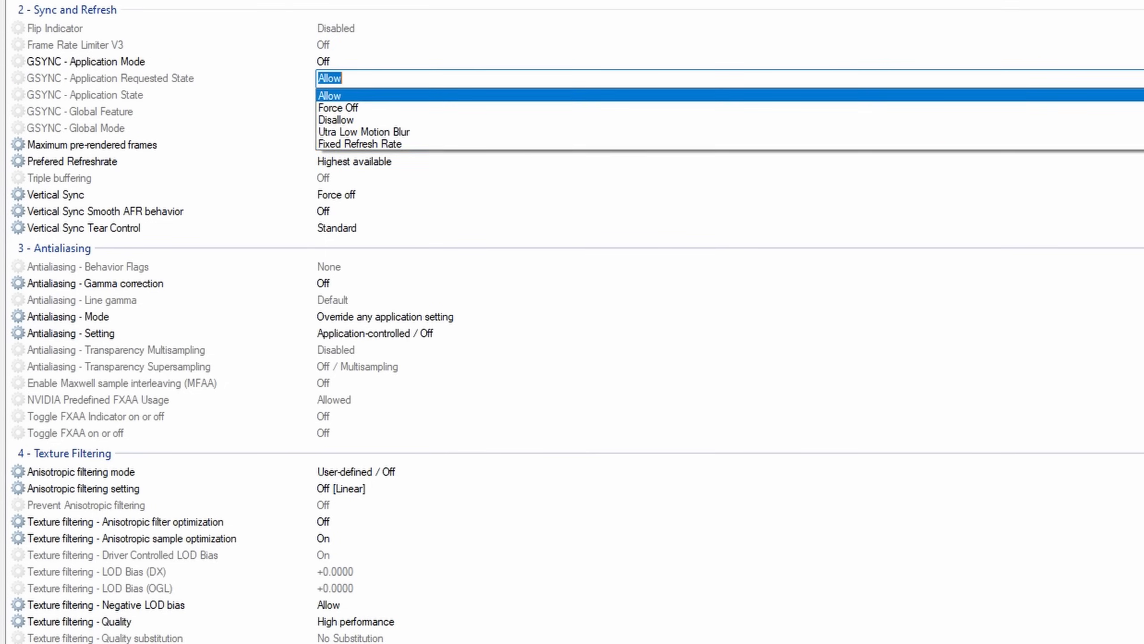
click(336, 120)
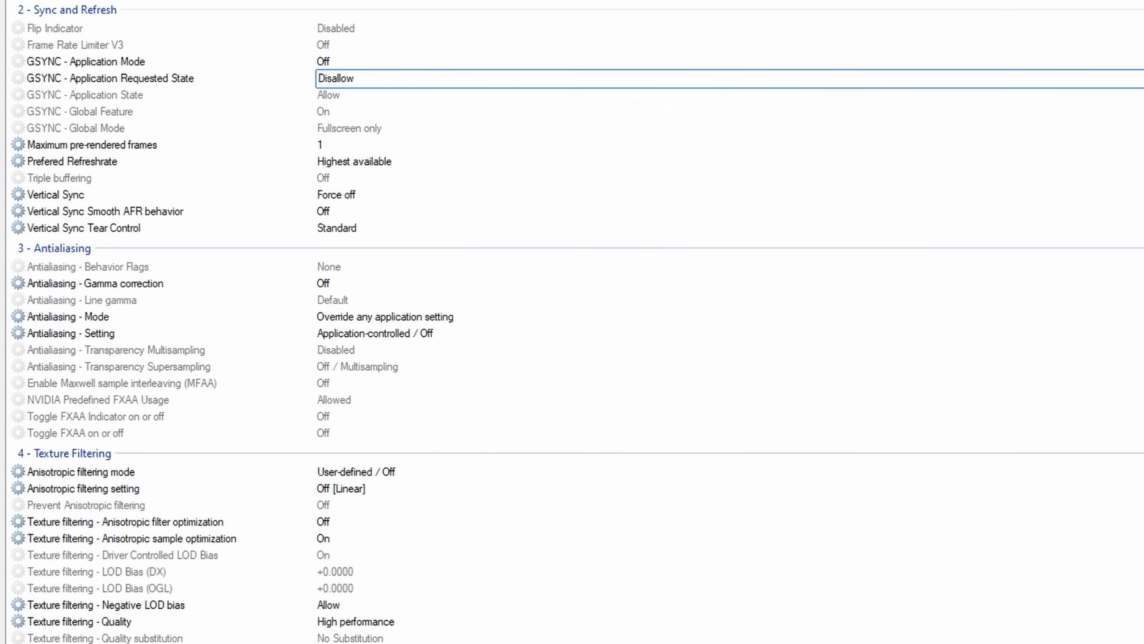
click(95, 400)
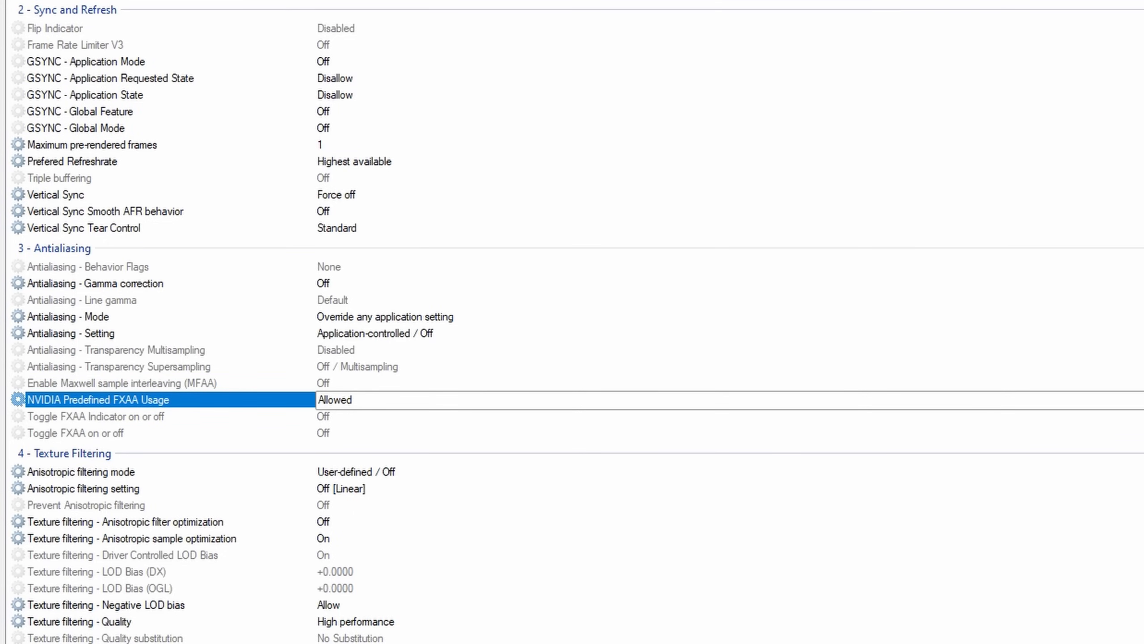
click(341, 400)
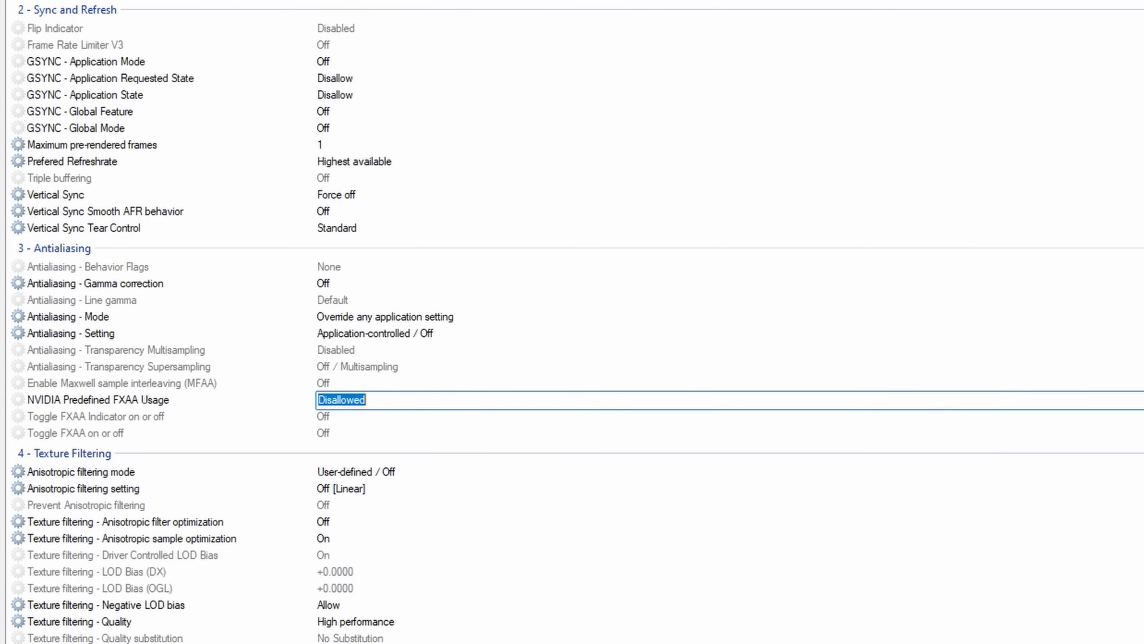
Step: Turn Prevent Anisotropic filtering On and CUDA Force P2 State Off
scroll(down, 3)
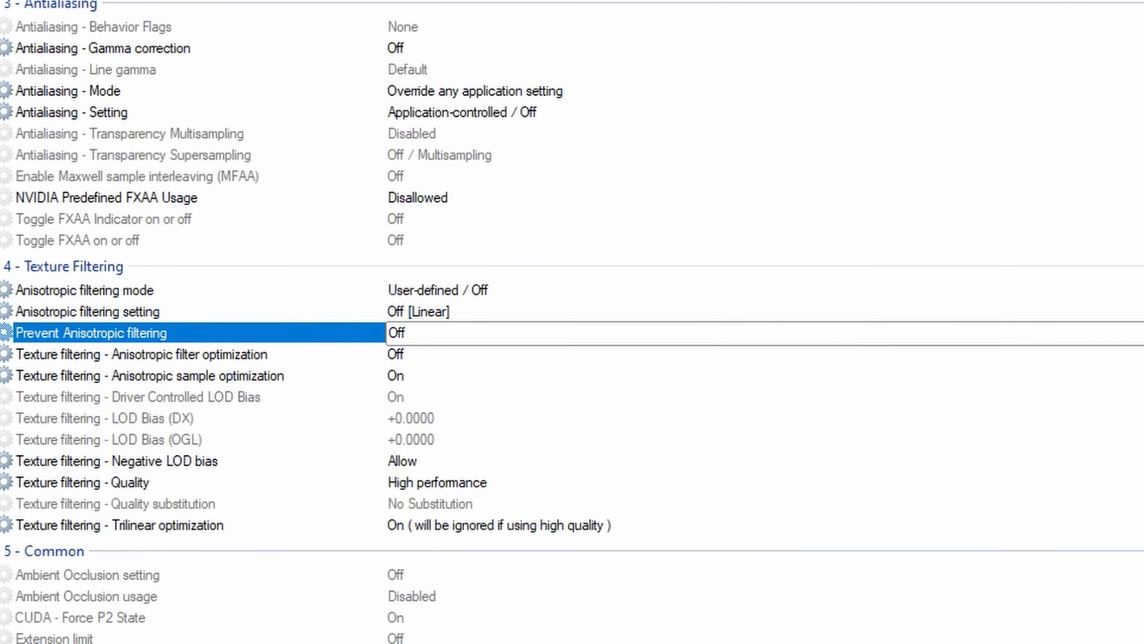
click(396, 333)
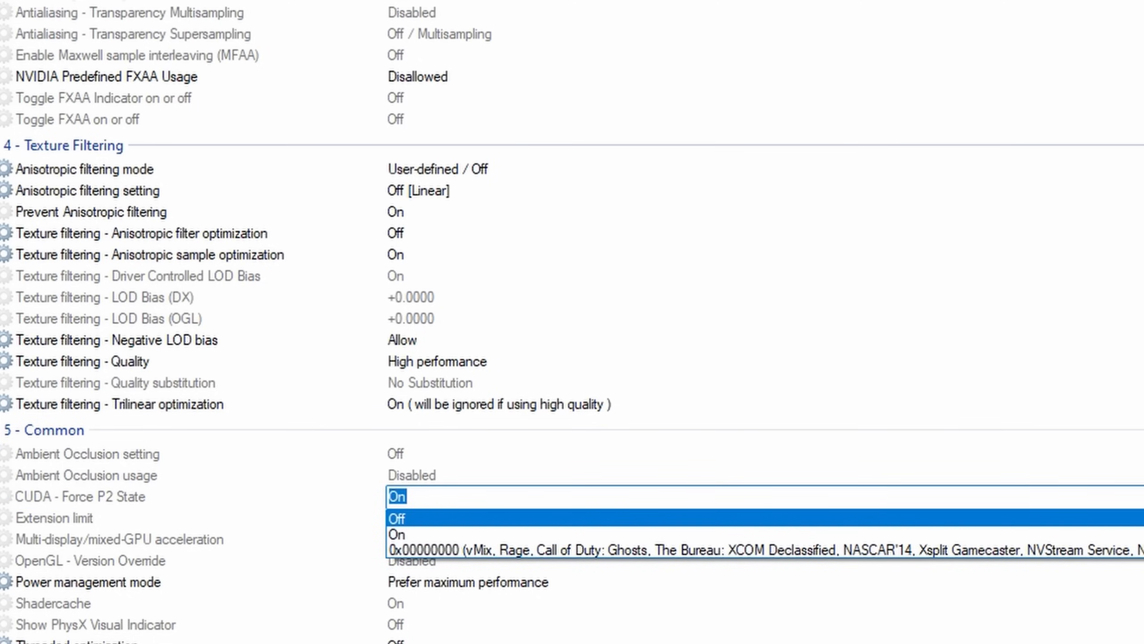
click(397, 520)
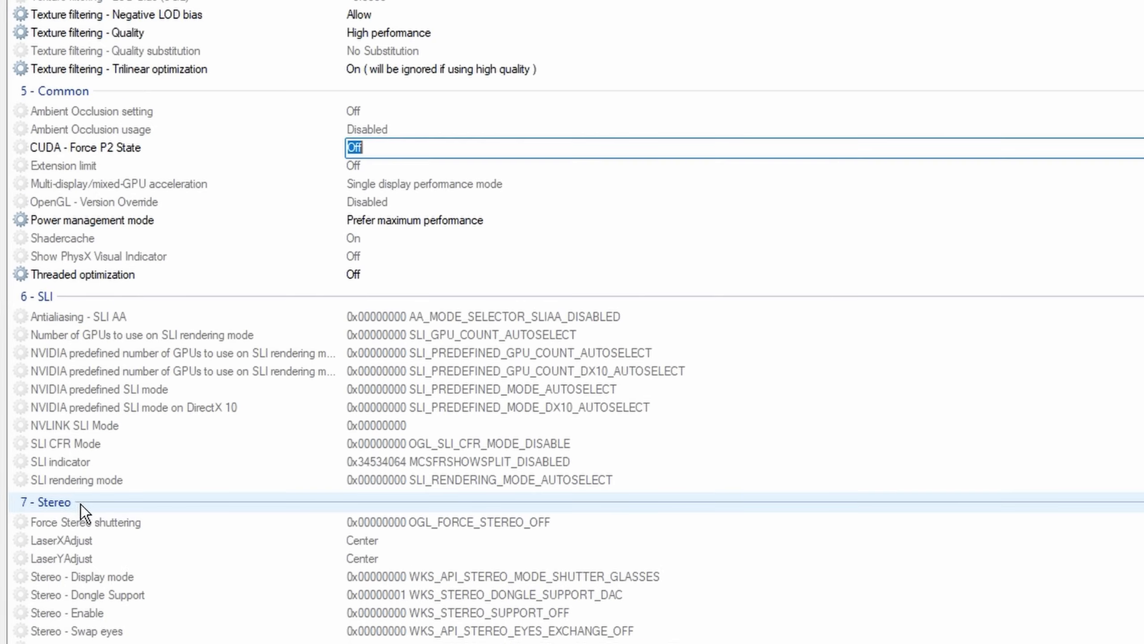
Step: Set predefined Ansel usage to Disallowed, leaving memory allocation policy at as needed
scroll(down, 3)
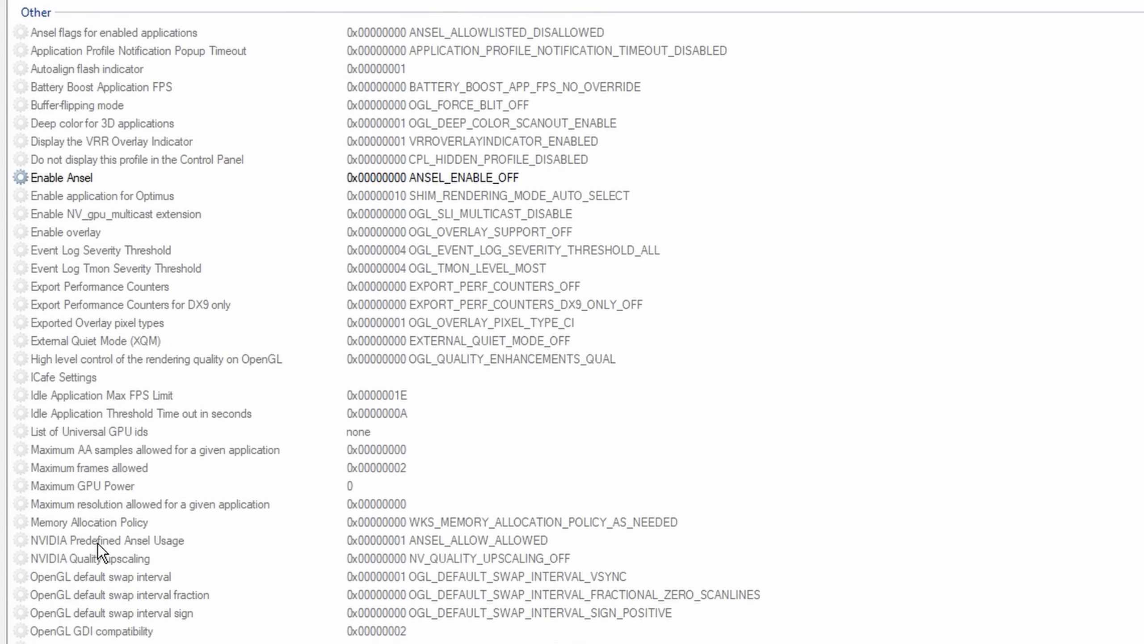
click(106, 540)
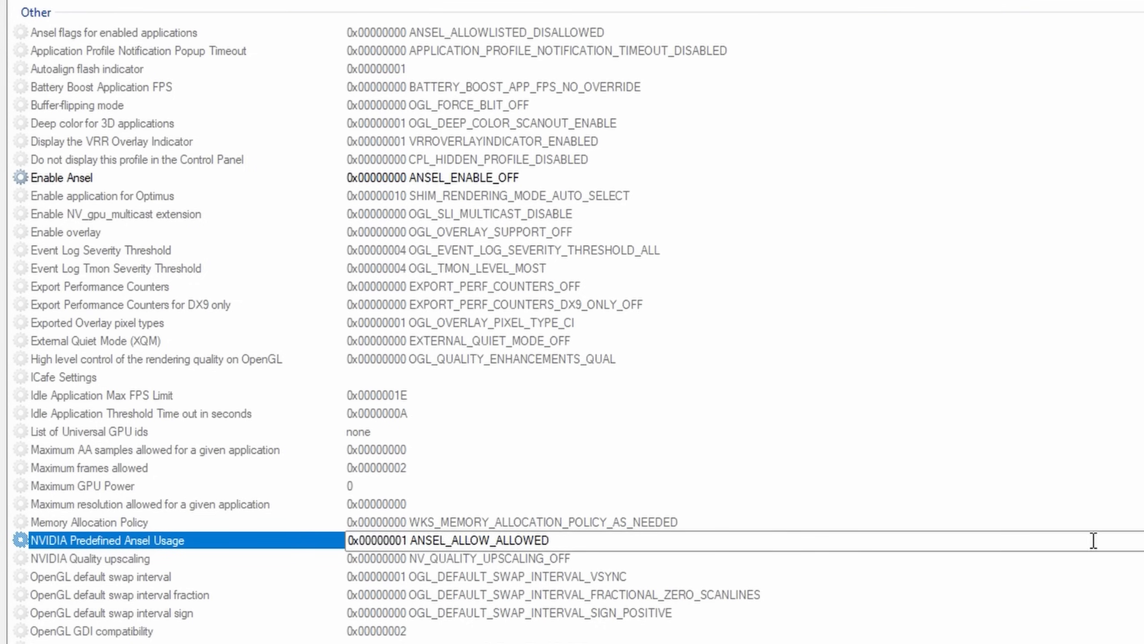
click(447, 539)
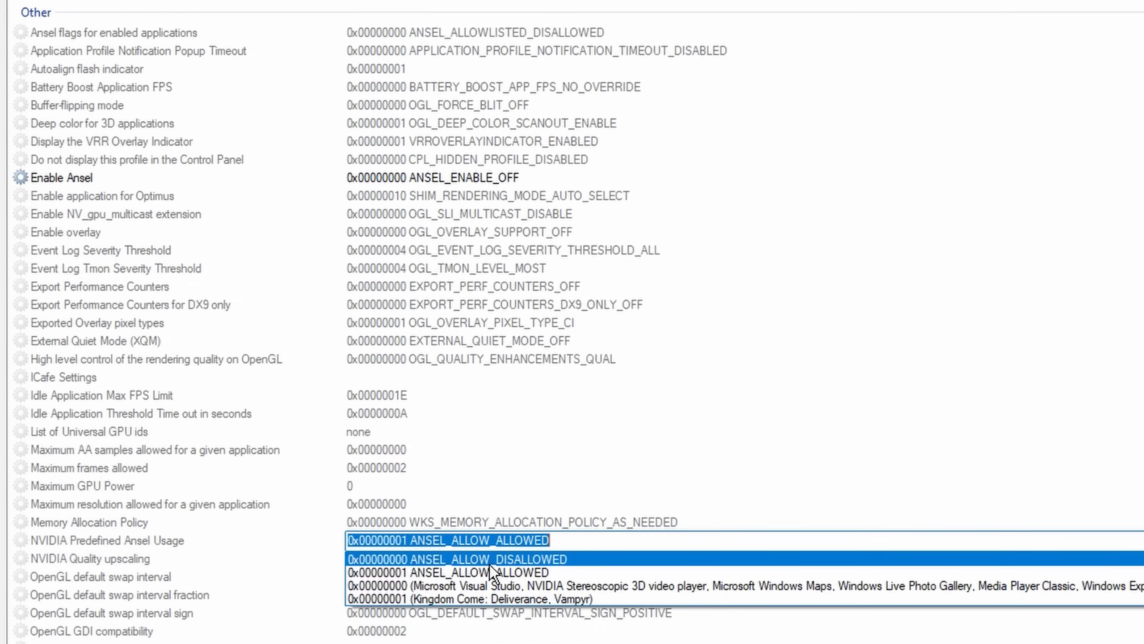
click(449, 557)
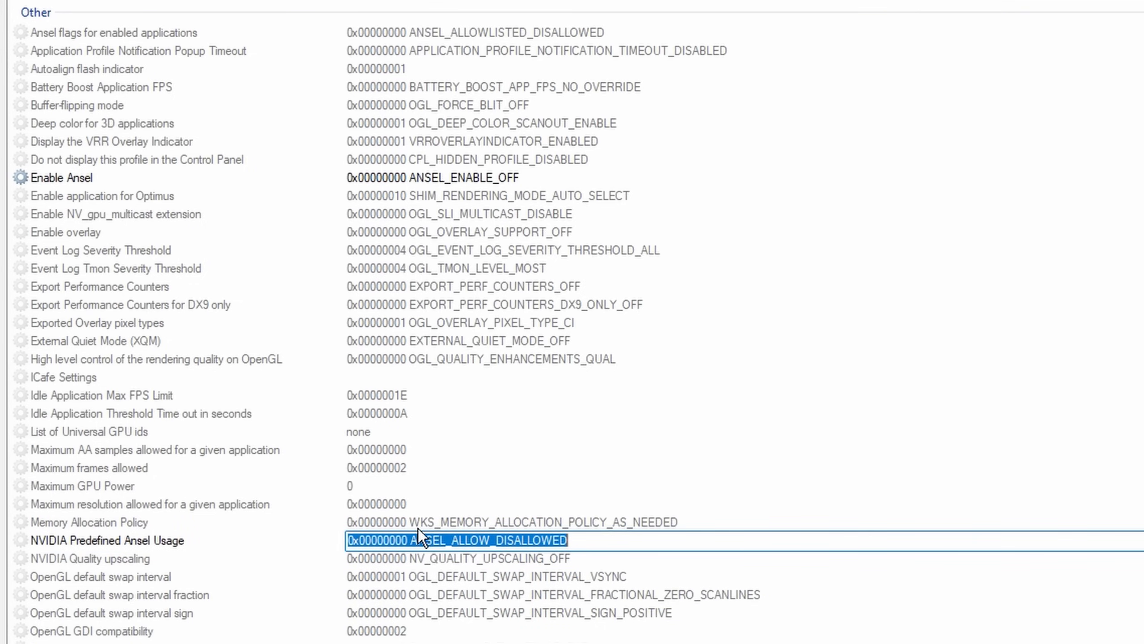
click(510, 522)
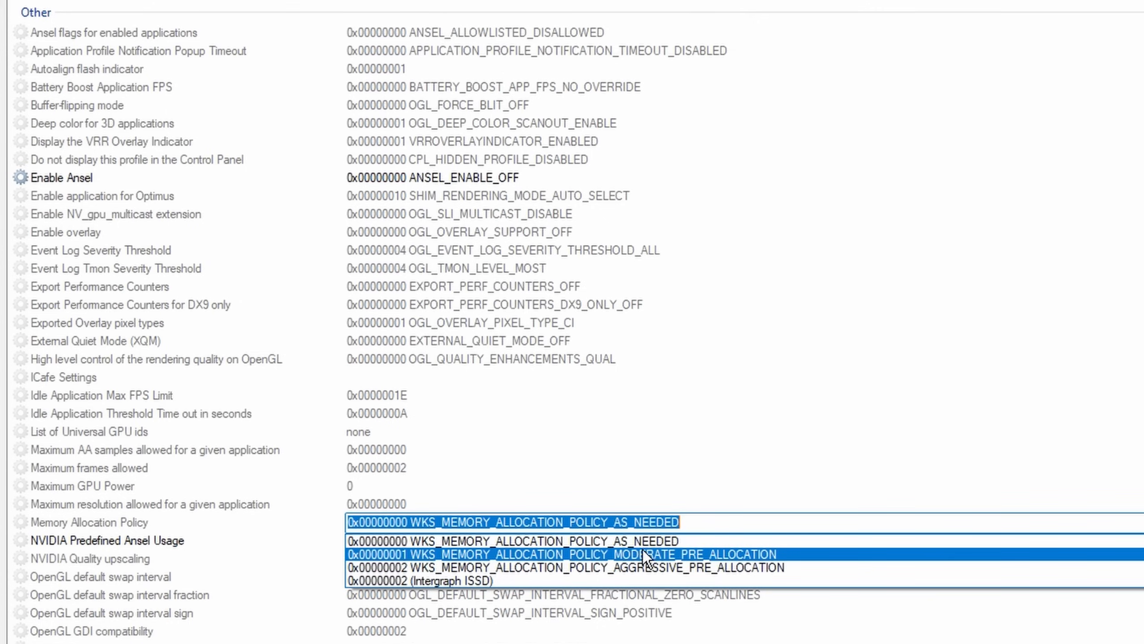
mouse_move(712, 568)
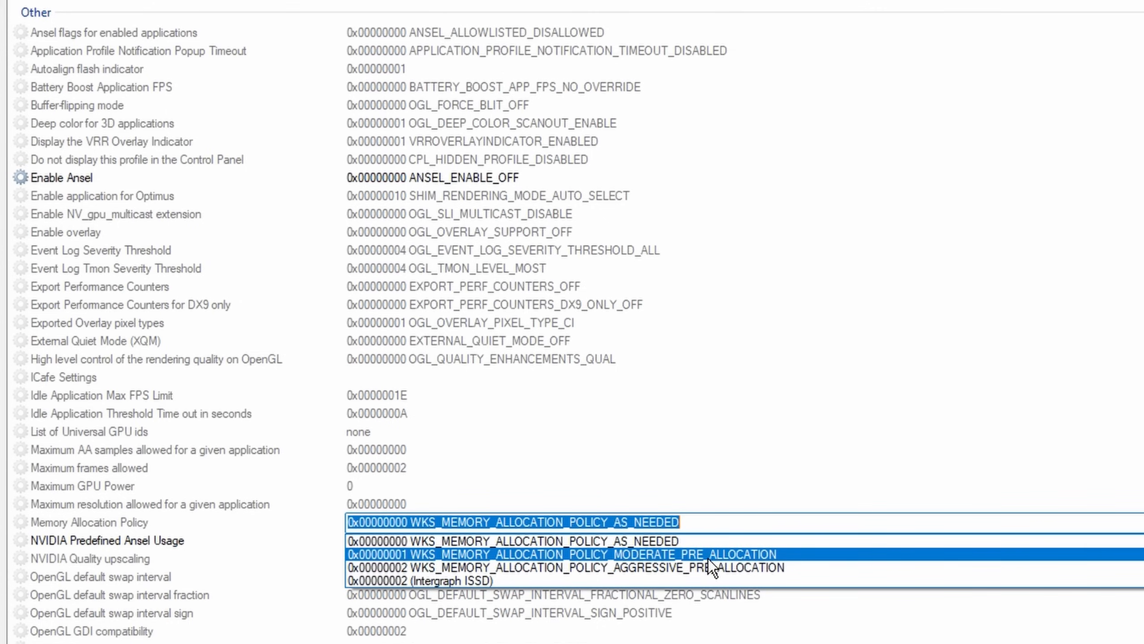
click(510, 522)
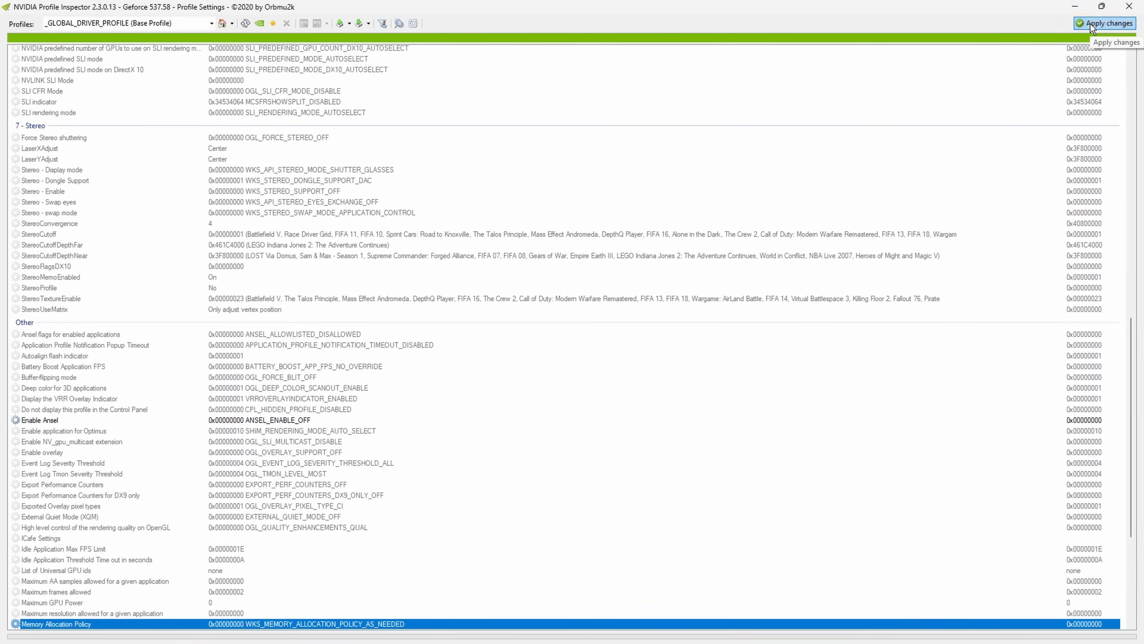
Step: Apply the profile changes, then set the RTX 3080 Ti interrupt priority to High in MSI utility
click(1104, 23)
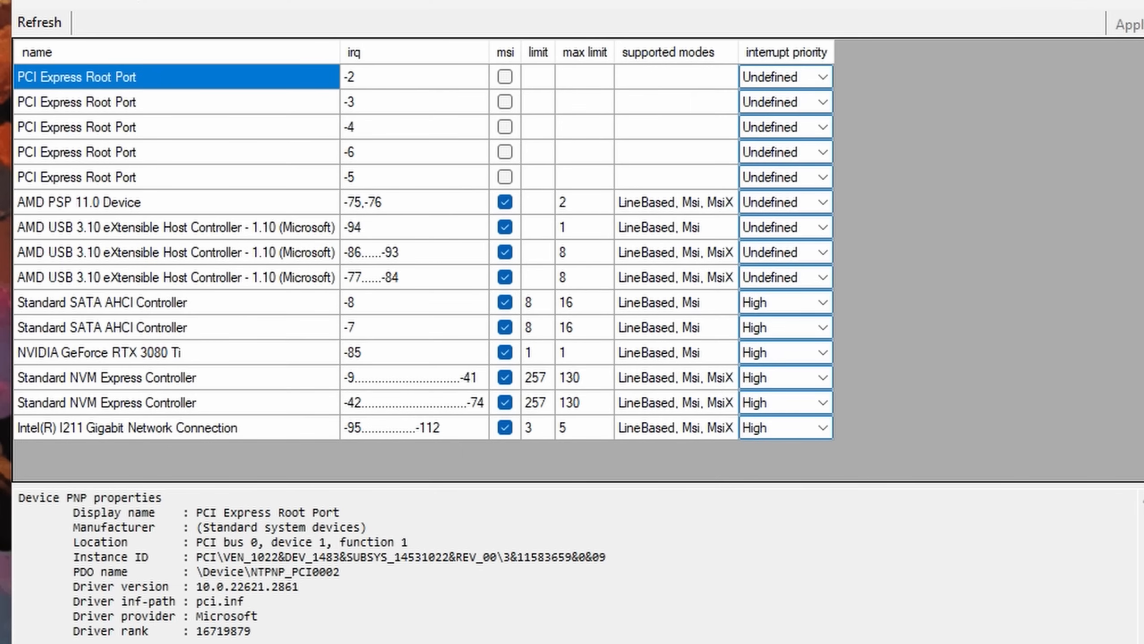
mouse_move(129, 31)
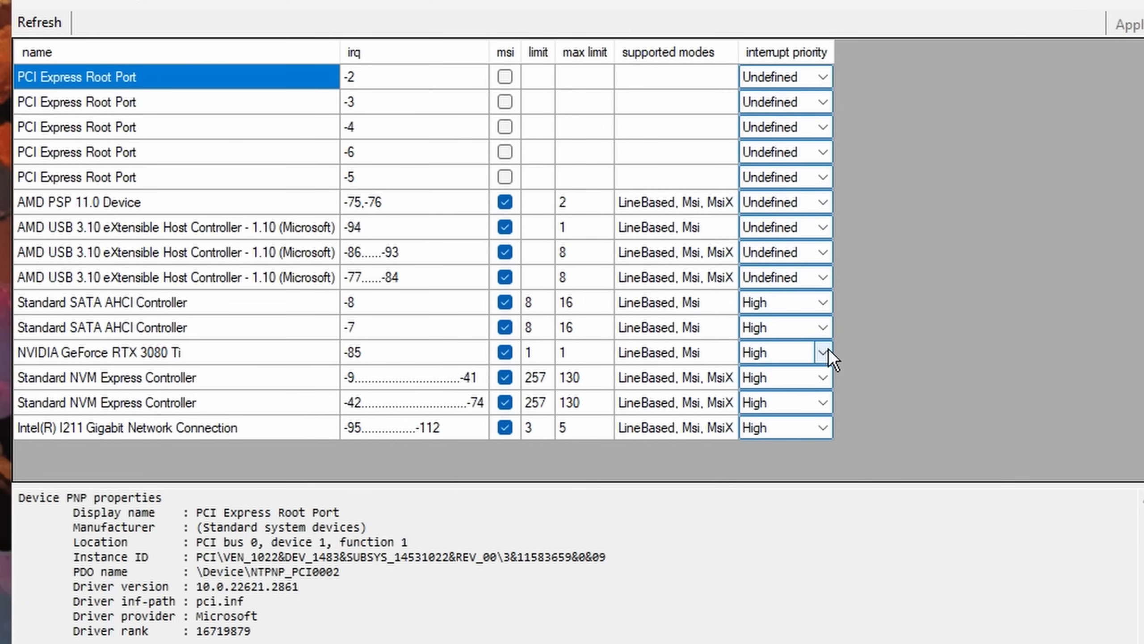
click(99, 351)
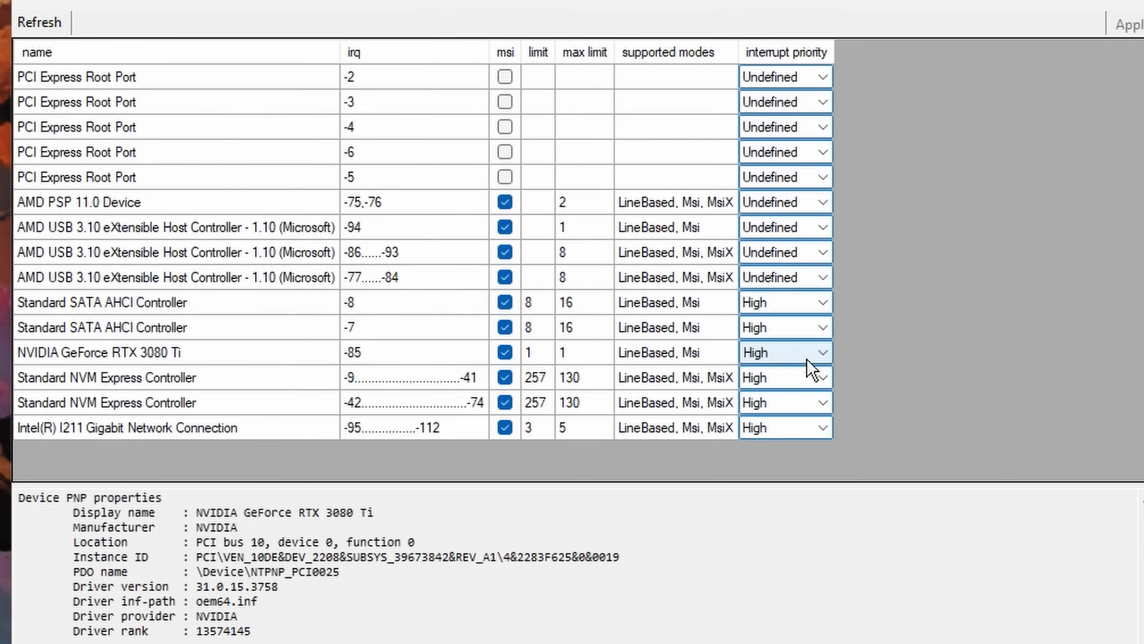
mouse_move(296, 377)
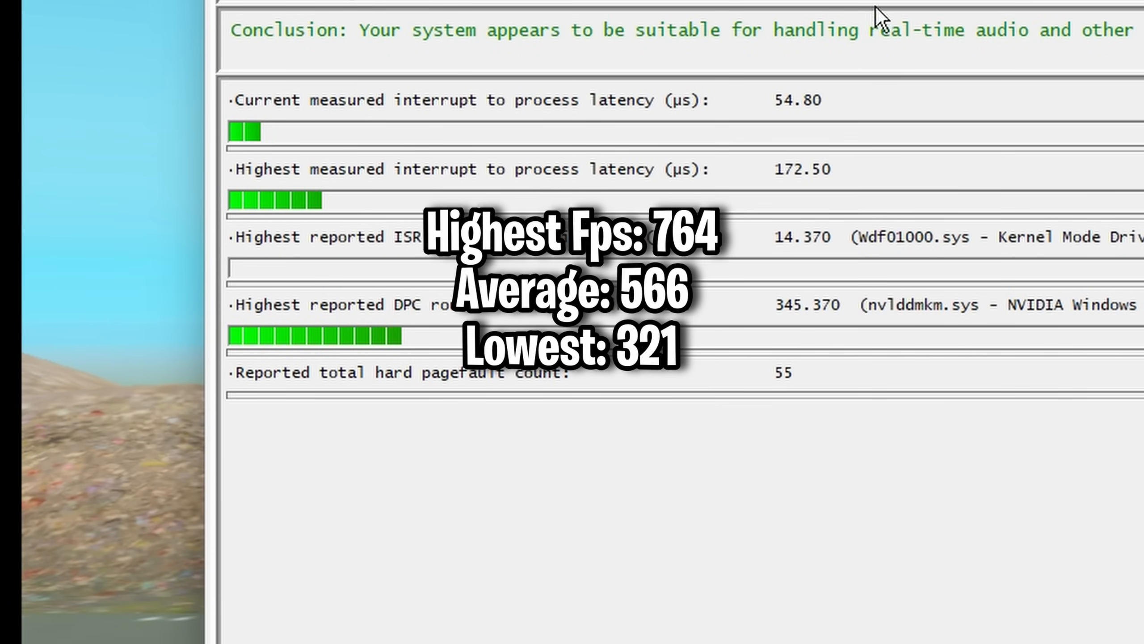
mouse_move(787, 109)
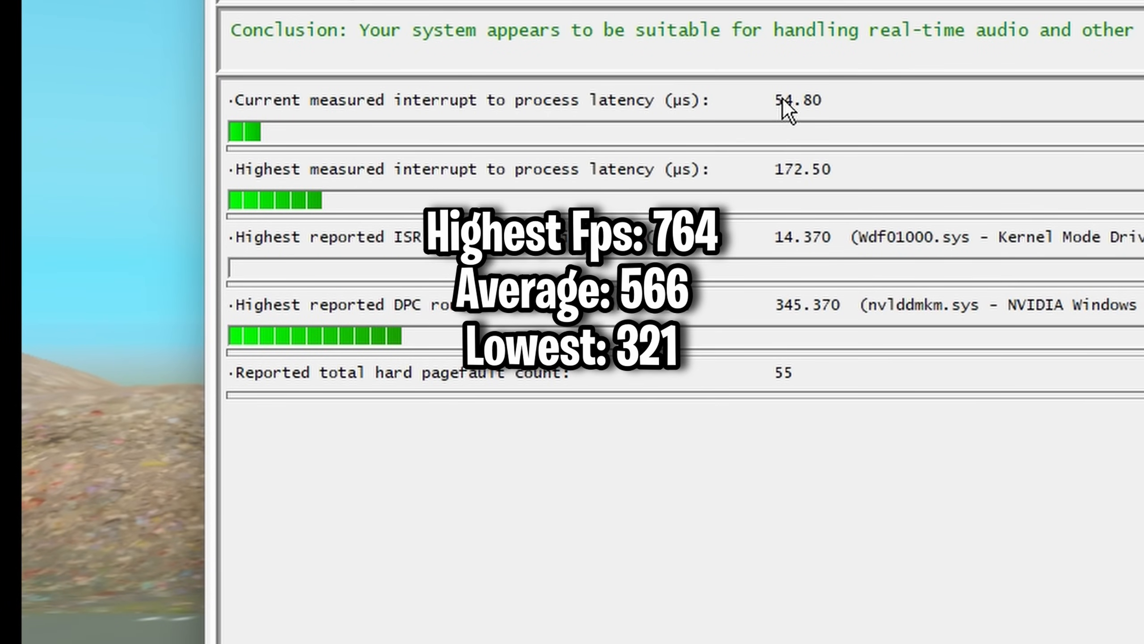
mouse_move(789, 204)
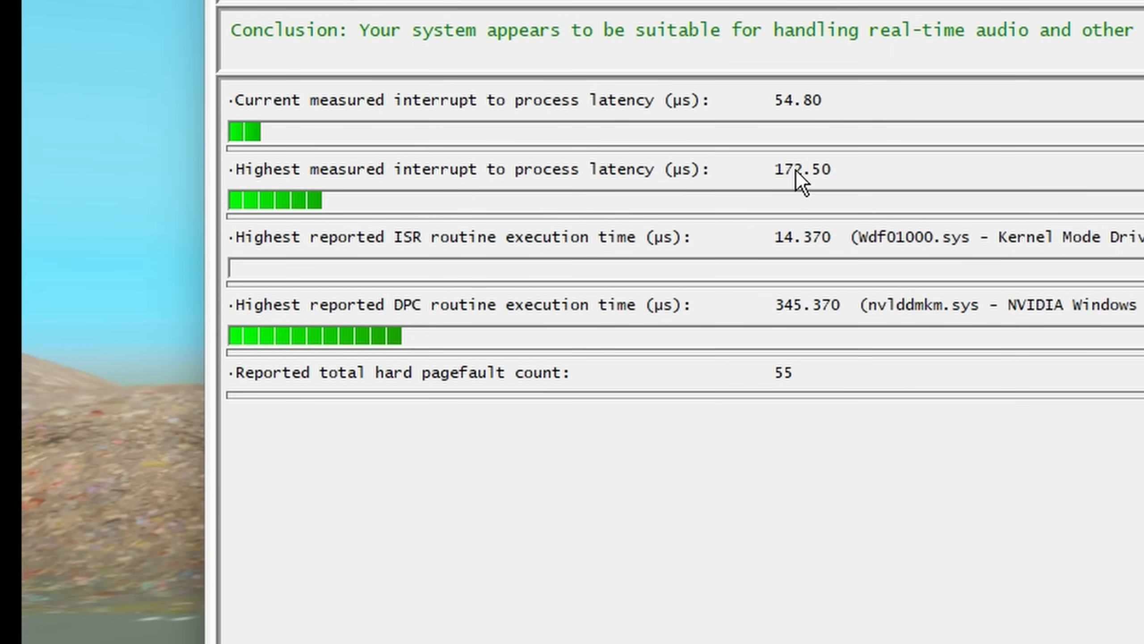
mouse_move(483, 276)
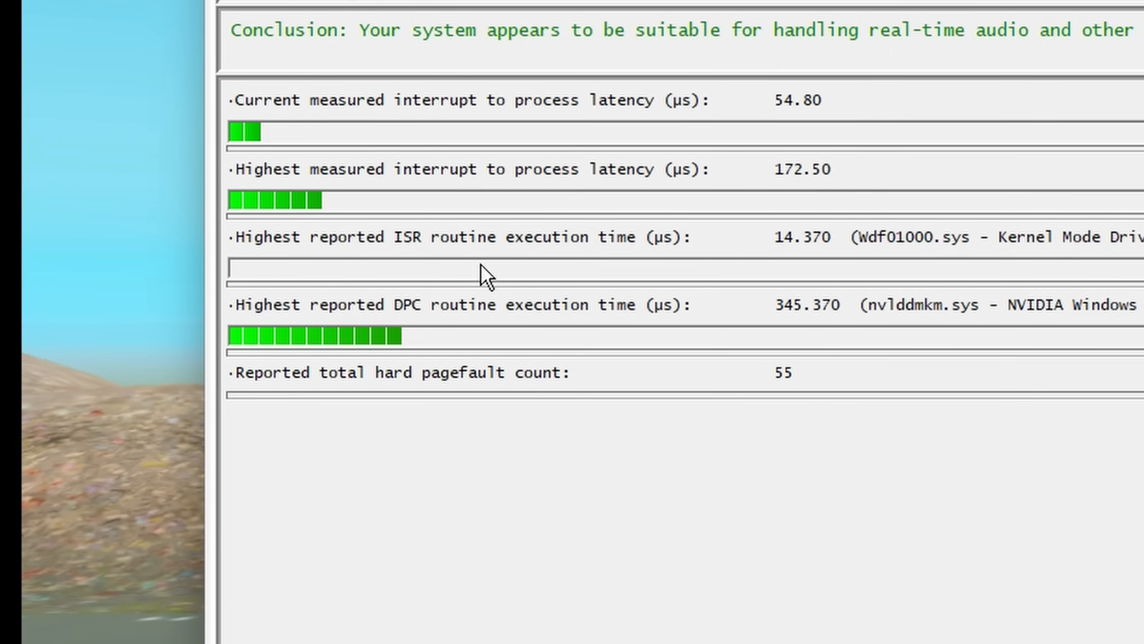
mouse_move(840, 259)
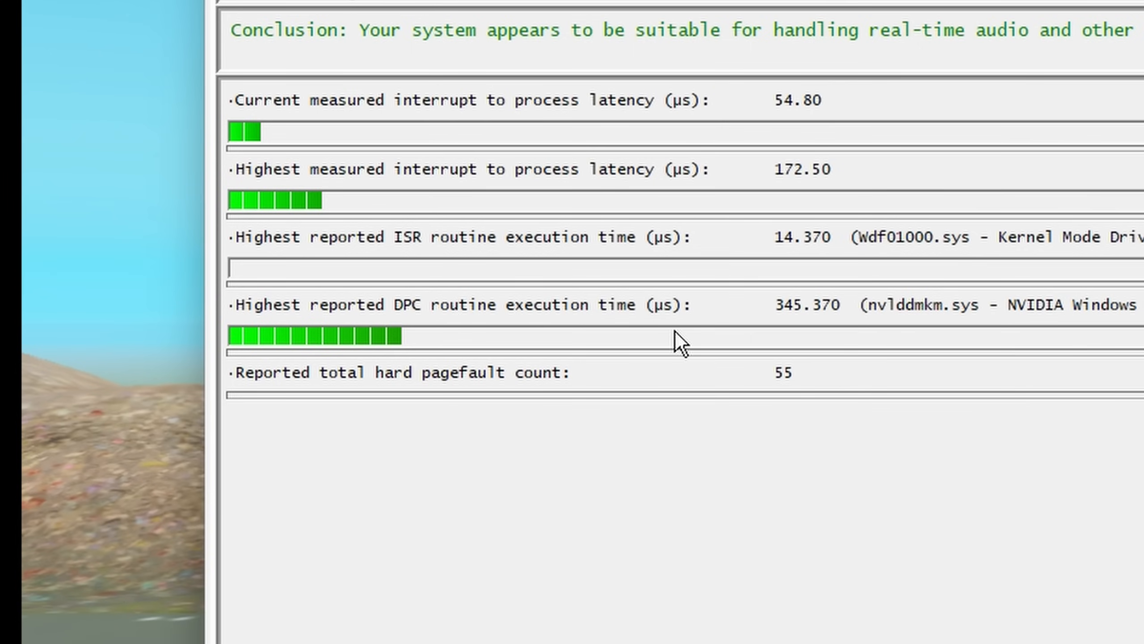
mouse_move(840, 330)
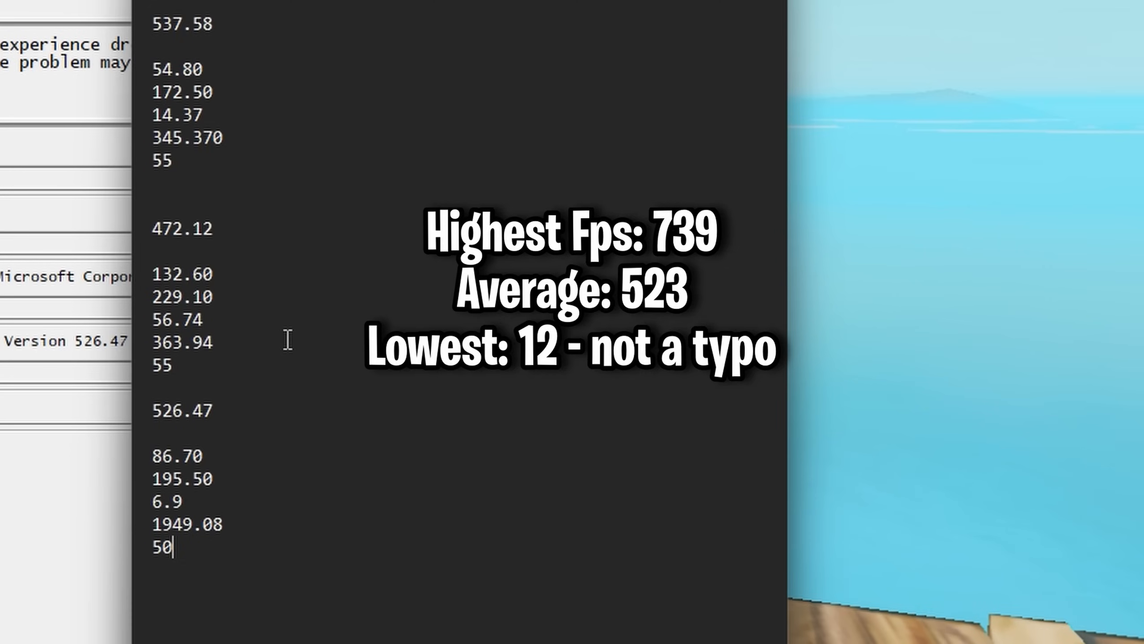
Step: Select the logged latency lines and pick out the 527.37 driver version in the list
drag(217, 409, 175, 533)
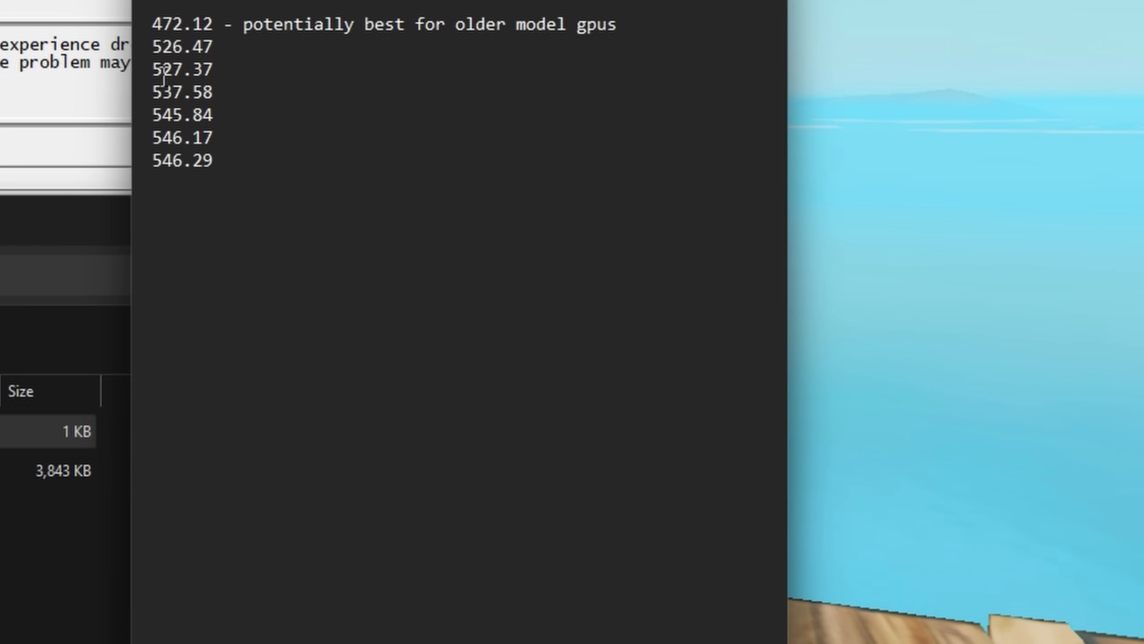
double_click(181, 70)
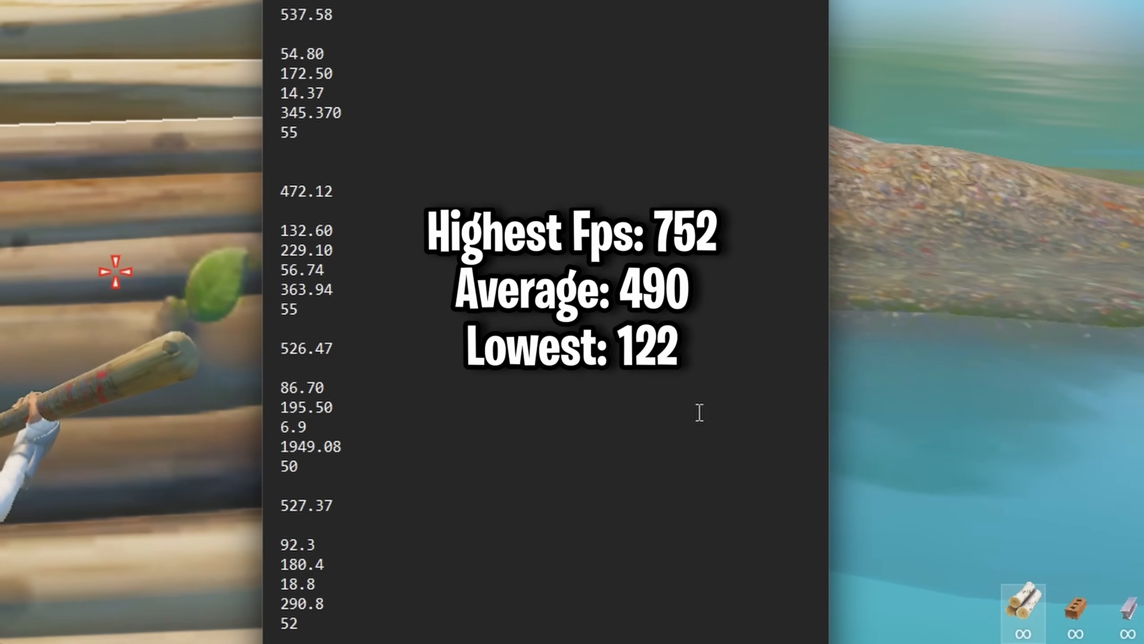
Step: Select the spot in the note where the 527.37 latency figures go
double_click(288, 134)
text(47)
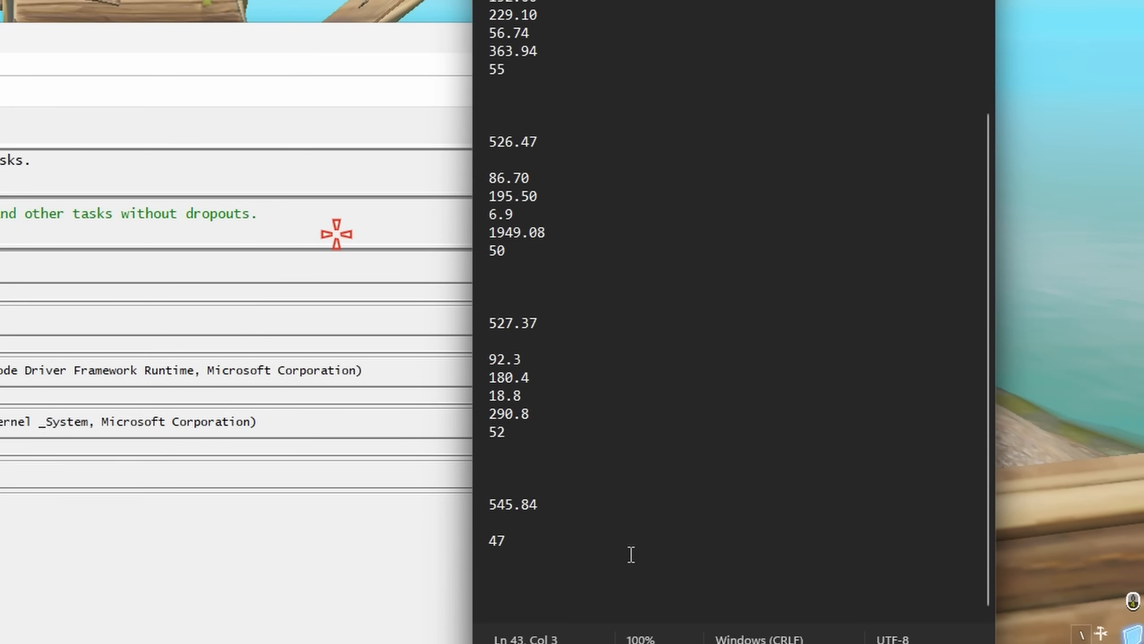
Step: Log the 545.84 latency figures 47.9, 108.4, 7, 536.230 and 2420 in the note
text(.9)
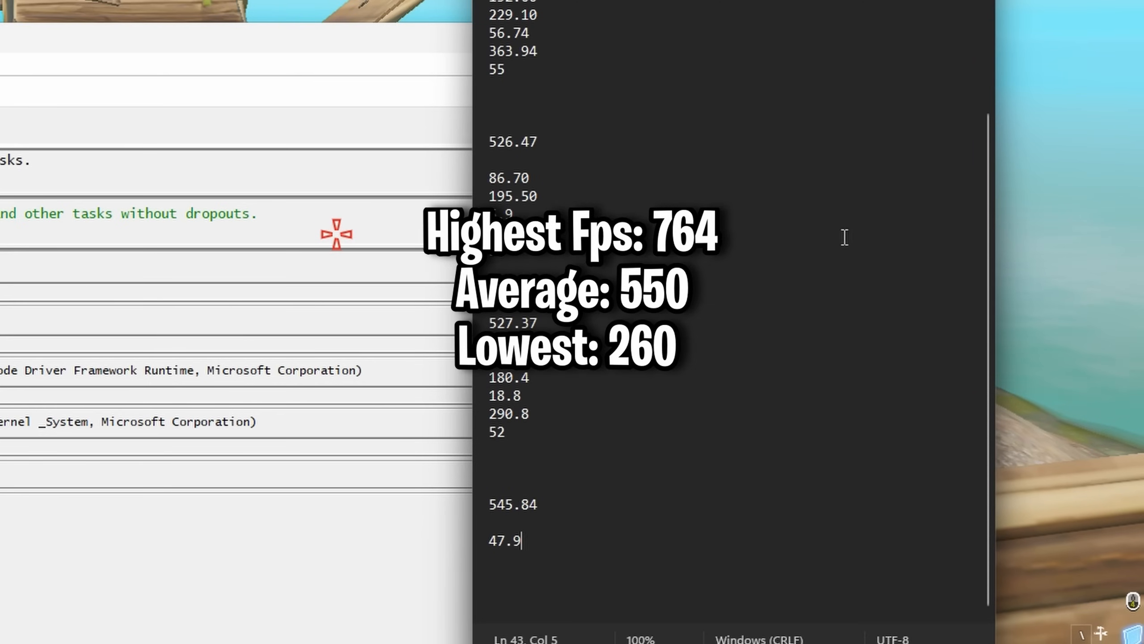
text(108.4)
text(7)
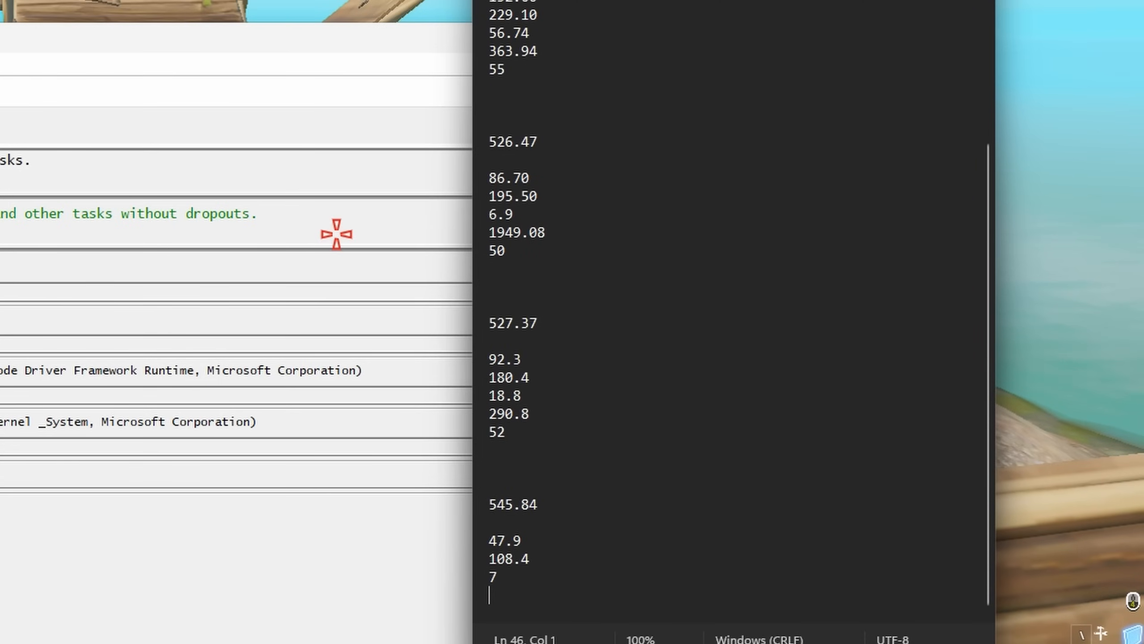
mouse_move(788, 336)
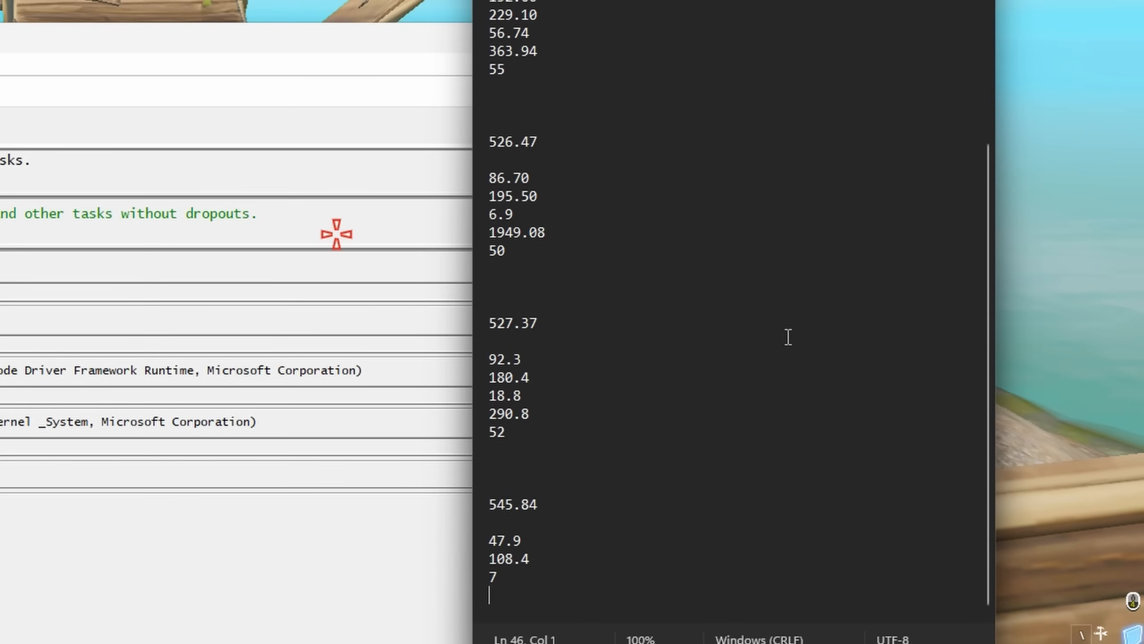
text(536.230)
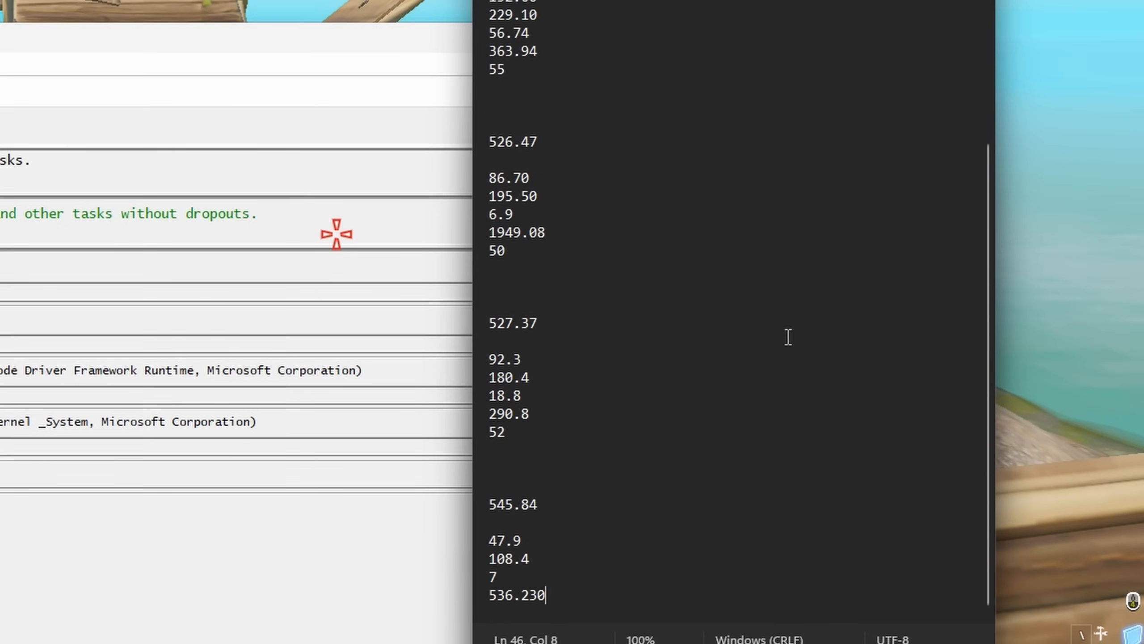
text(2)
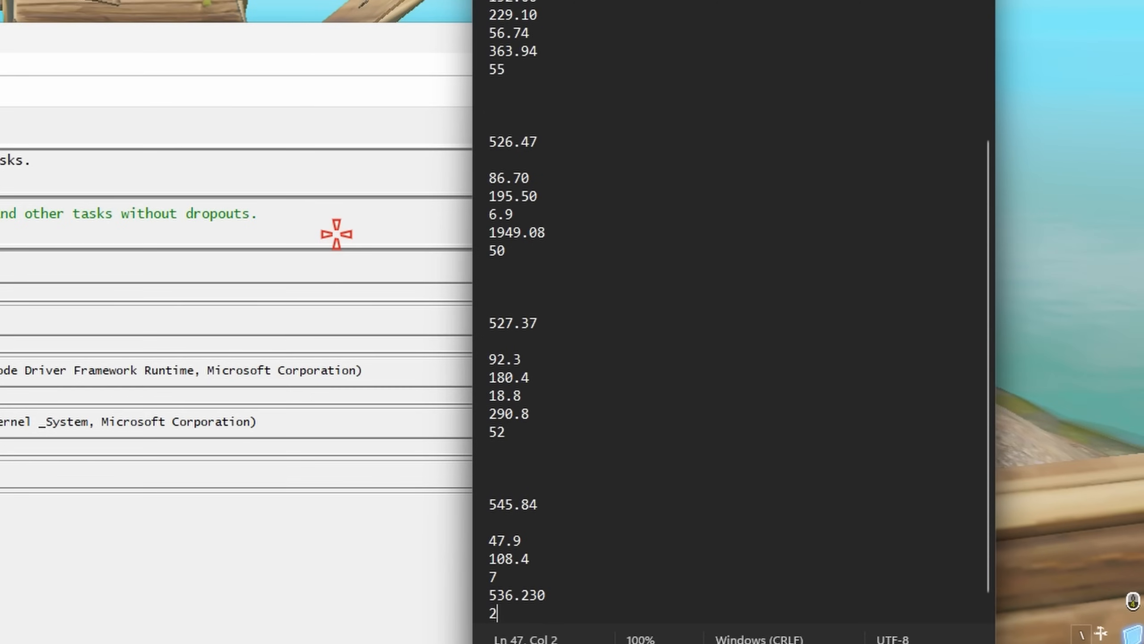
text(420)
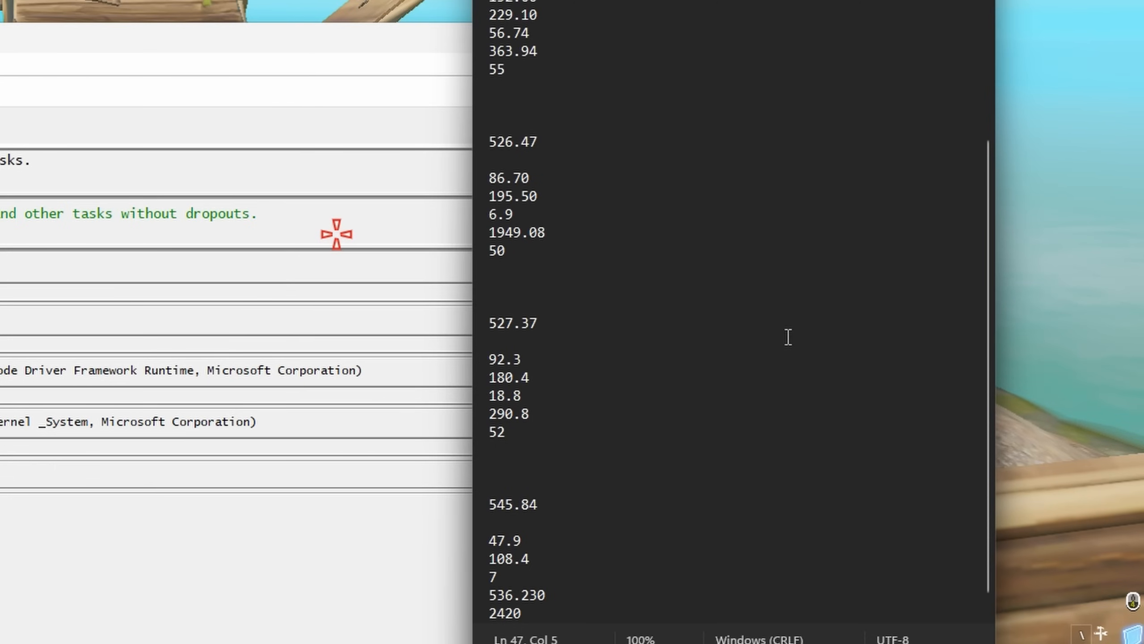
mouse_move(697, 217)
text(546.1)
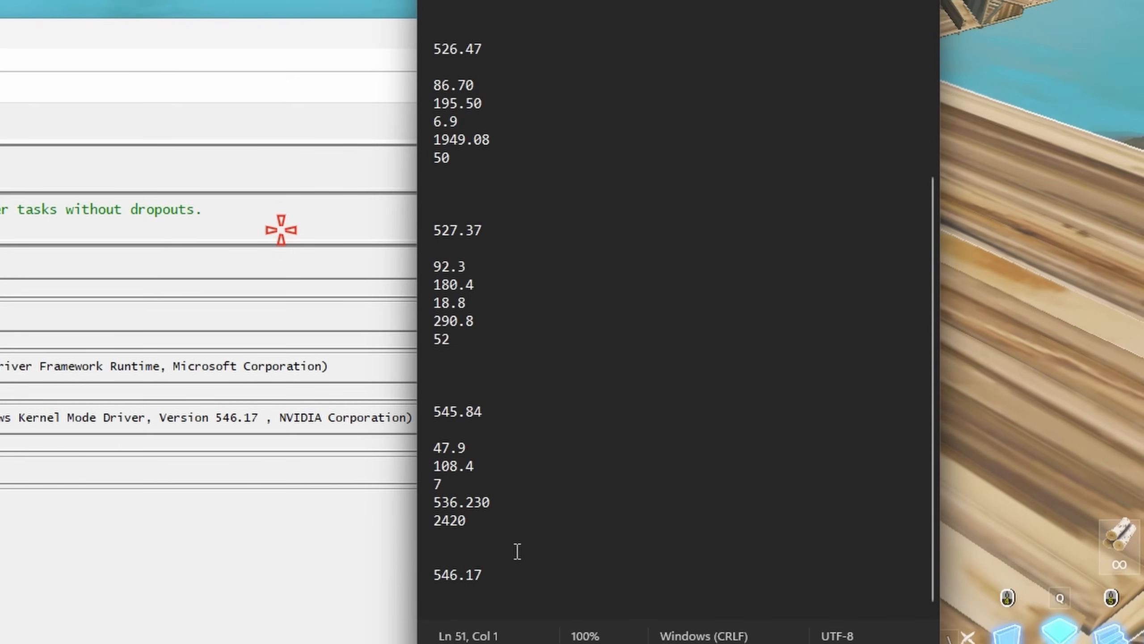
Step: Log the 546.17 latency figures starting with 76.9 and 162.1 in the note
text(76.9)
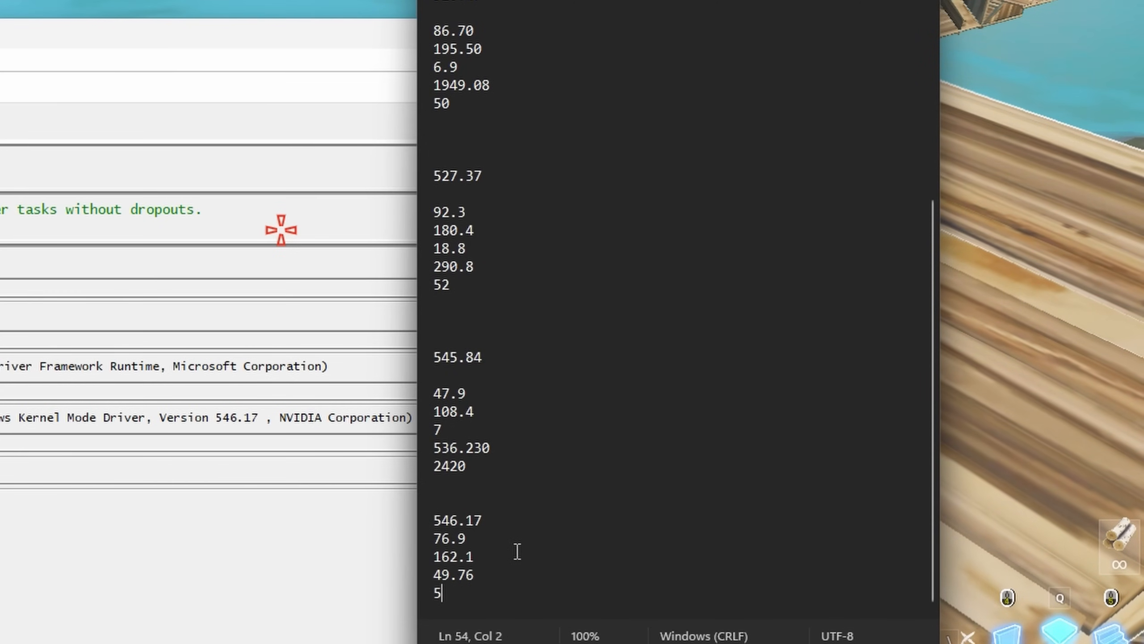
text(19.62)
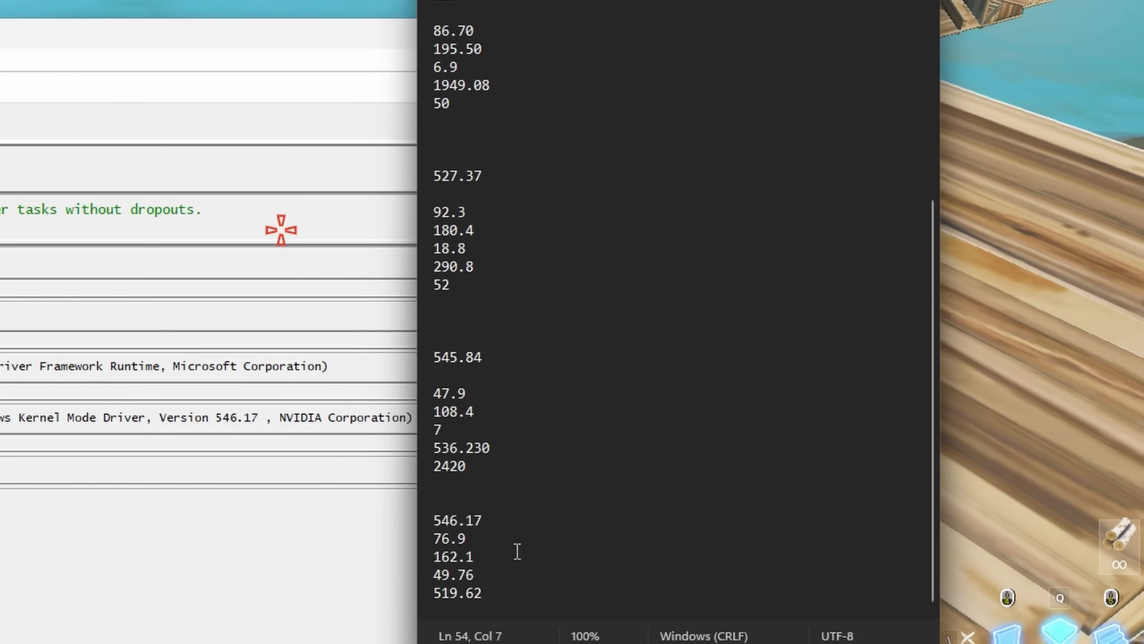
scroll(down, 3)
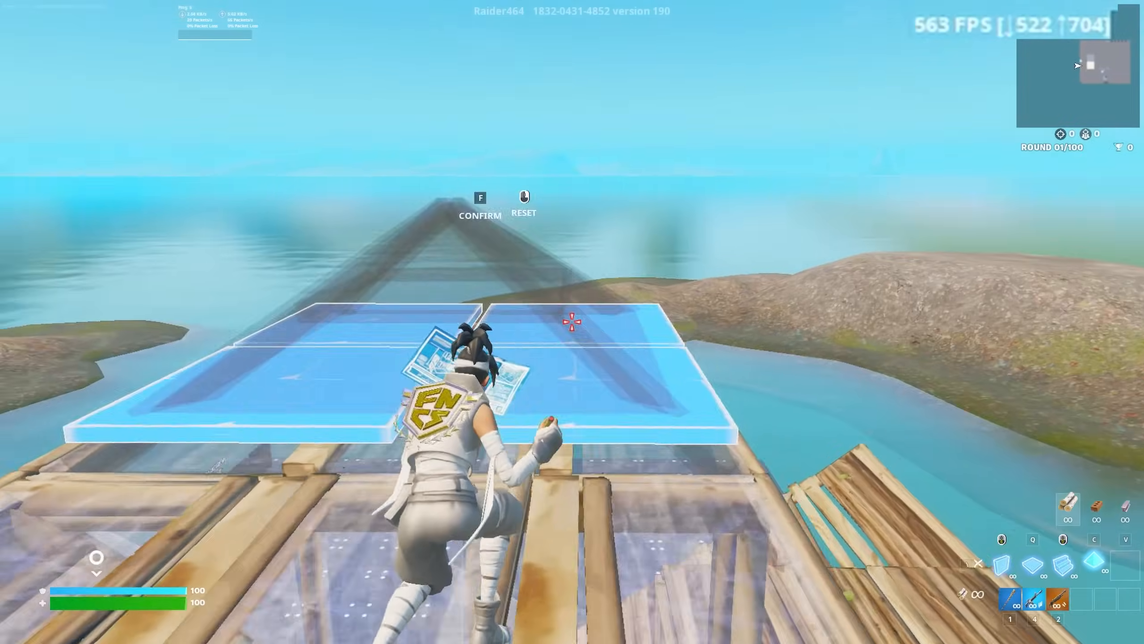
Step: Build and edit walls on the Fortnite practice map while watching the FPS counter
key(f)
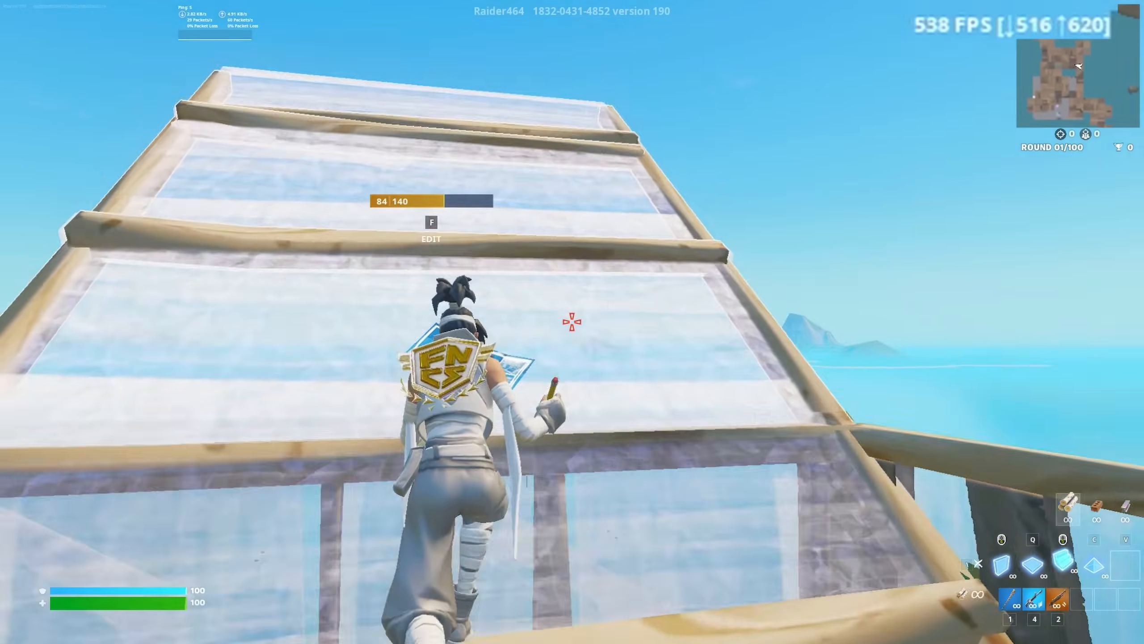
key(f)
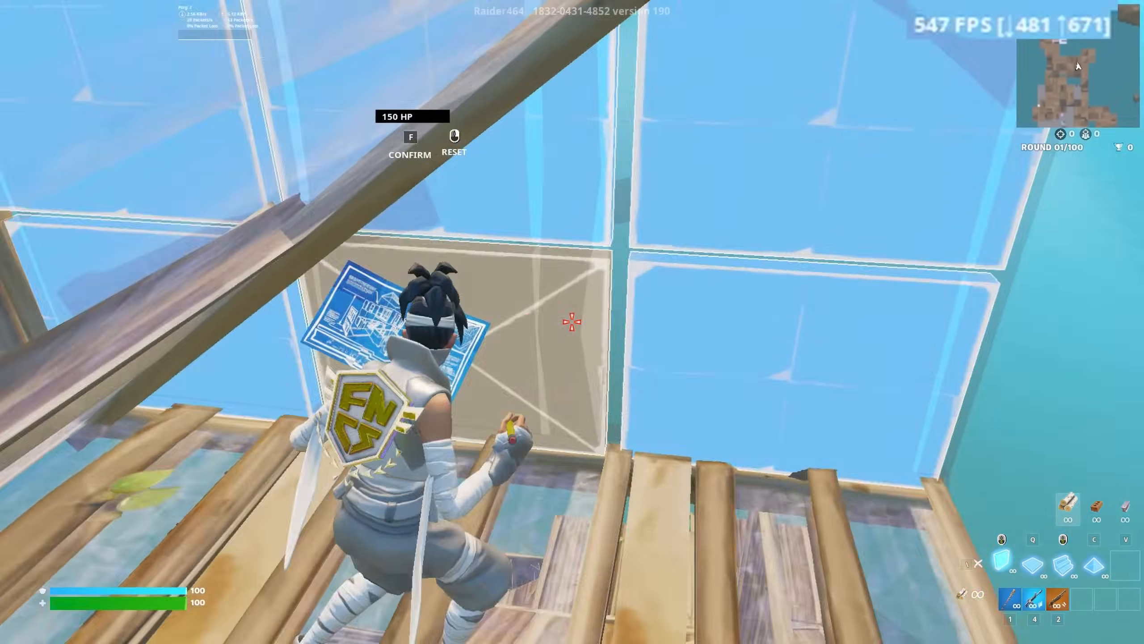
key(f)
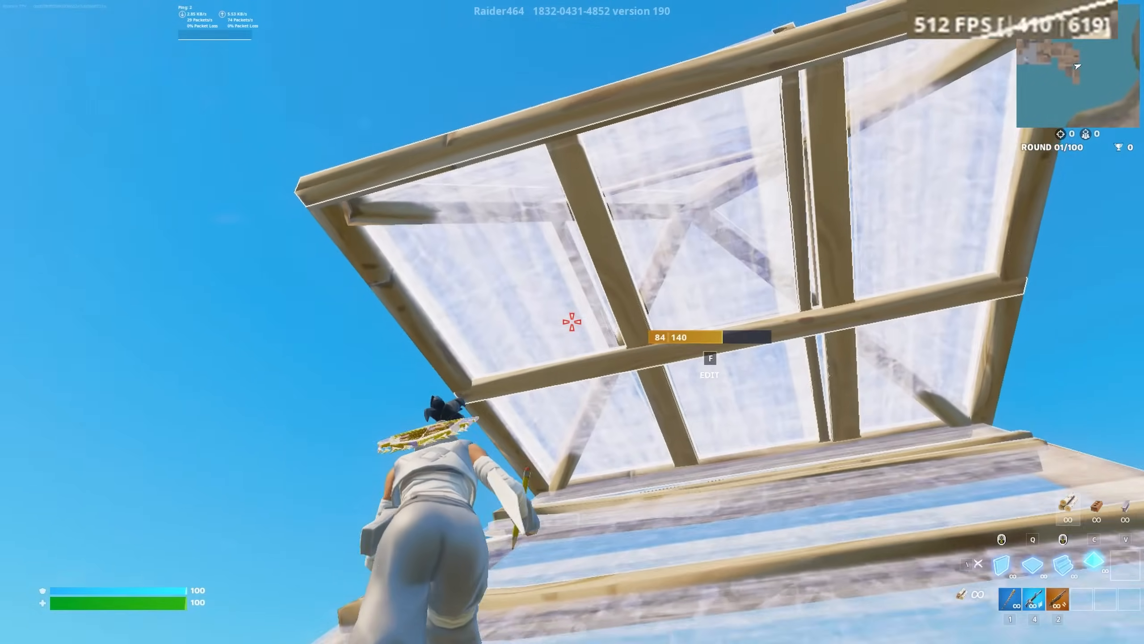
key(f)
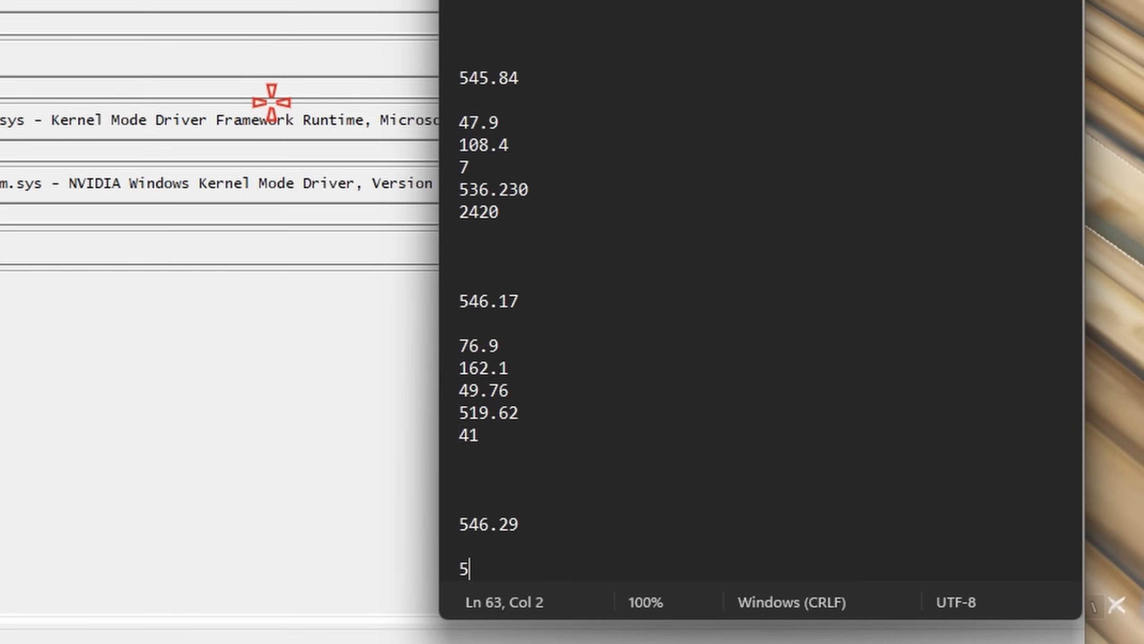
Step: Record 52.4 and 169 under the 546.29 driver entry in the note
text(2.4)
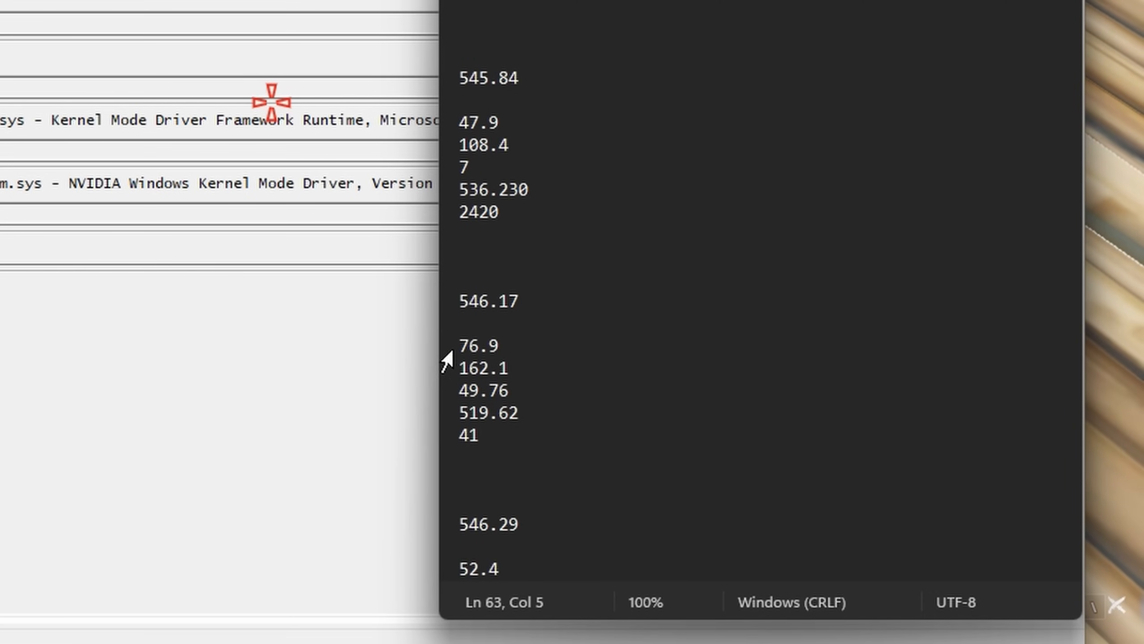
text(169)
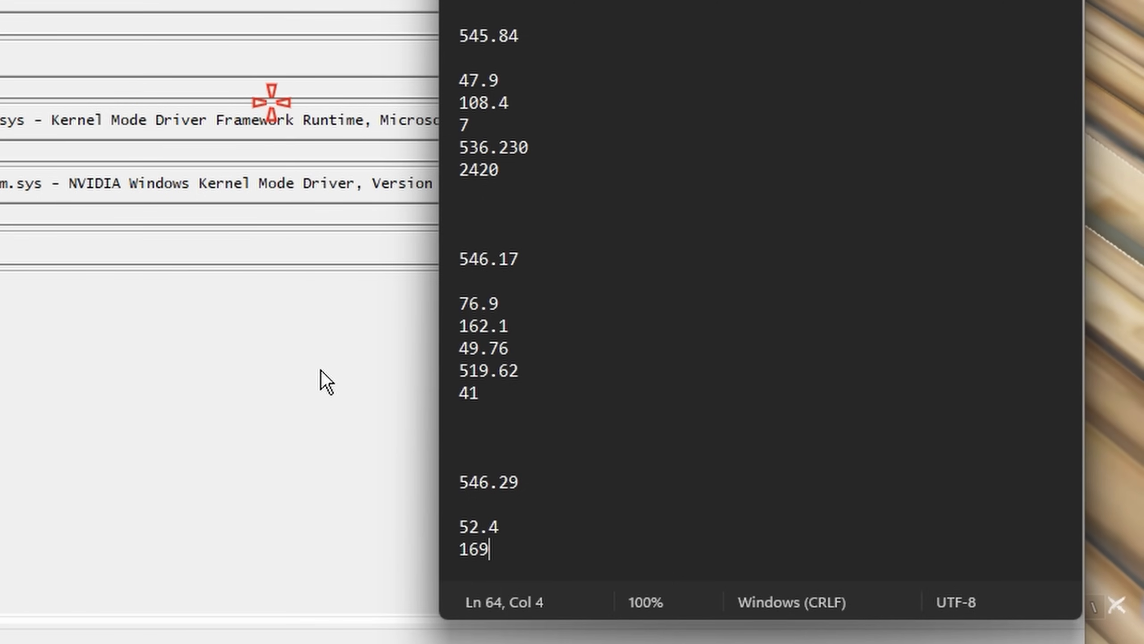